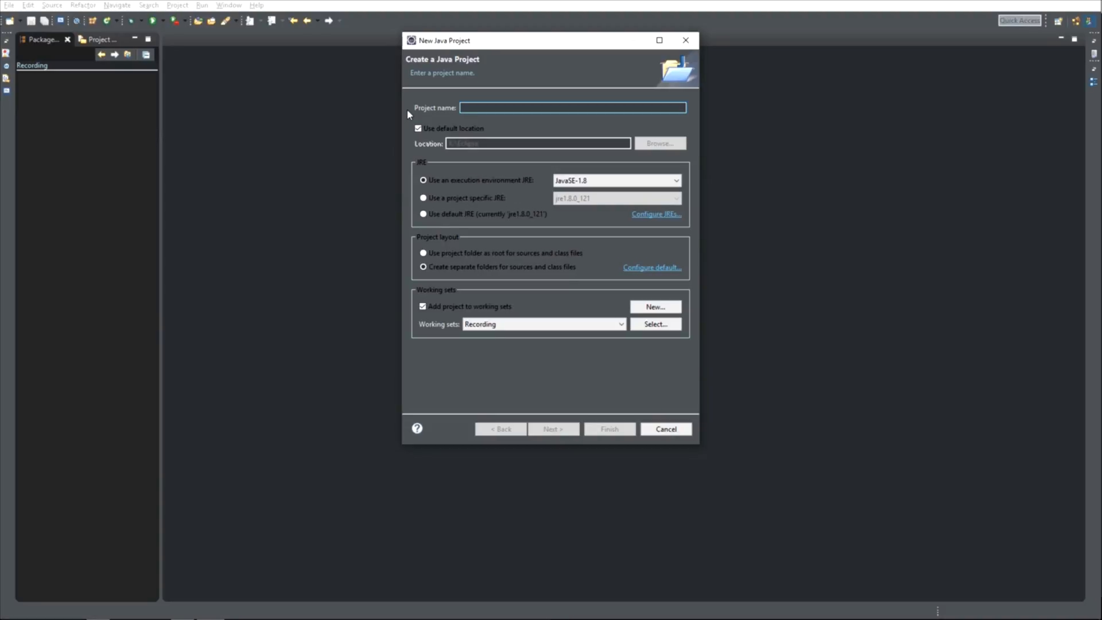
- Name the new Java project JoinQuitMessage
text(JoinQuitMess)
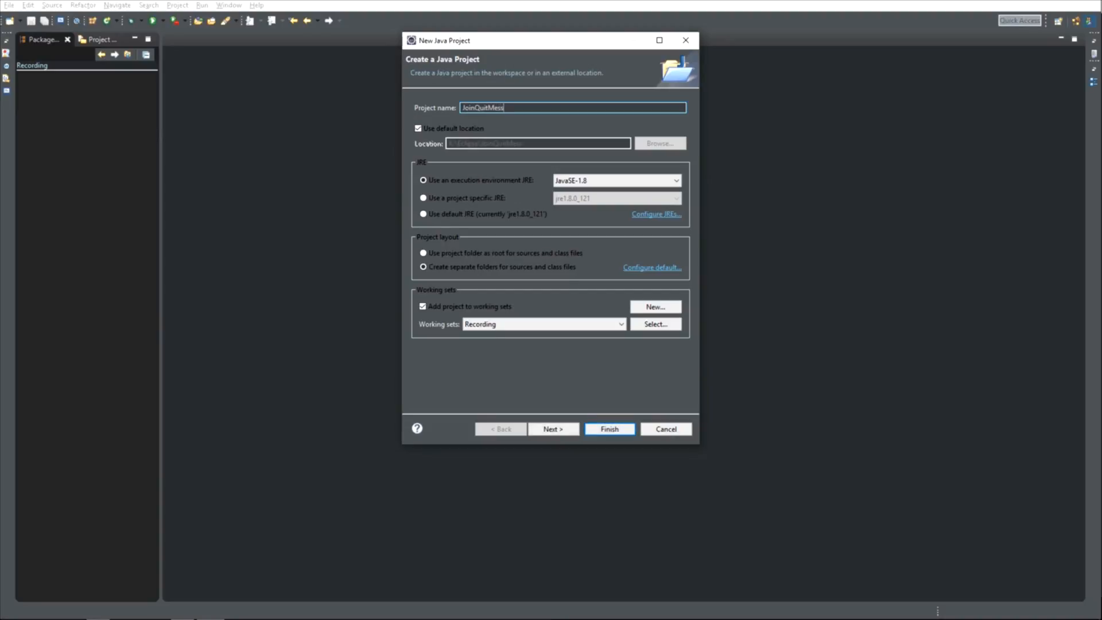
text(age)
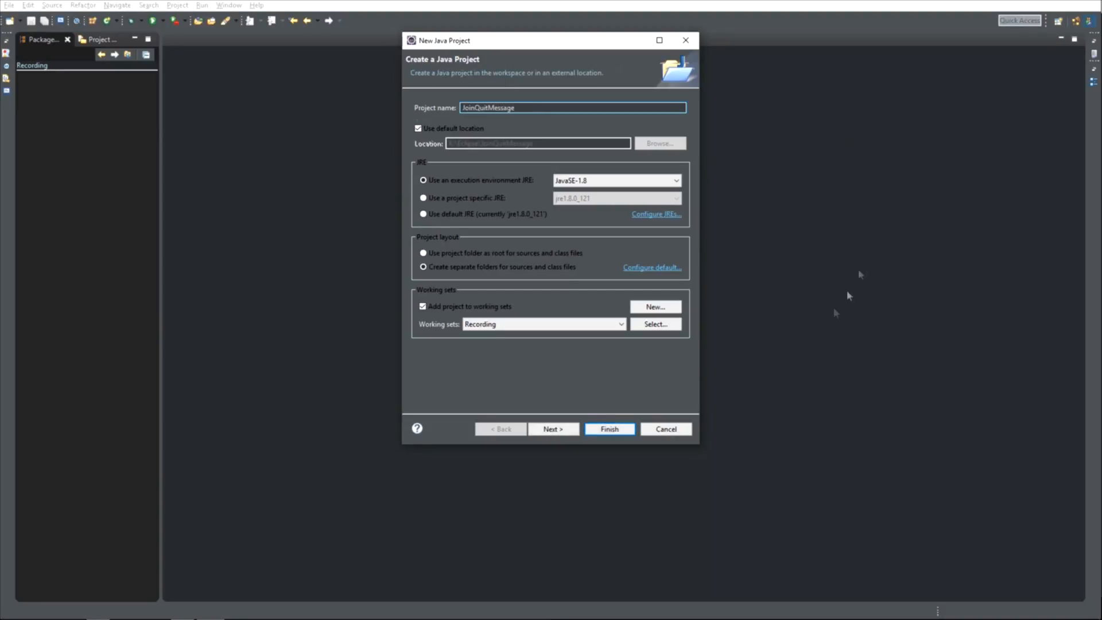
- Create the JoinQuitMessage project and reach its build path settings
click(609, 428)
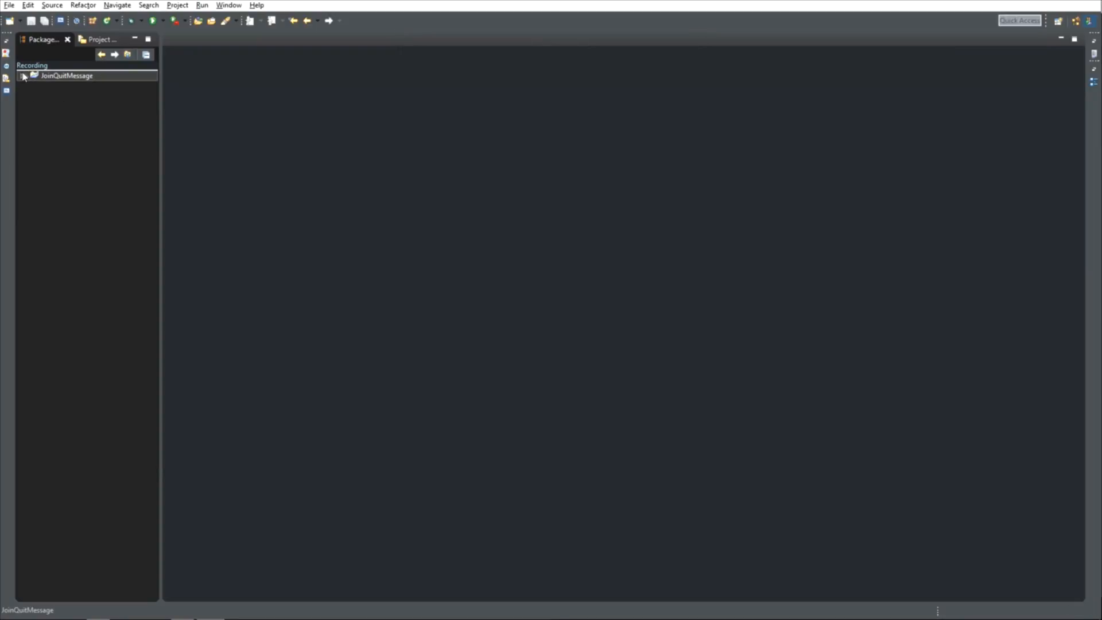
click(23, 76)
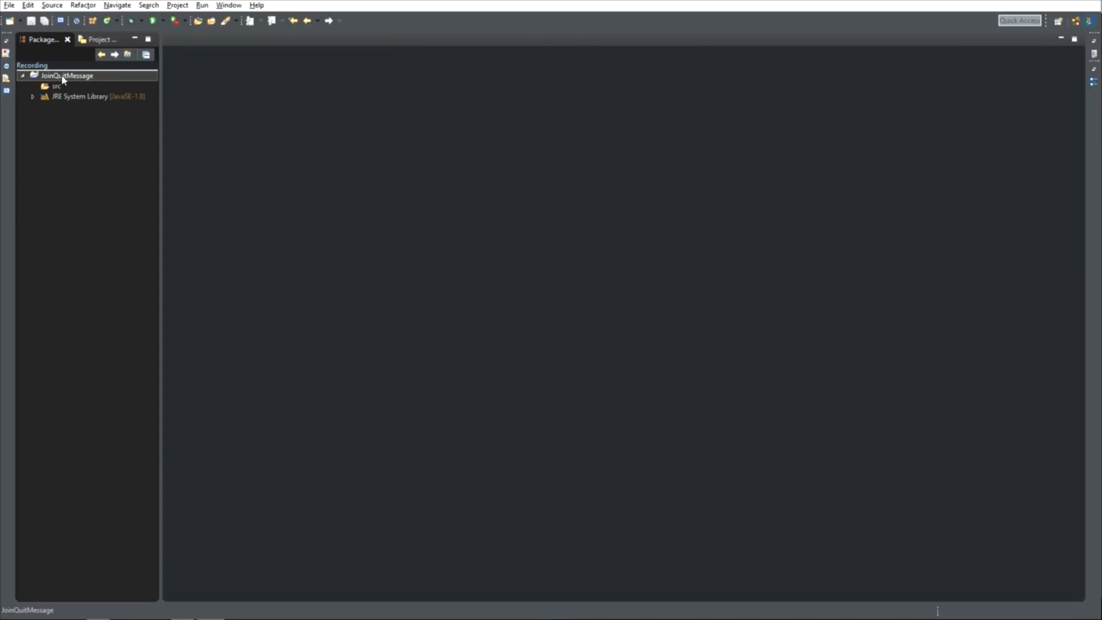
right_click(67, 76)
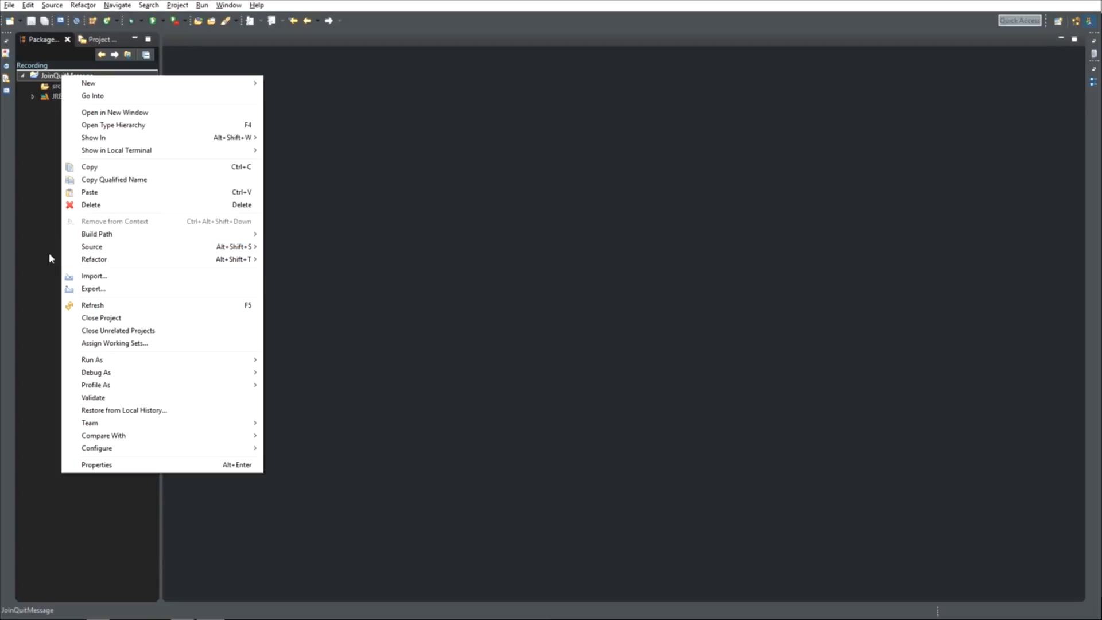
mouse_move(126, 234)
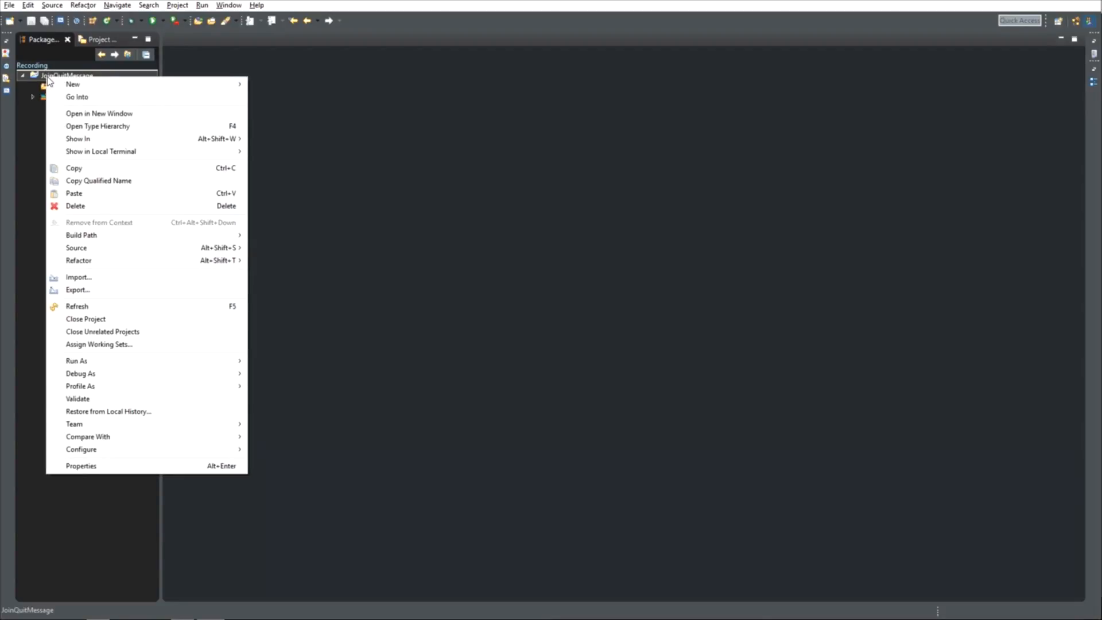
mouse_move(92, 261)
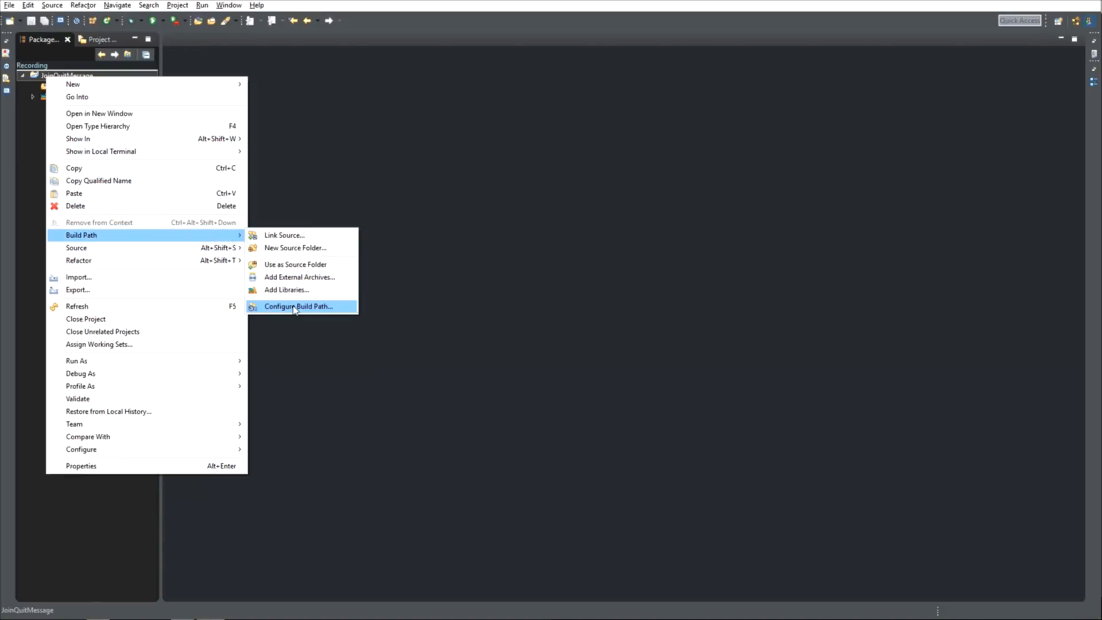
click(297, 305)
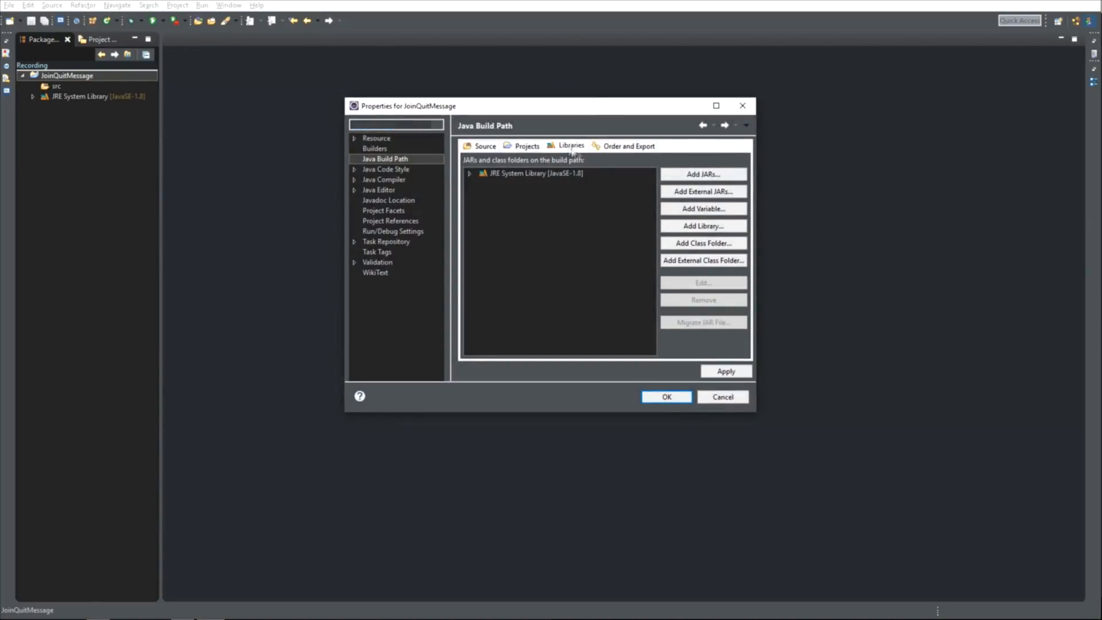
- Add the shaded spigot-api jar as an external library and apply the build path
click(702, 173)
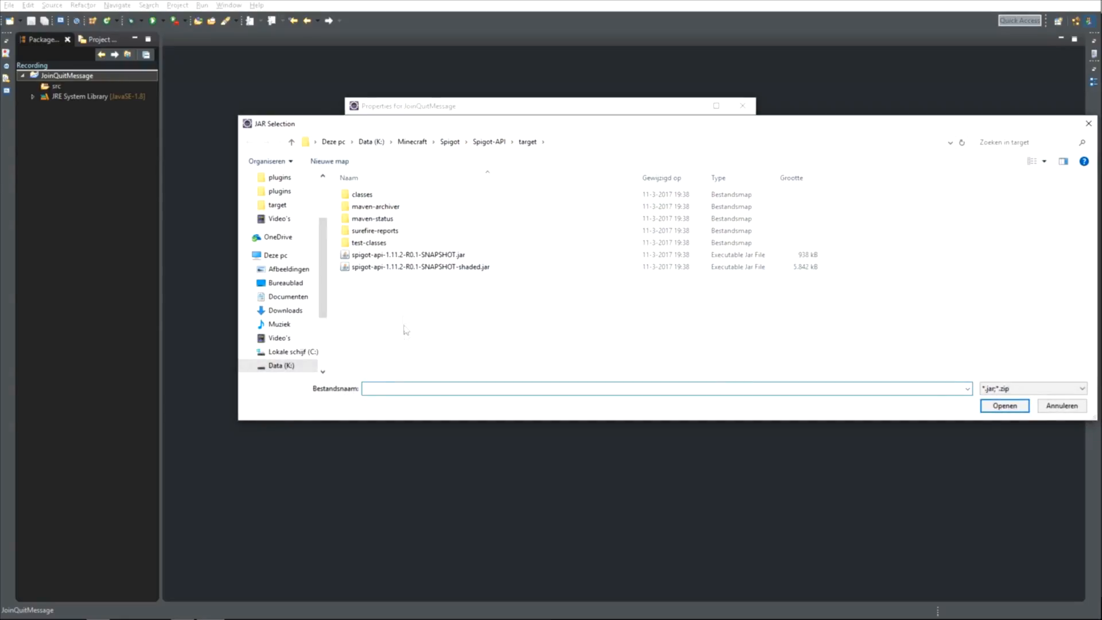
click(1003, 405)
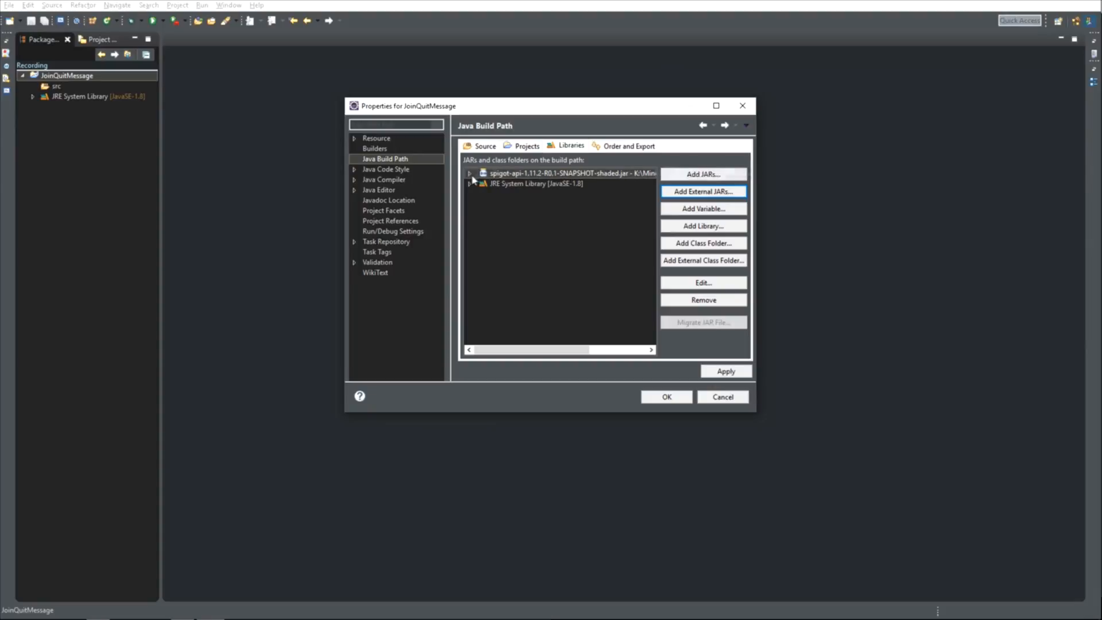
click(562, 174)
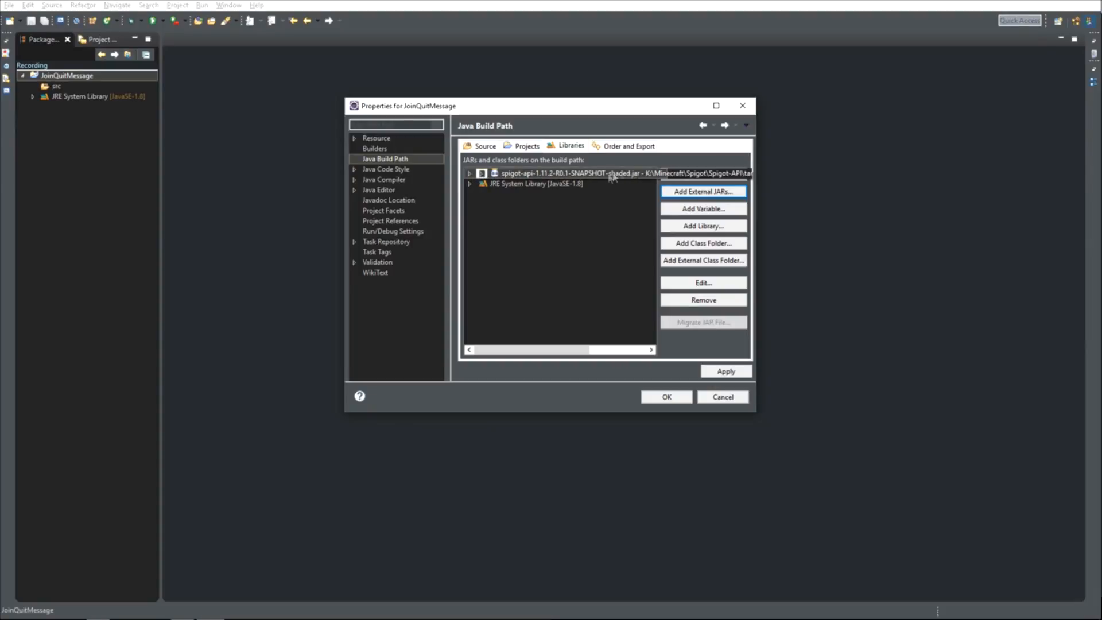
click(665, 397)
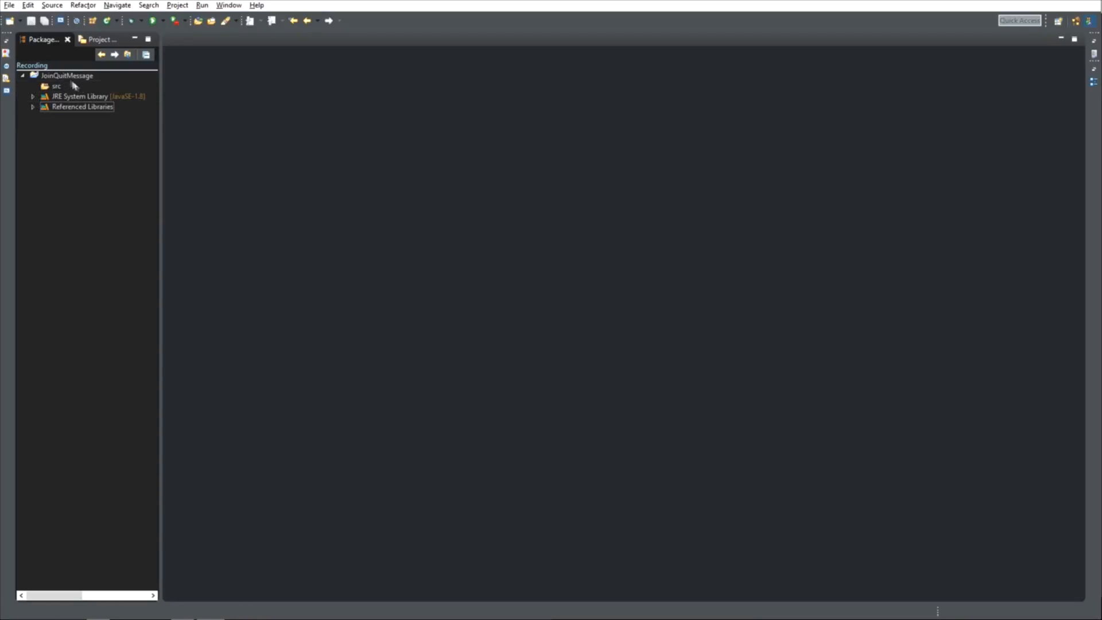
- Create the ghg.plugin.join package under the src folder
click(67, 75)
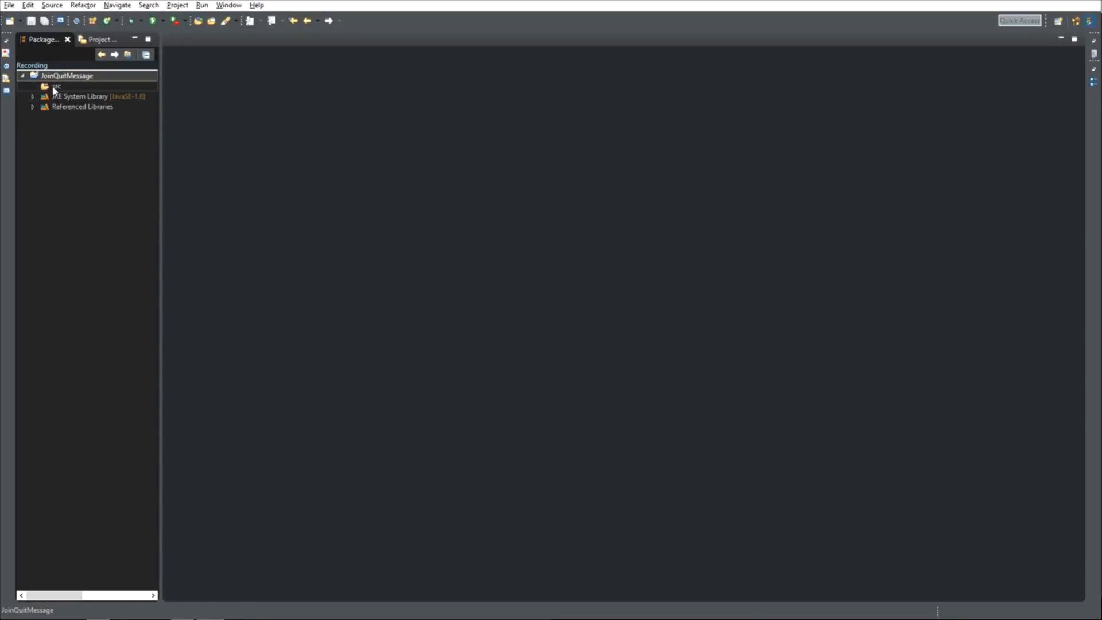
right_click(55, 86)
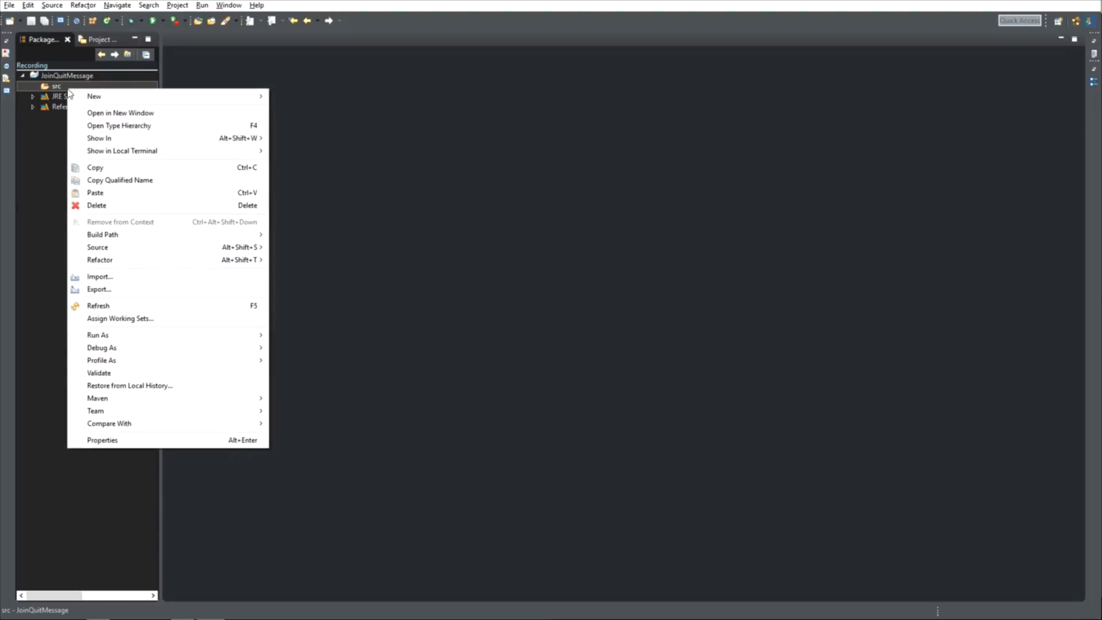
click(93, 96)
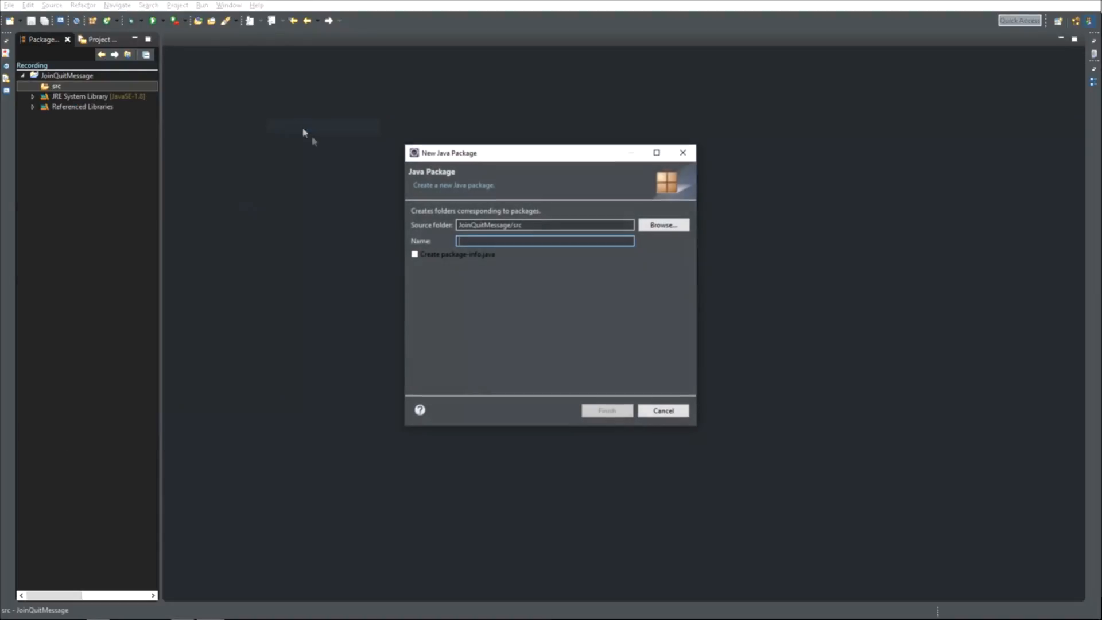
text(ghg.)
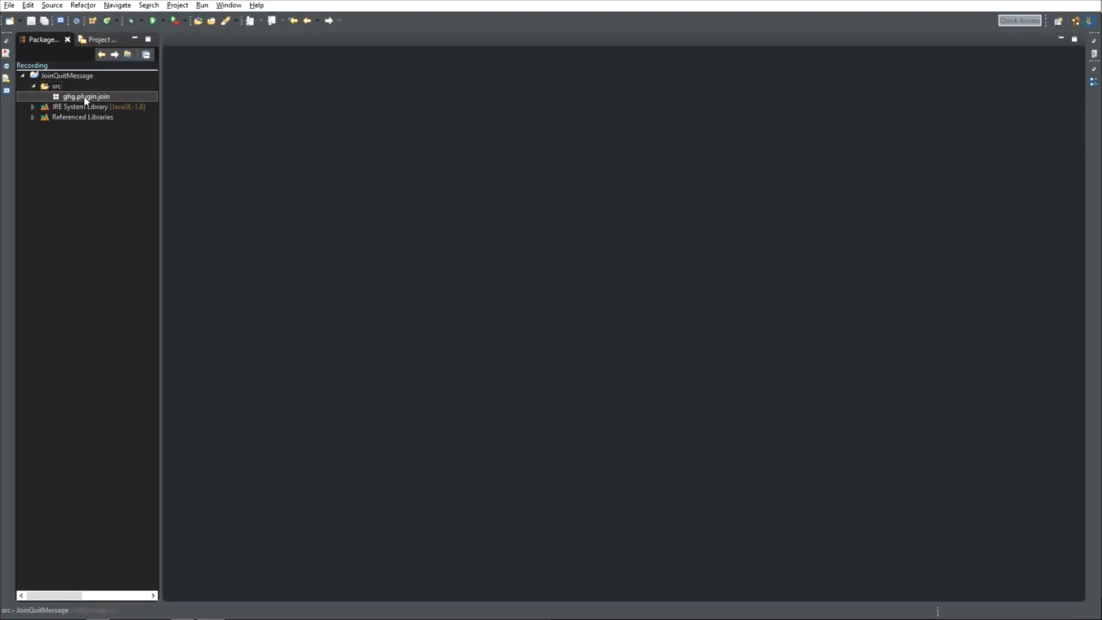
right_click(86, 97)
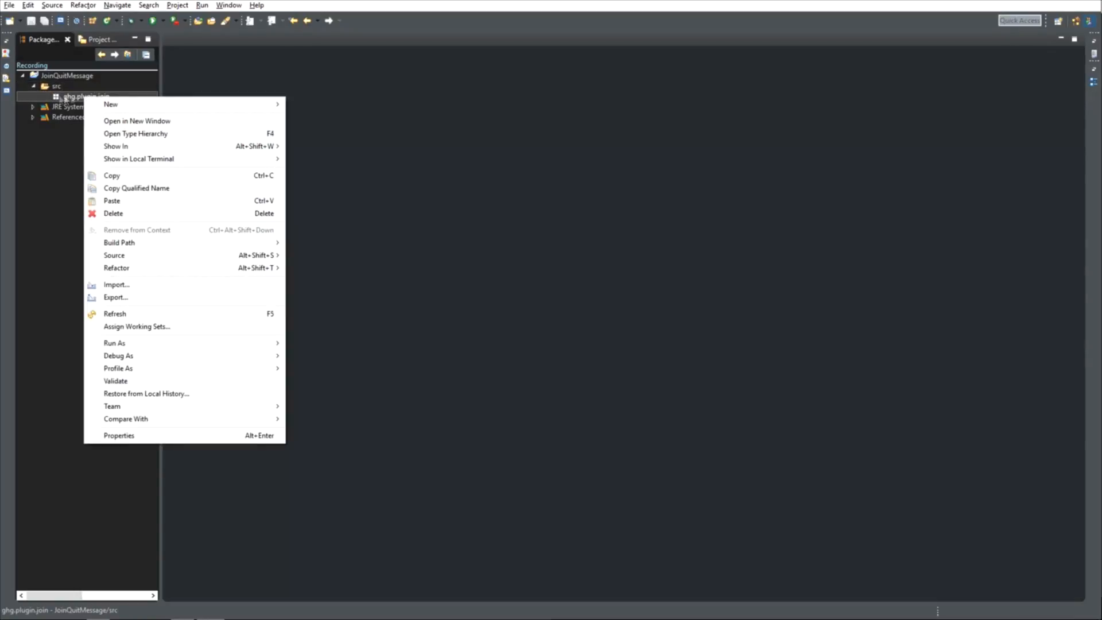
mouse_move(110, 104)
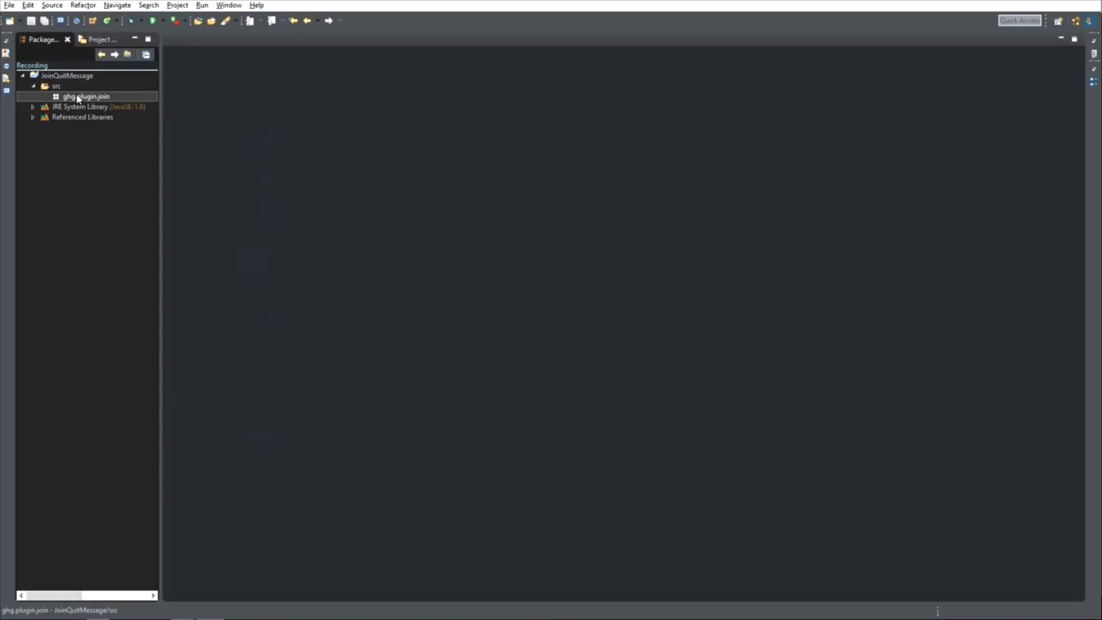
mouse_move(107, 20)
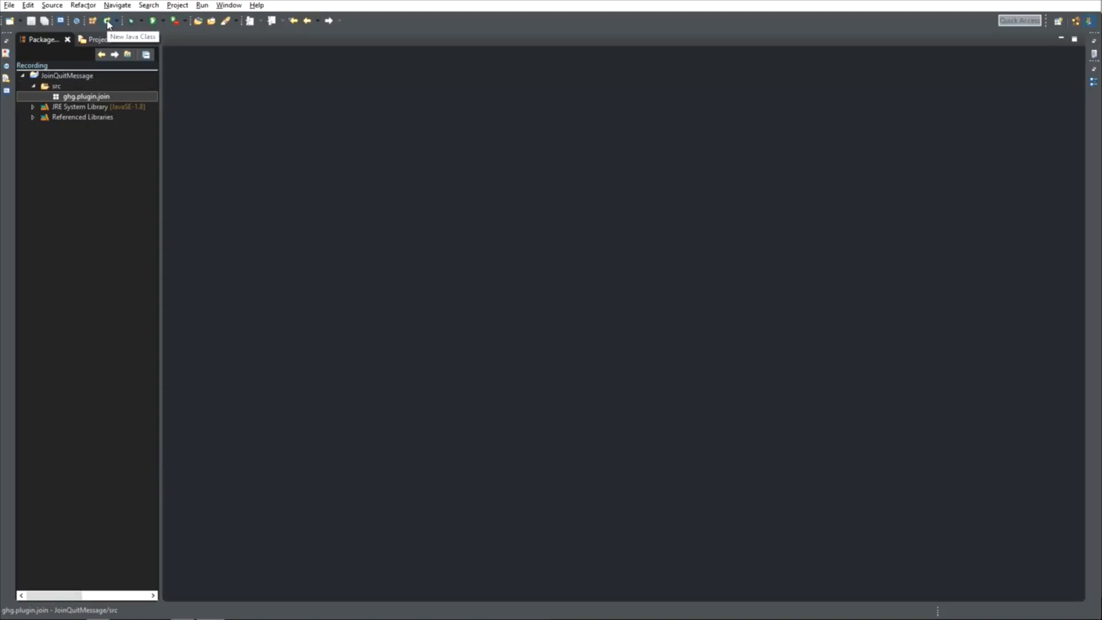
- Create a Main class in ghg.plugin.join and open it in the editor
click(107, 21)
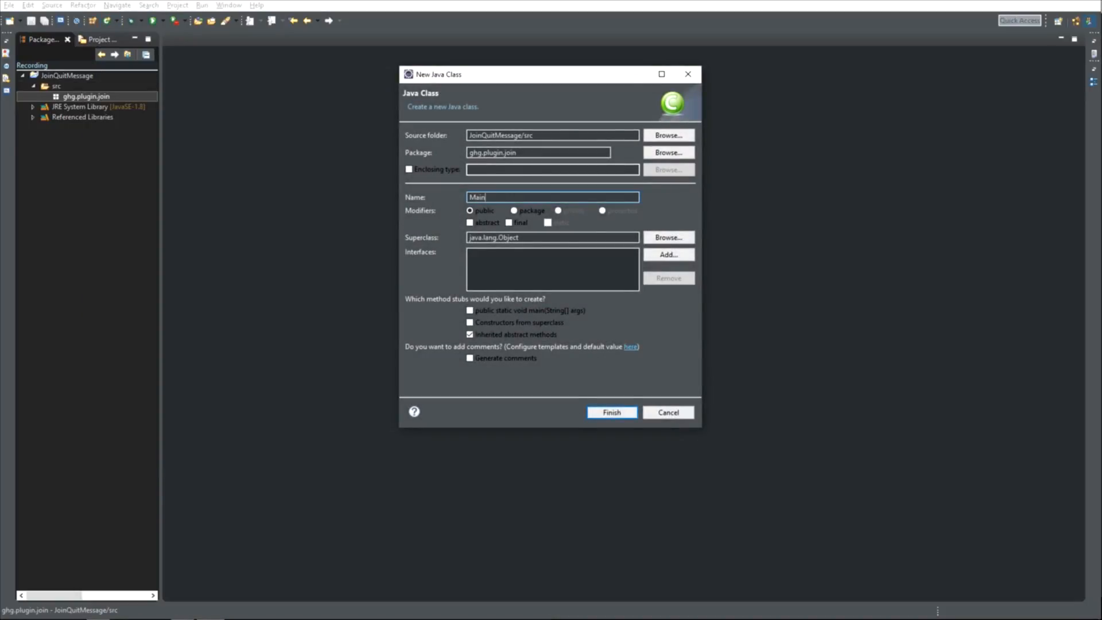
click(609, 412)
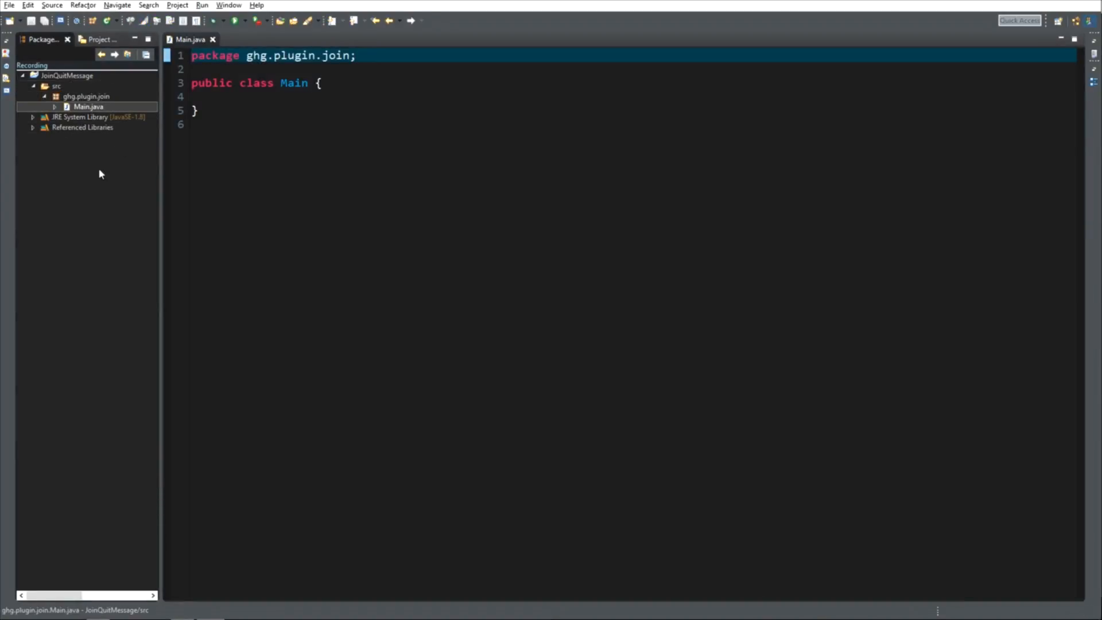
click(67, 76)
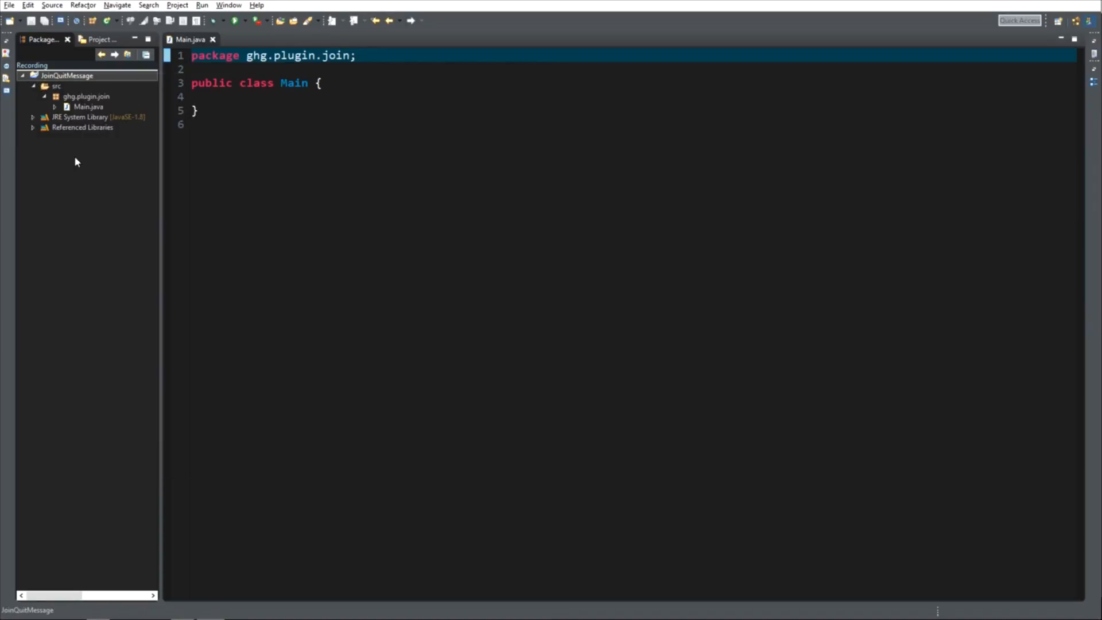
- Create an empty plugin.yml file at the project root
right_click(66, 76)
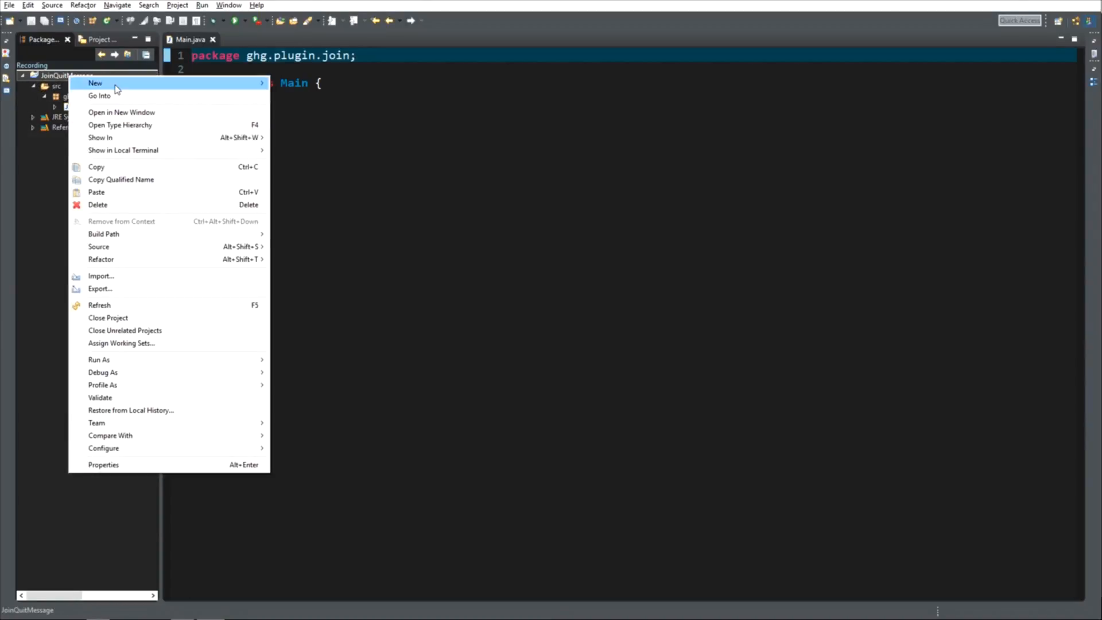
click(95, 82)
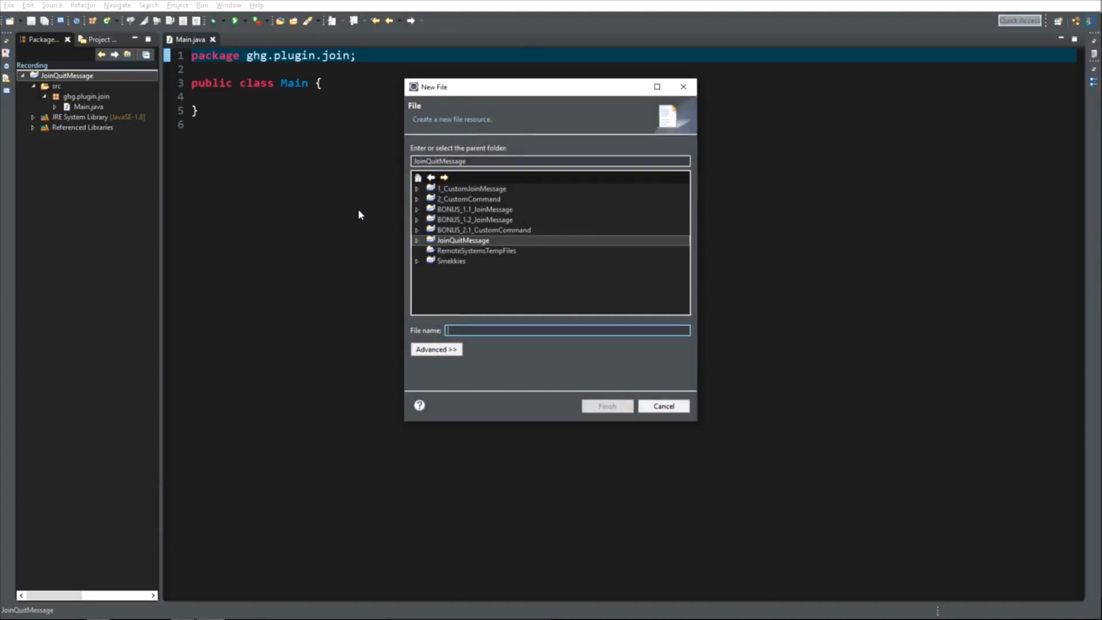
text(plugin.yml)
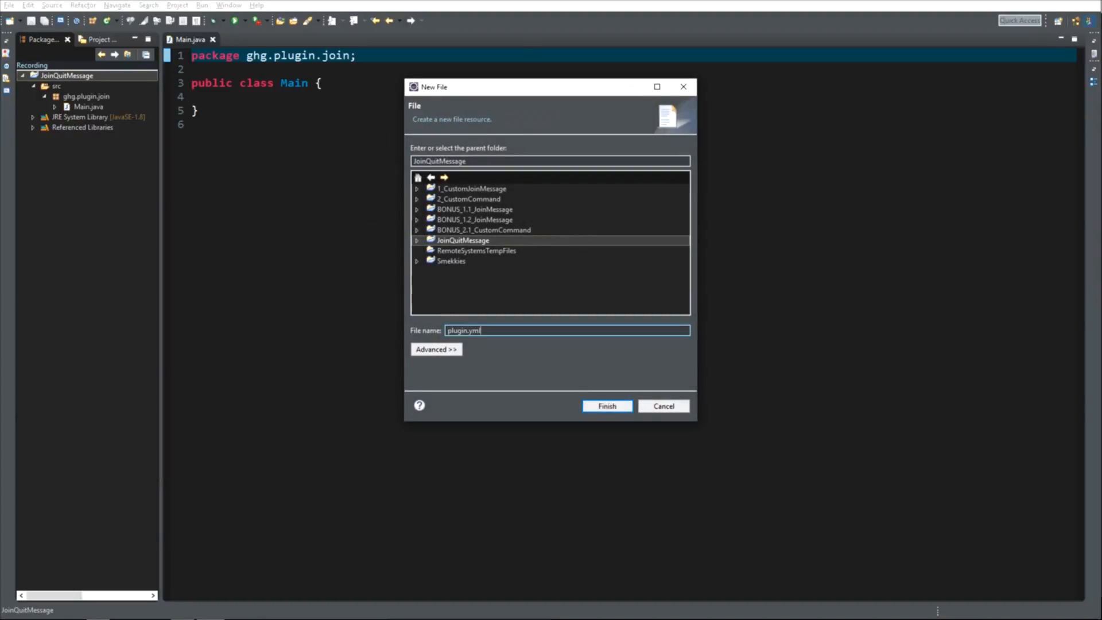
click(606, 405)
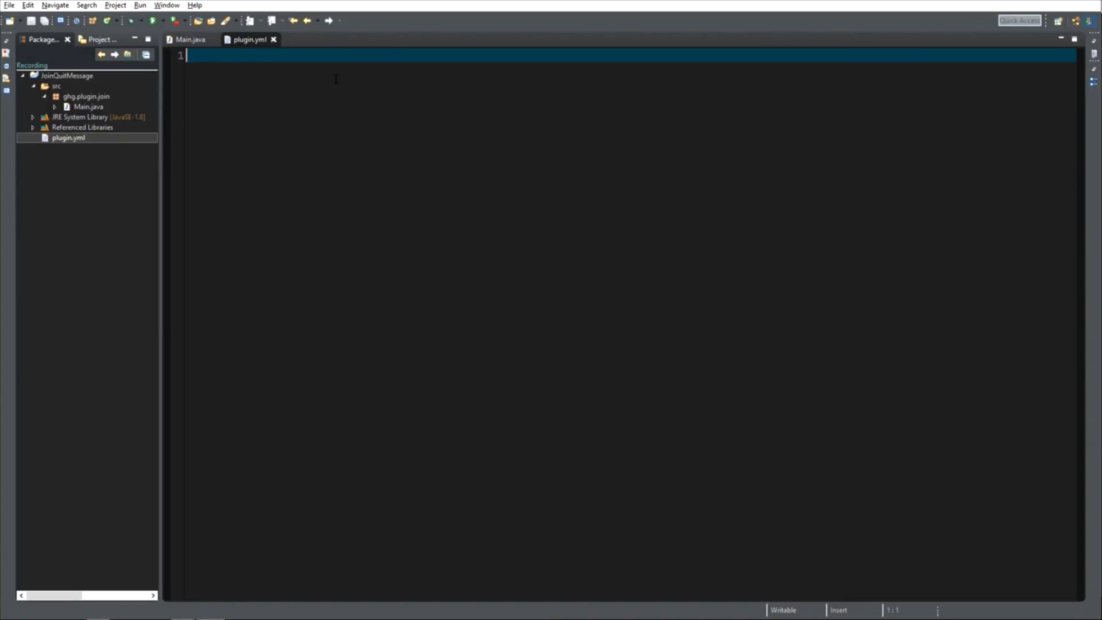
- Write plugin.yml entries name: JoinQuitMessage and main: ghg.plugin.join.Main
text(name:L)
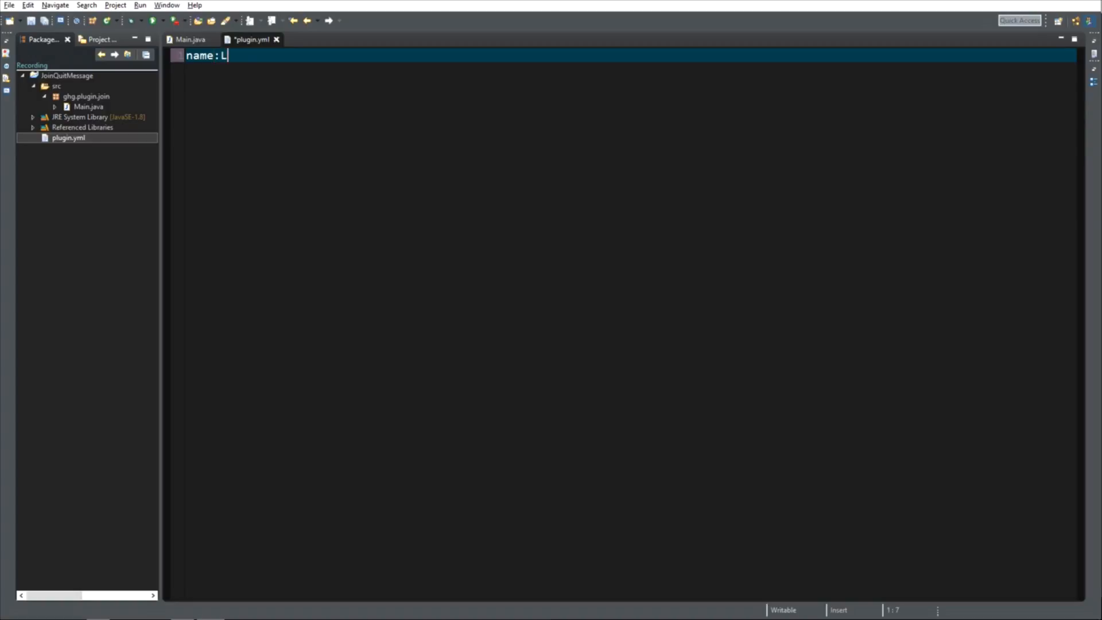
text(Join)
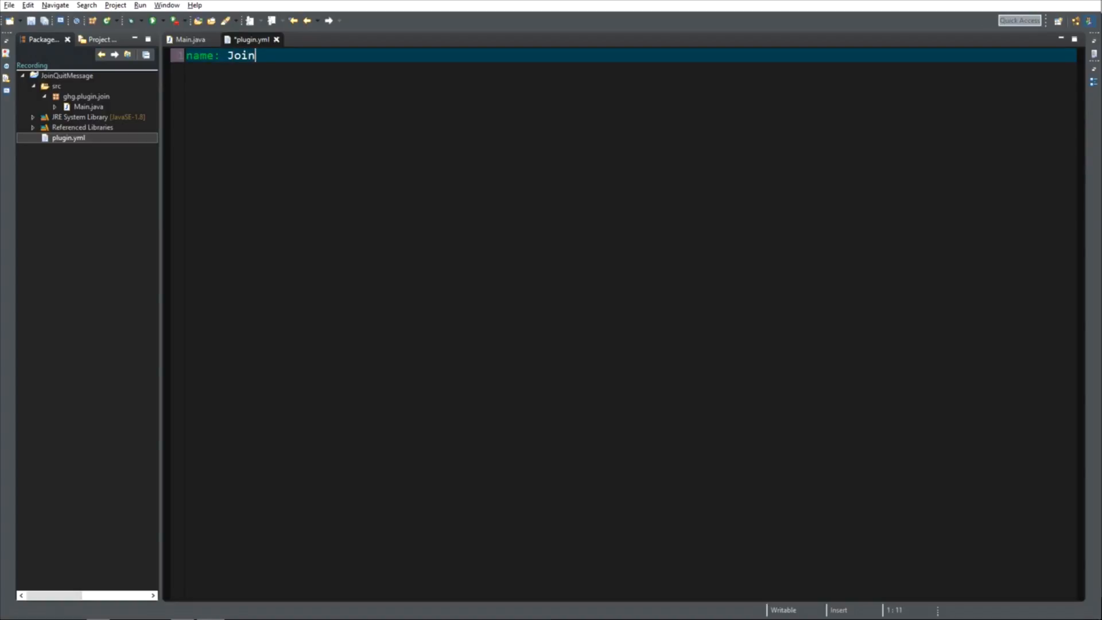
text(QuitMessage)
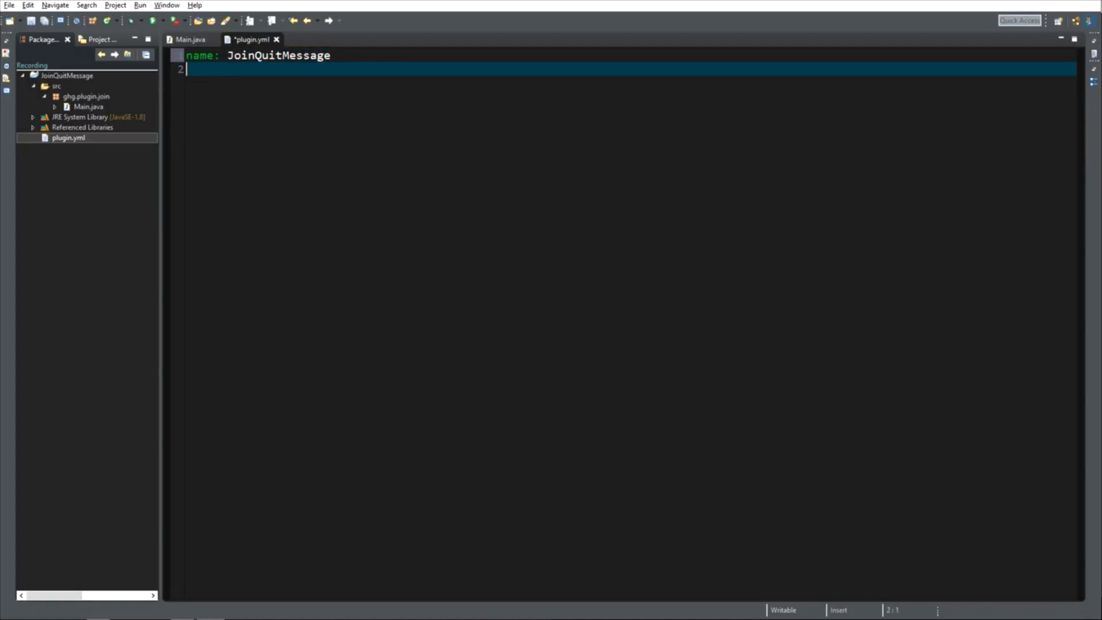
text(main:)
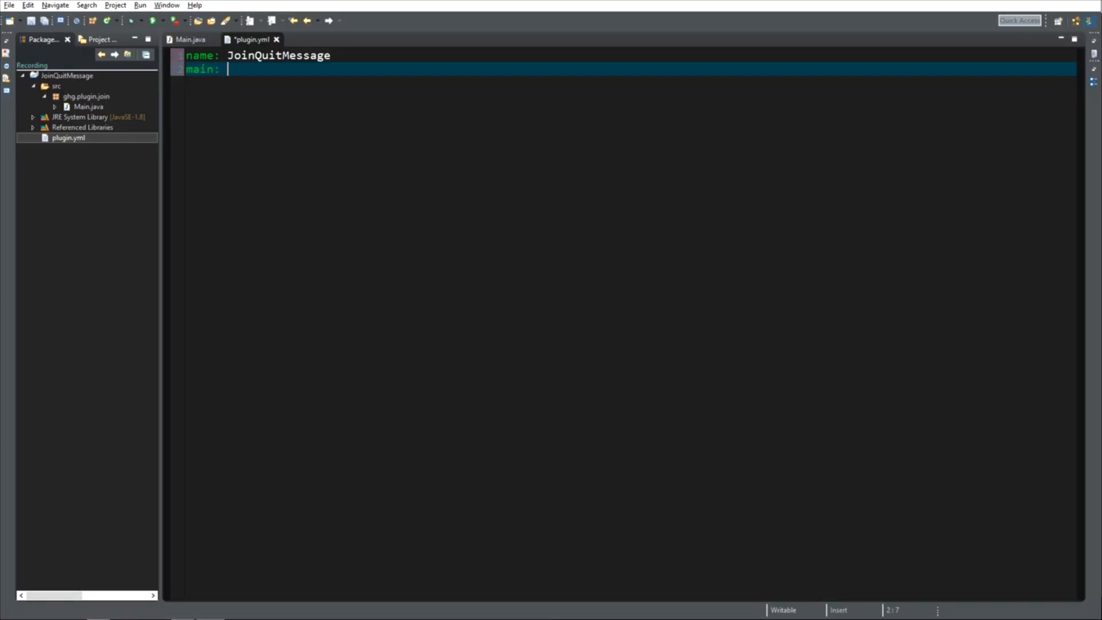
text(gh)
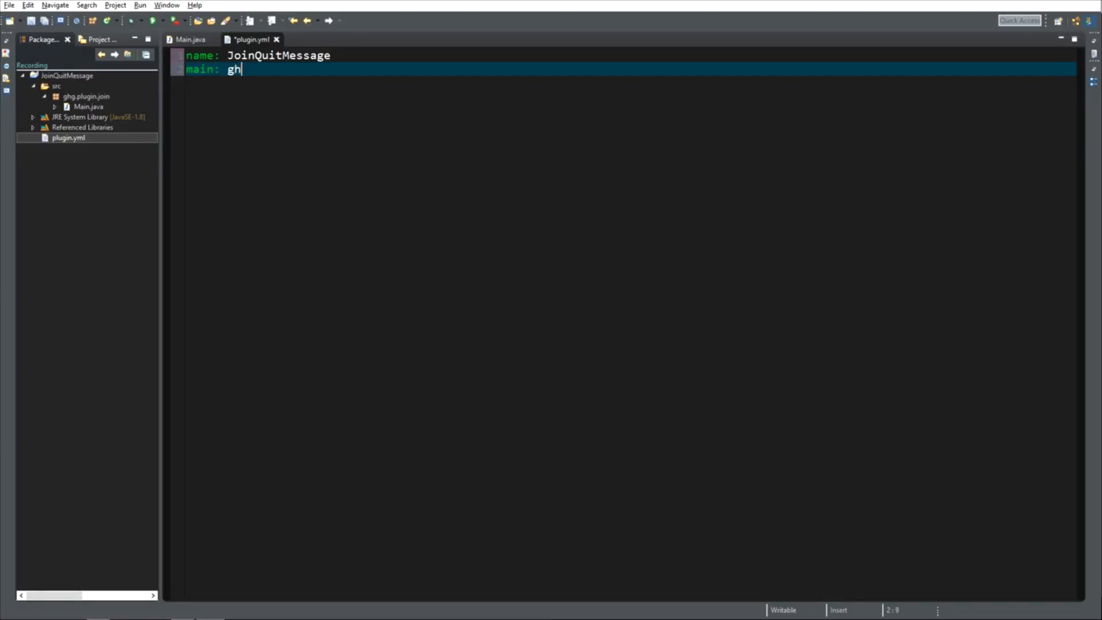
text(g.plugi)
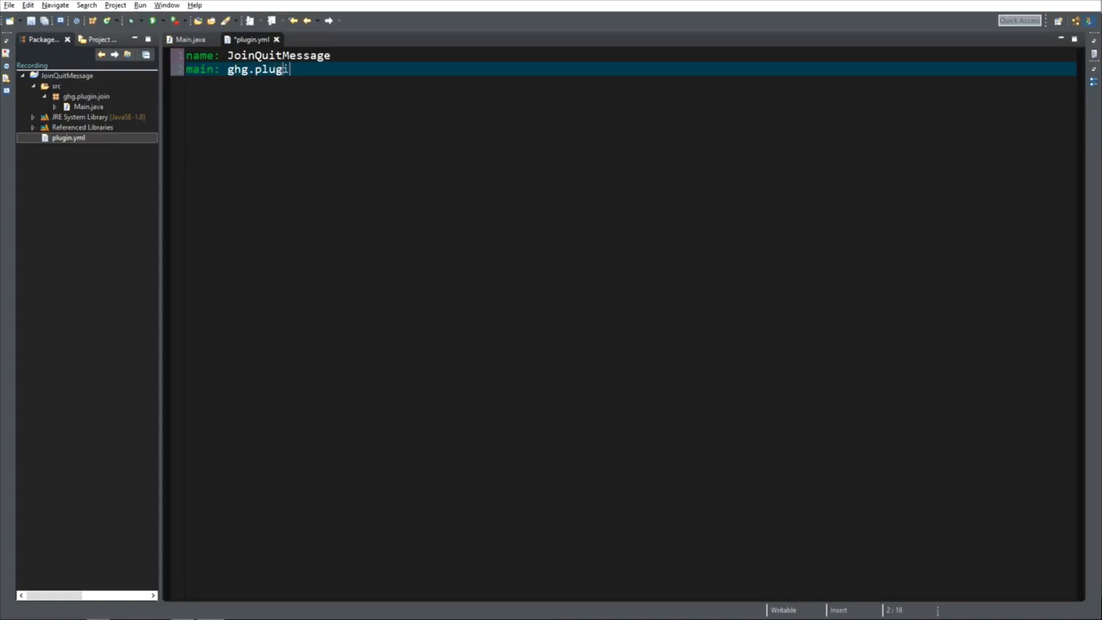
text(n.join.Main)
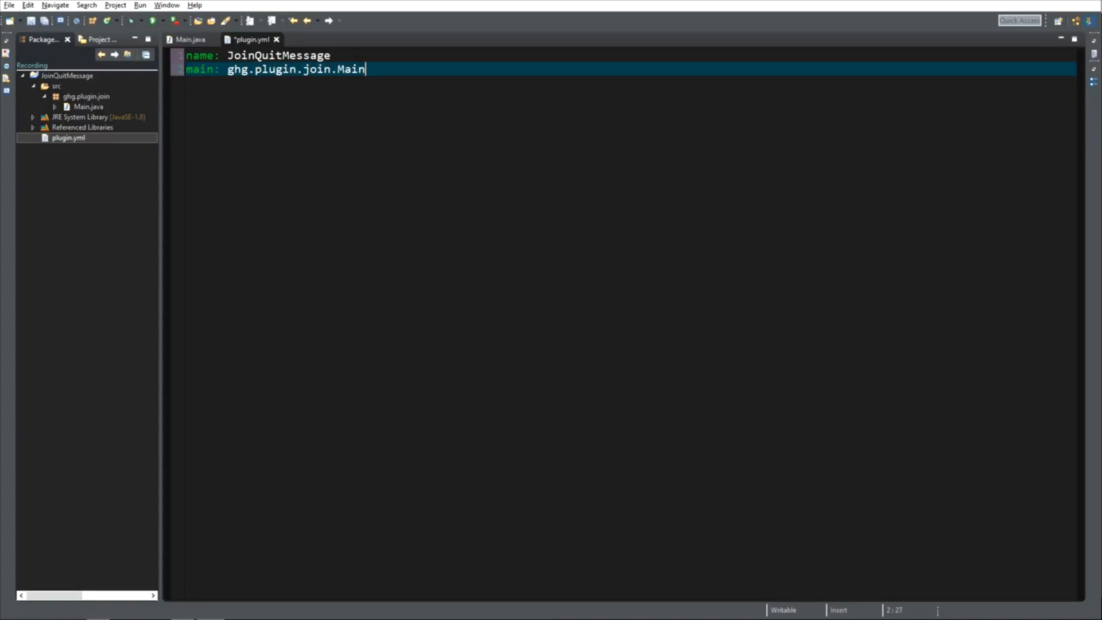
- Add version: 1.0, author: GHG and a commands: entry, then save plugin.yml
text(version)
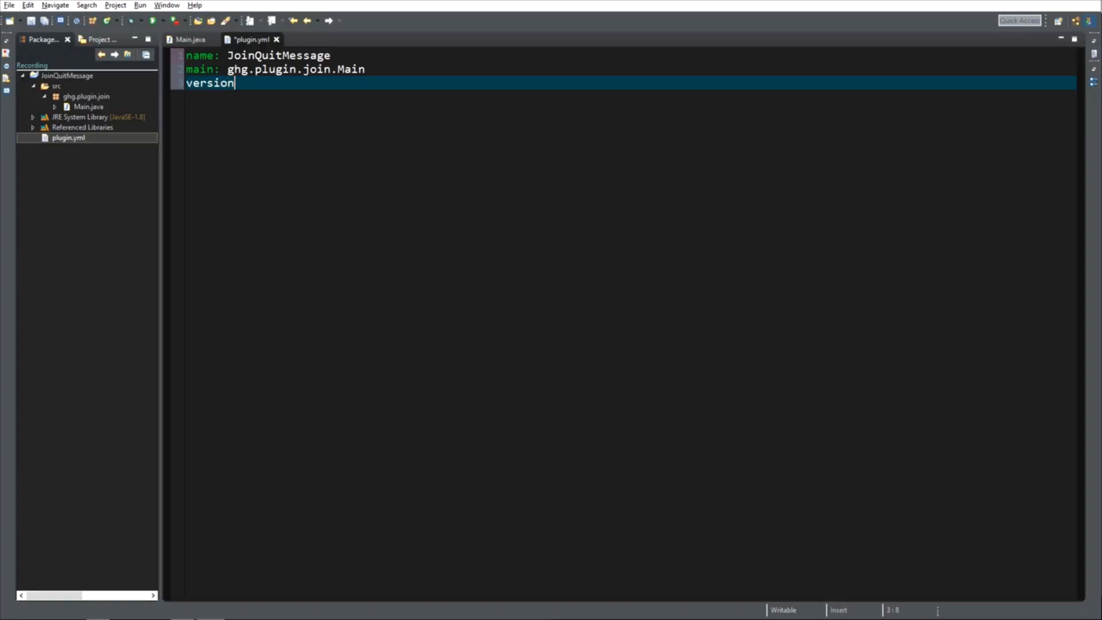
text(: 1.0)
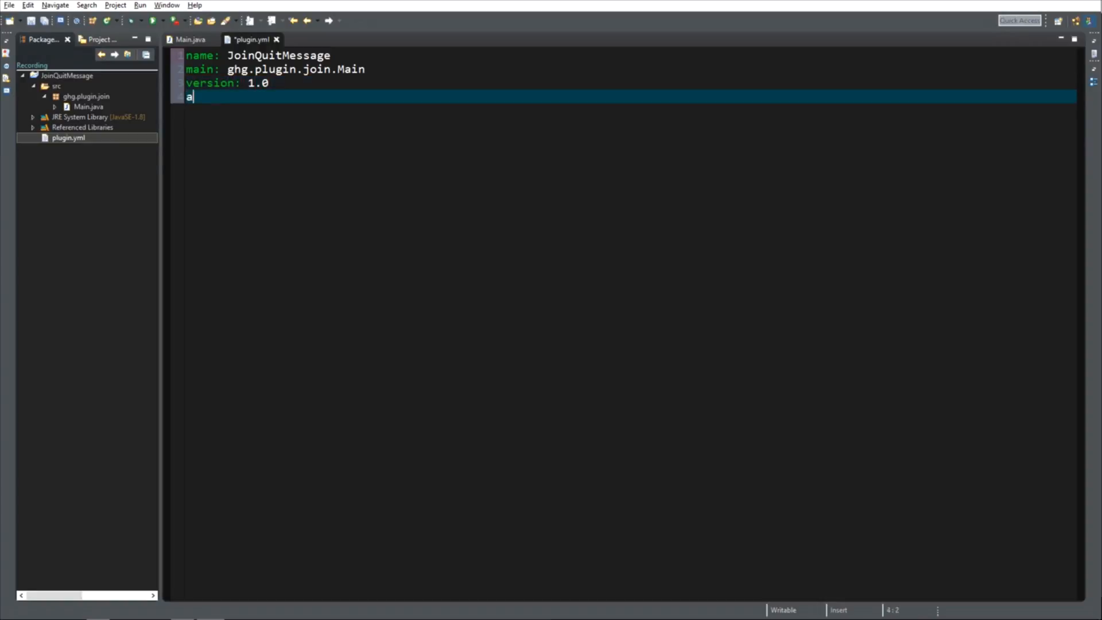
text(uthor:)
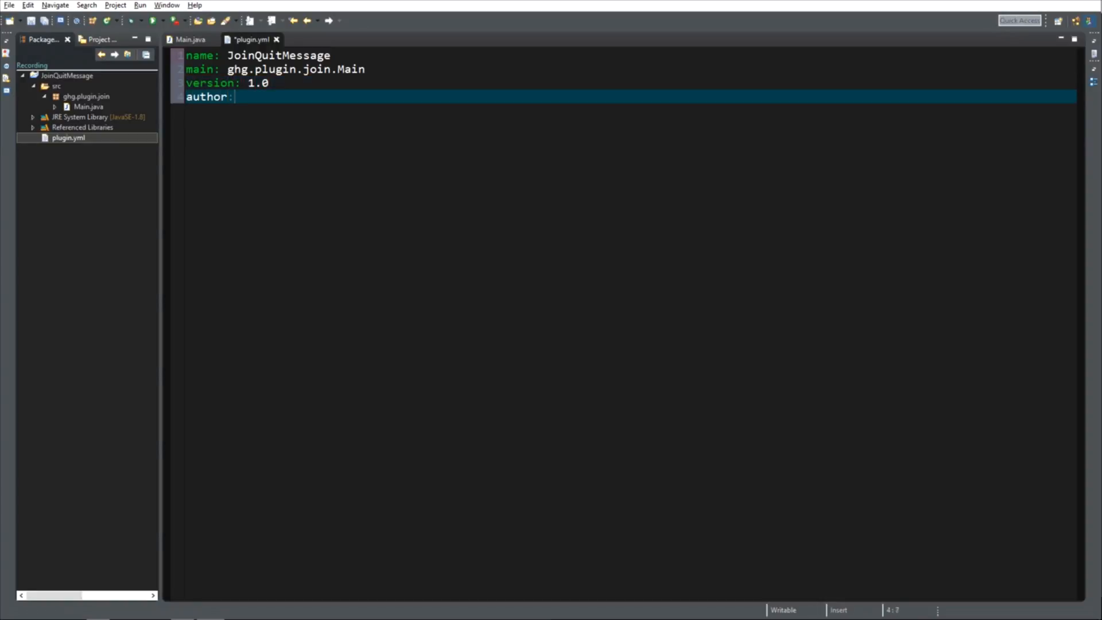
text(GHG)
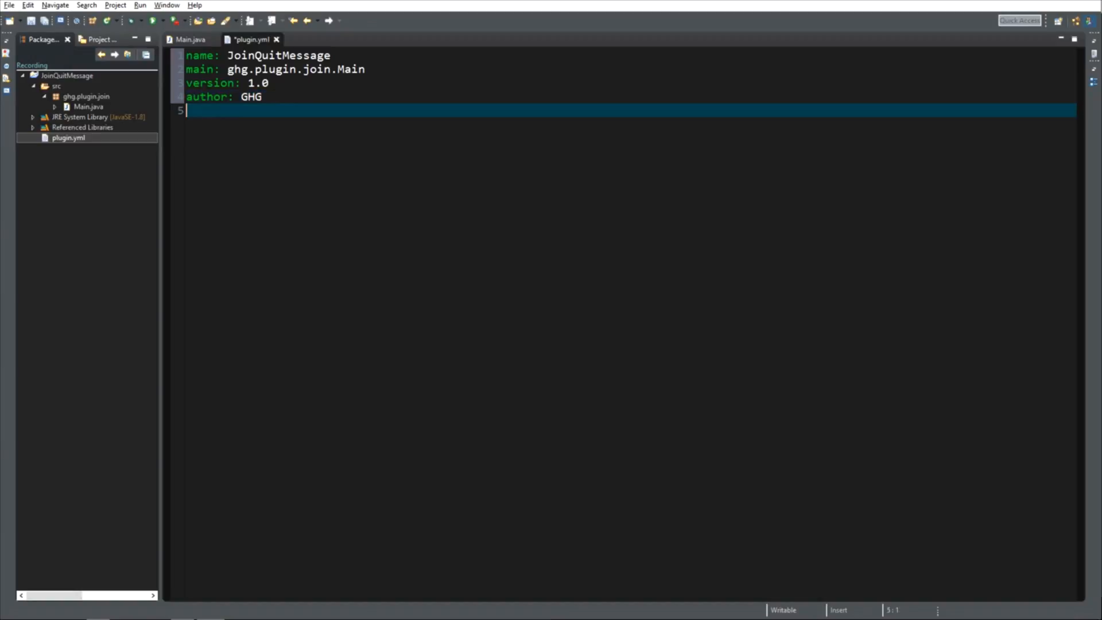
text(commands:)
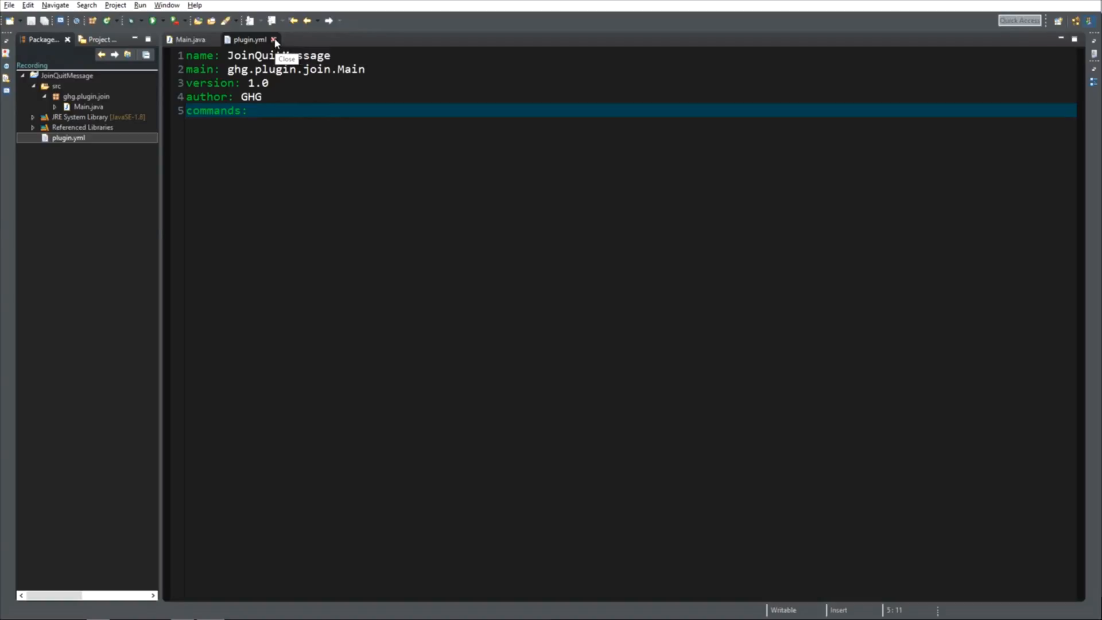
- Close plugin.yml and declare Main as extending JavaPlugin with its import
click(274, 39)
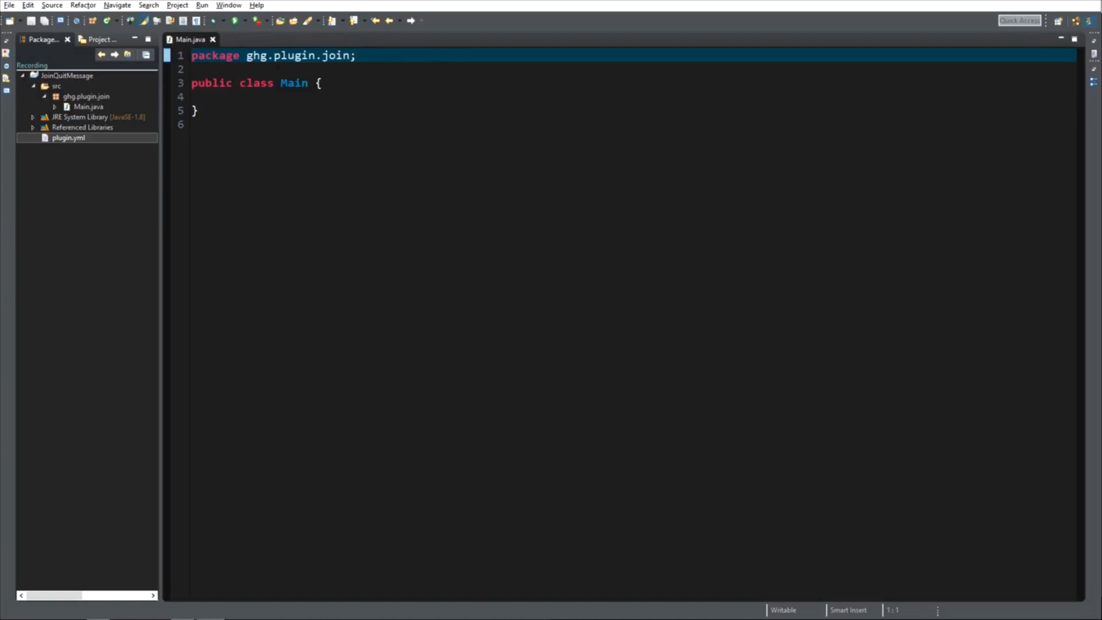
click(89, 105)
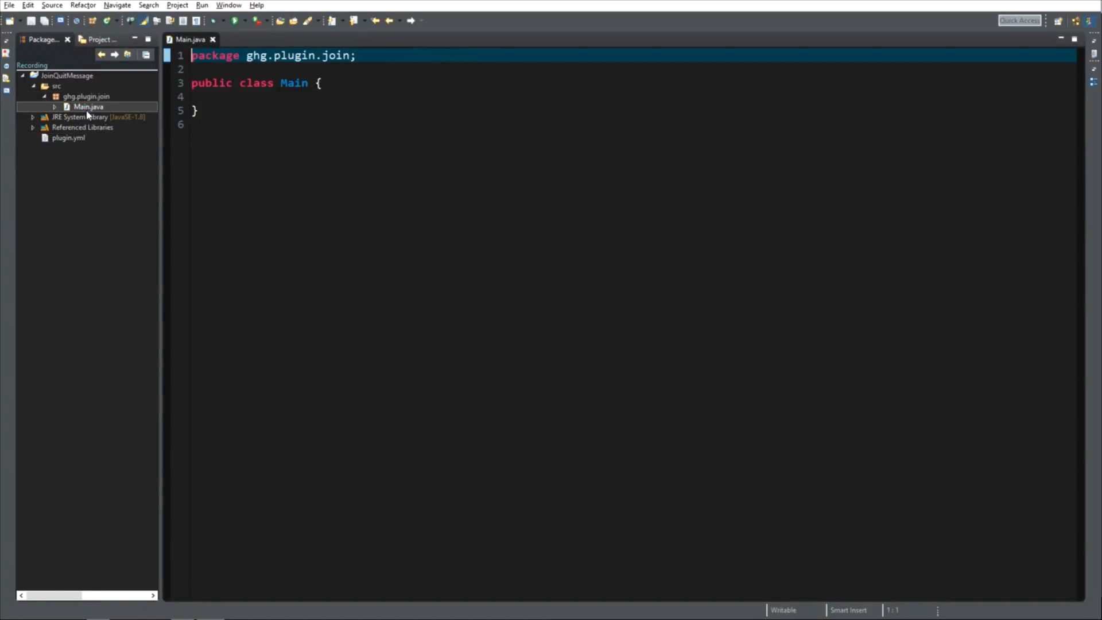
text(ex)
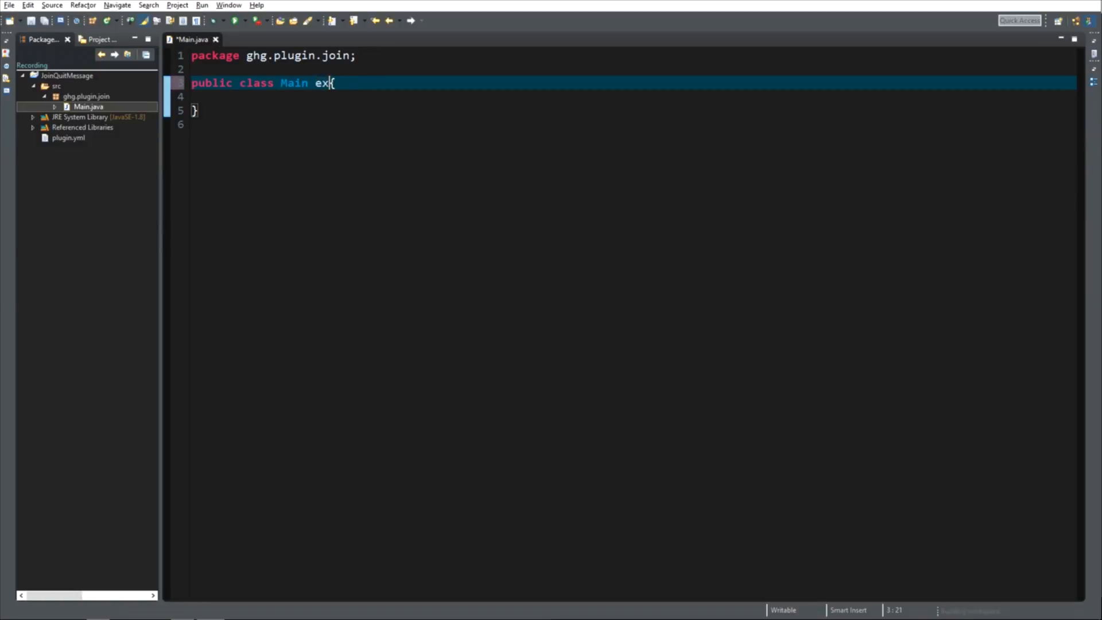
text(tends Java)
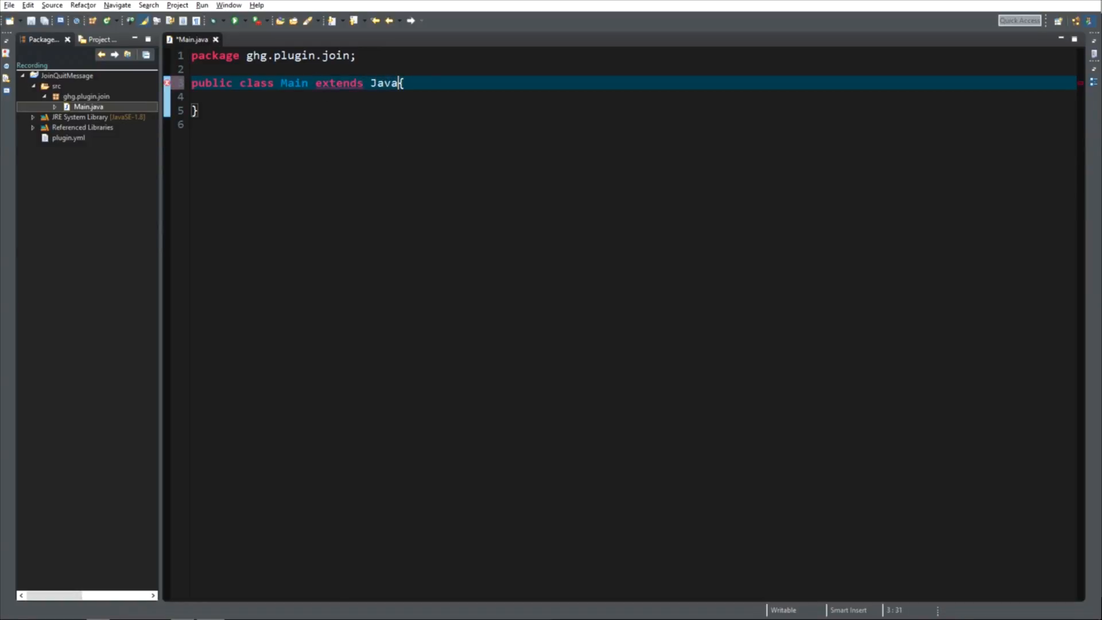
text(Plugin)
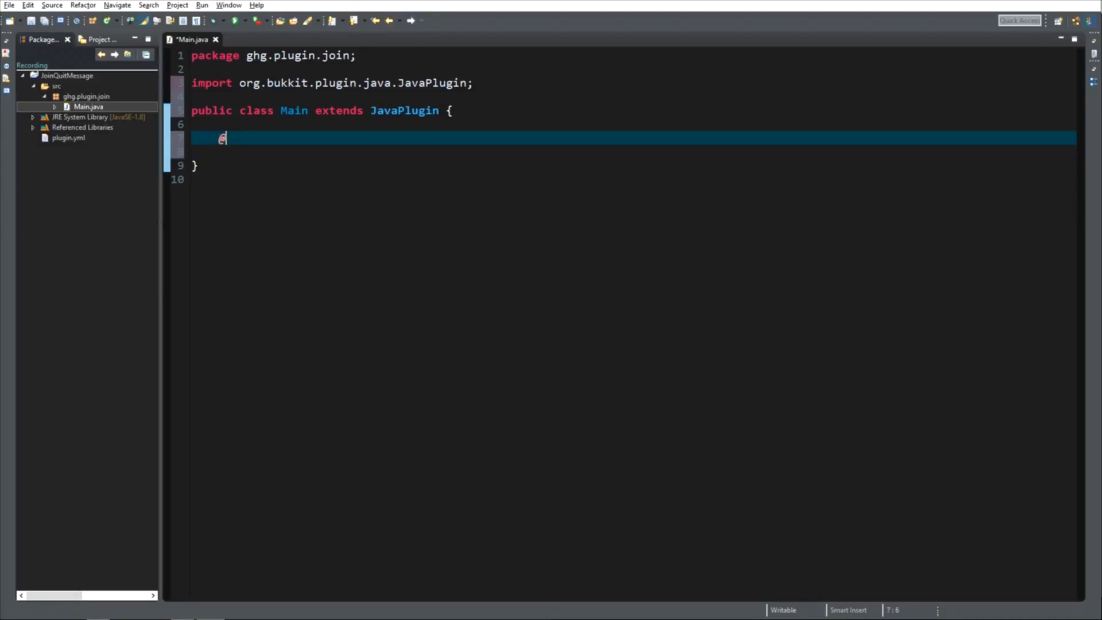
text(Override)
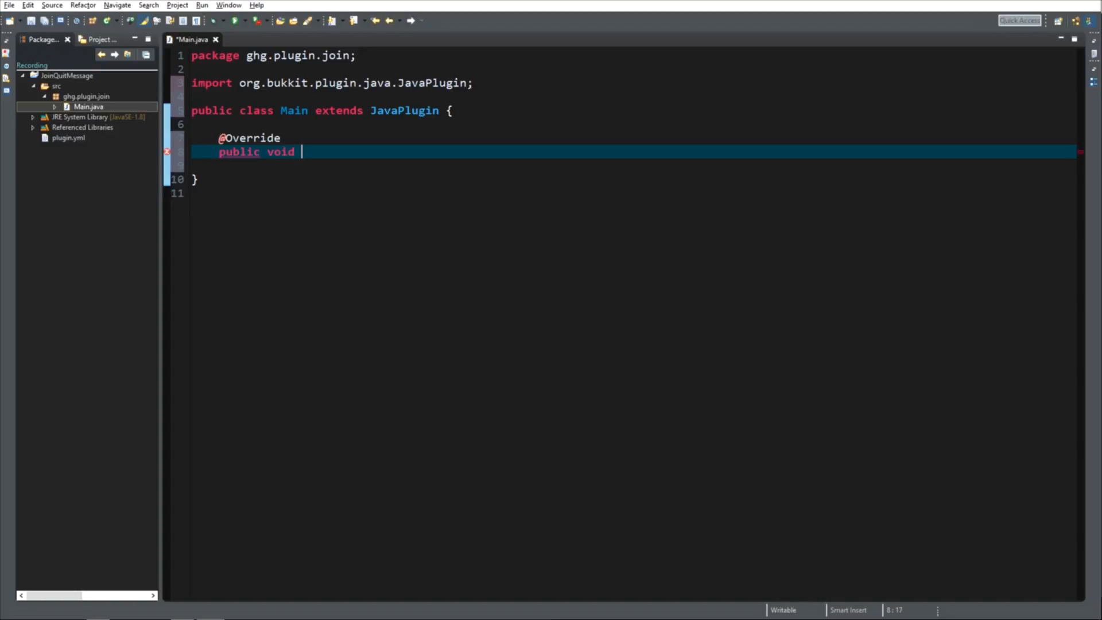
text(onEnable)
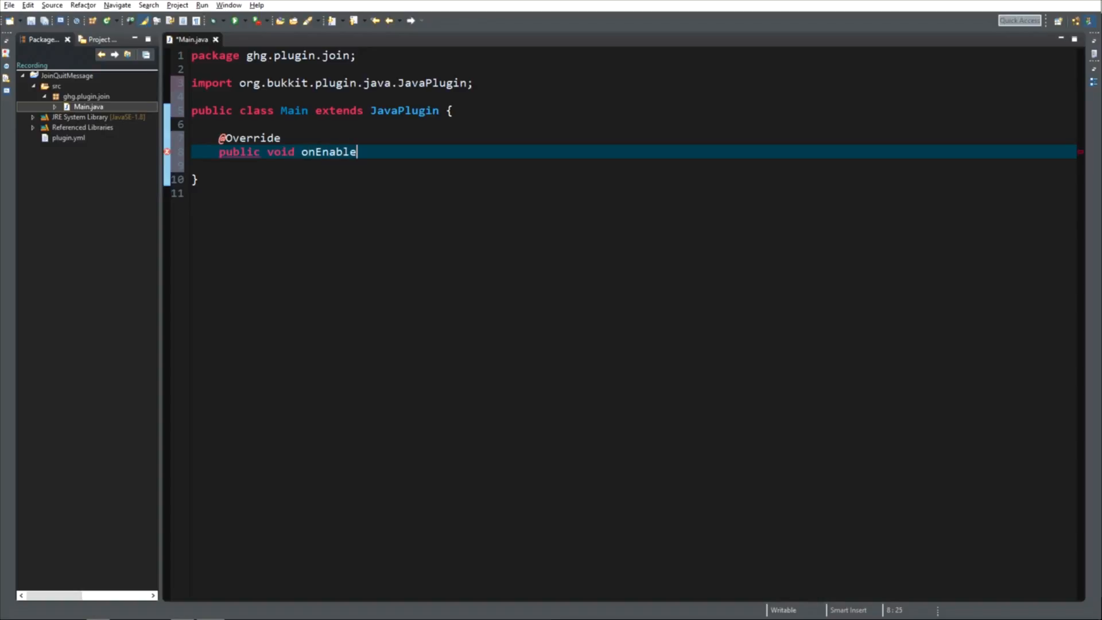
text((){)
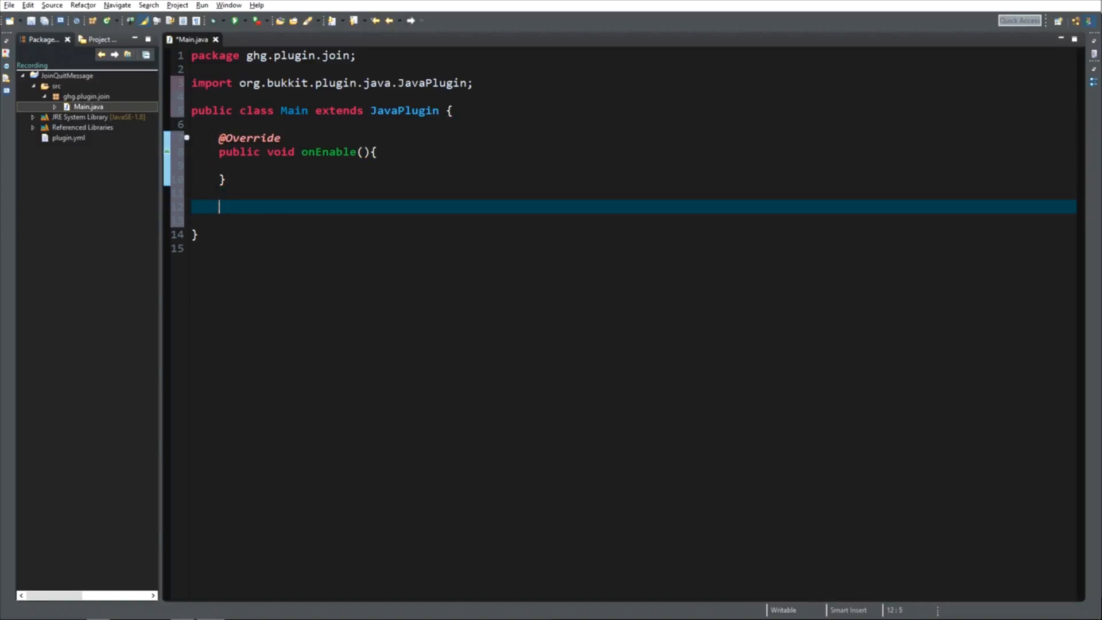
text(@Override)
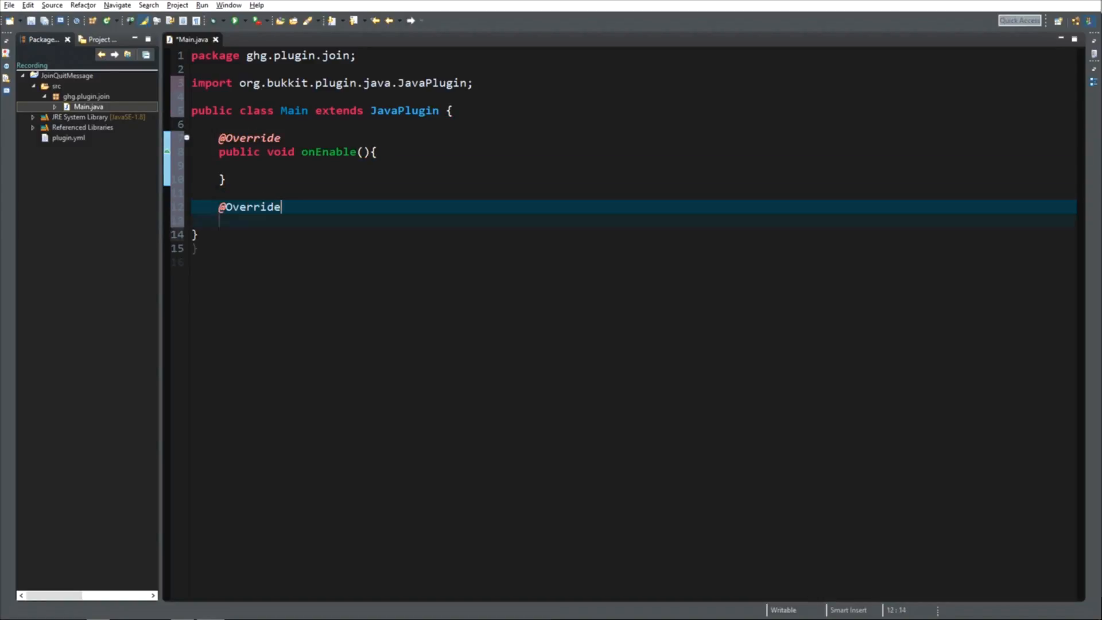
text(pulbi)
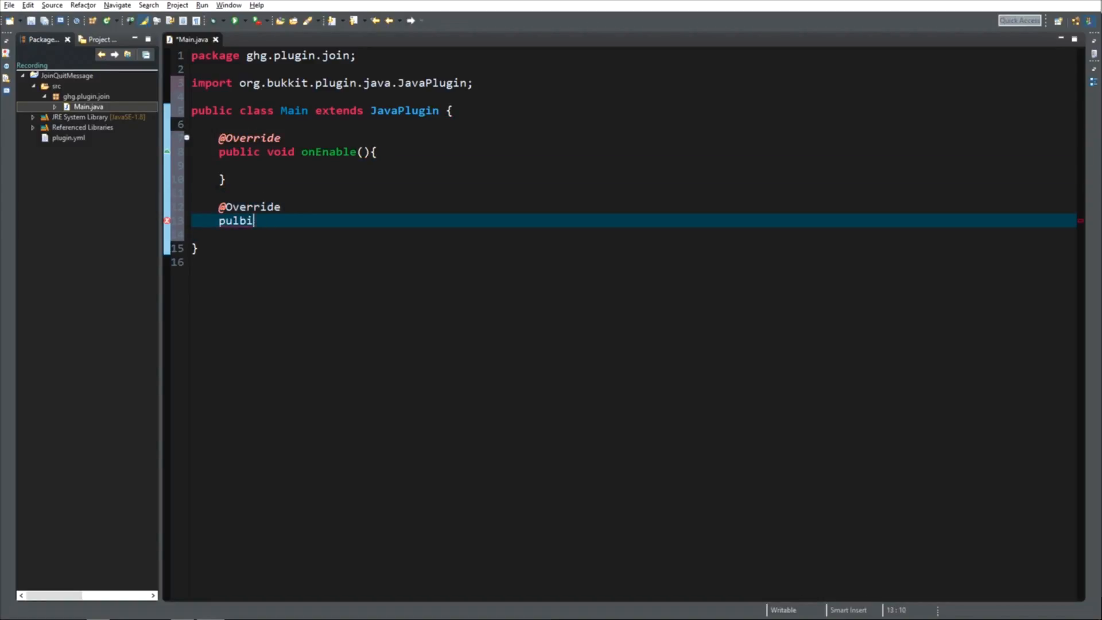
text(public void)
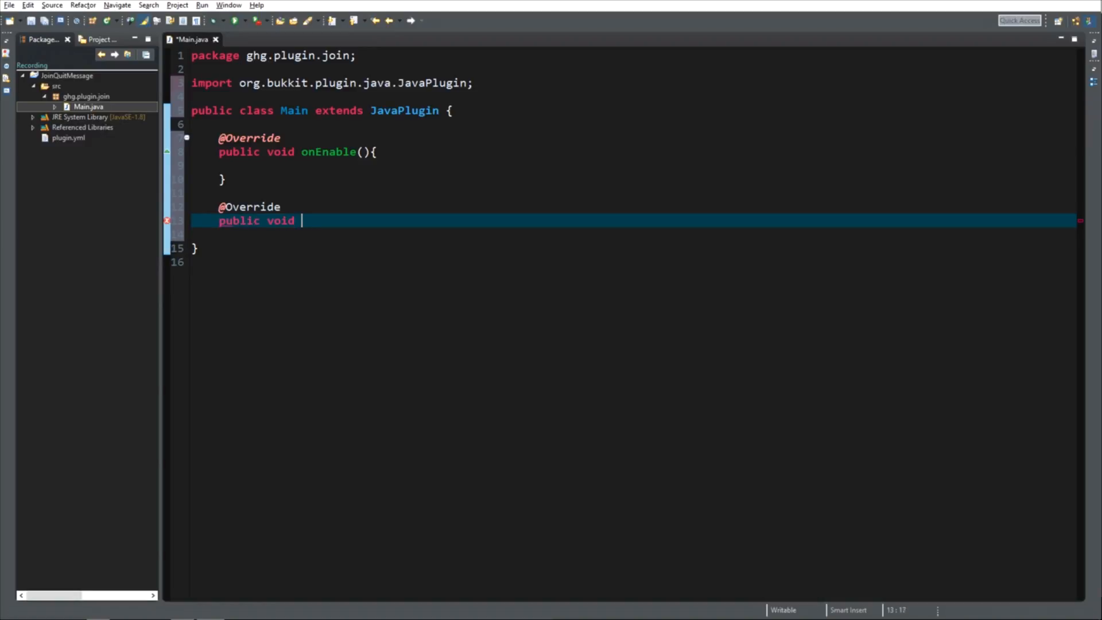
text(onDisable())
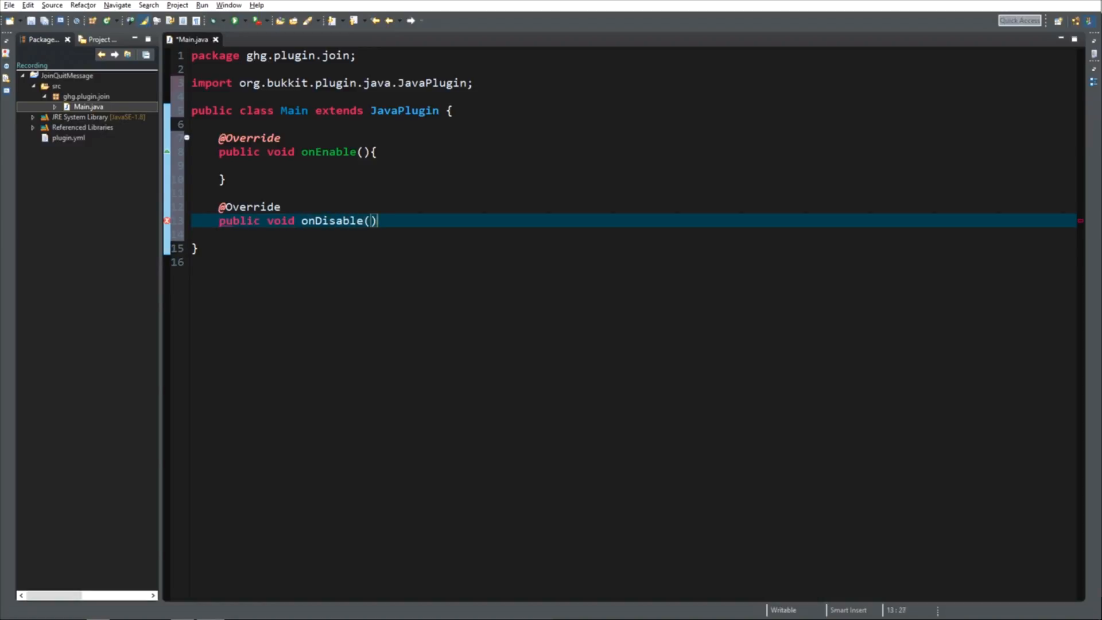
text({)
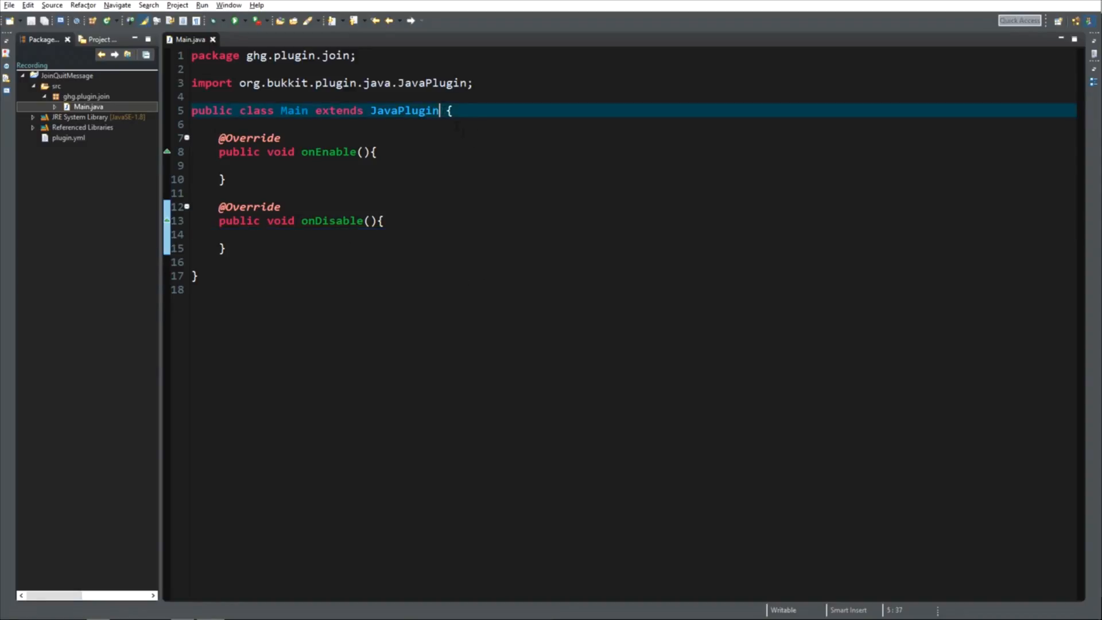
- Declare Main as implementing Listener with the org.bukkit.event.Listener import
text(implements)
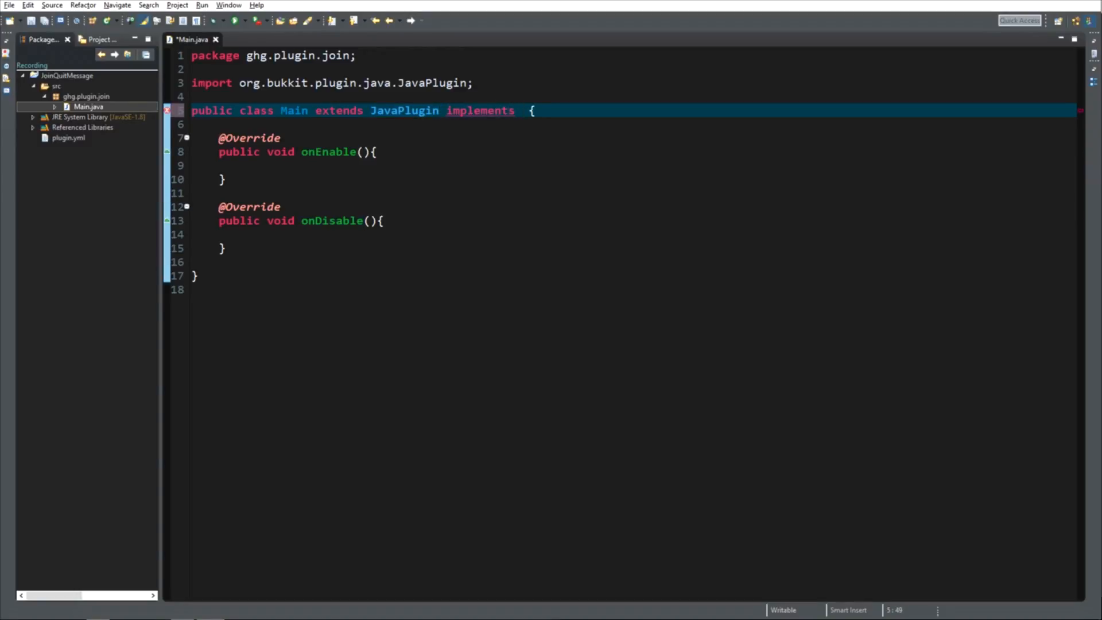
text(Listener)
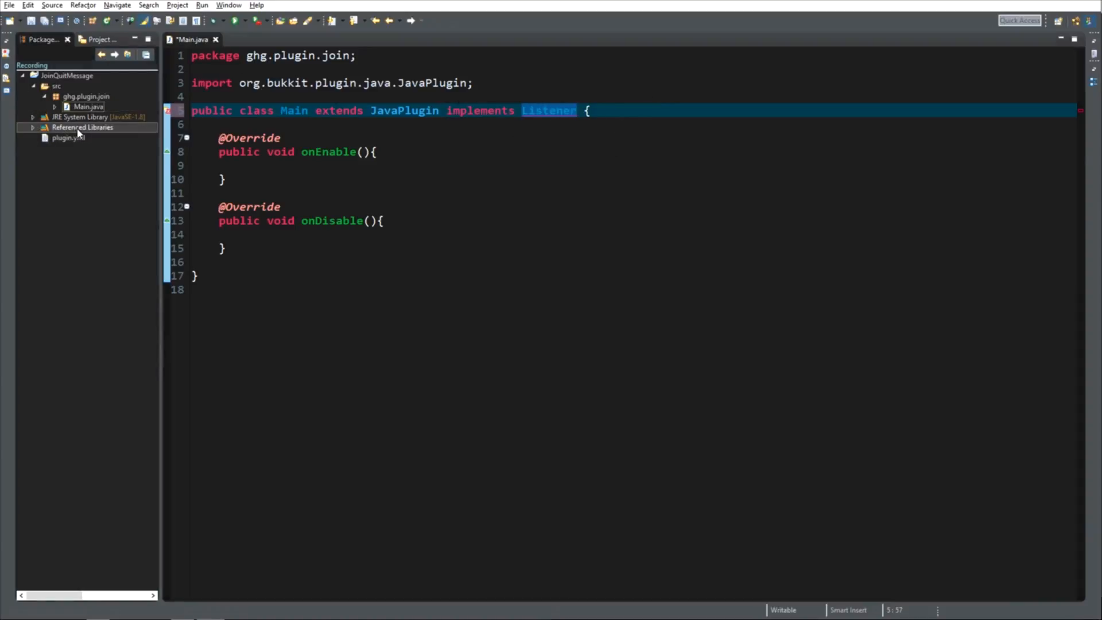
click(88, 106)
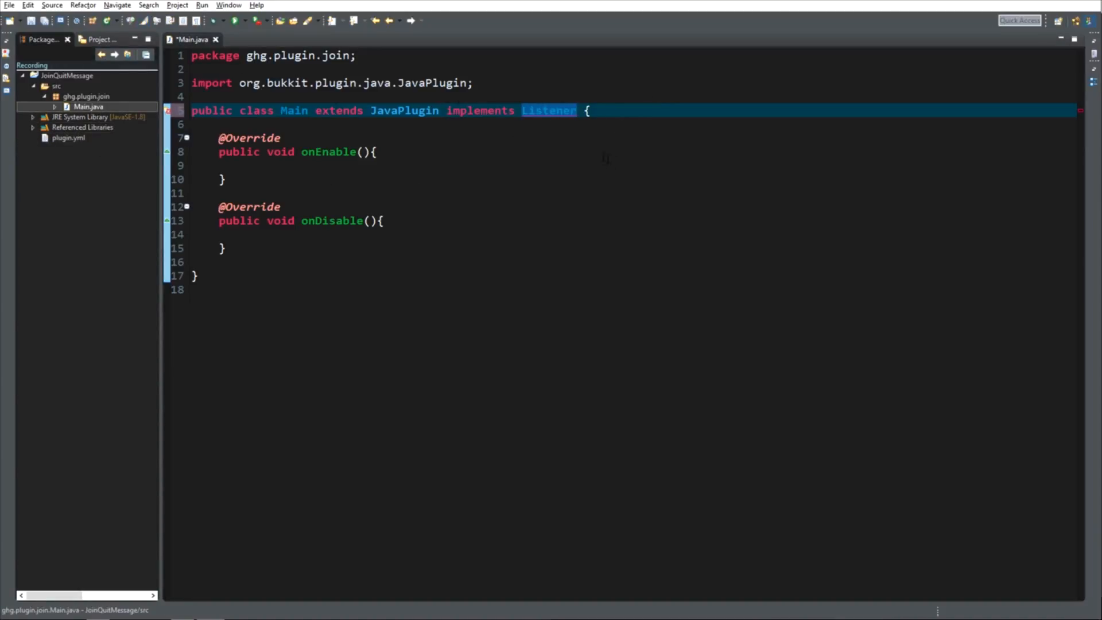
click(548, 110)
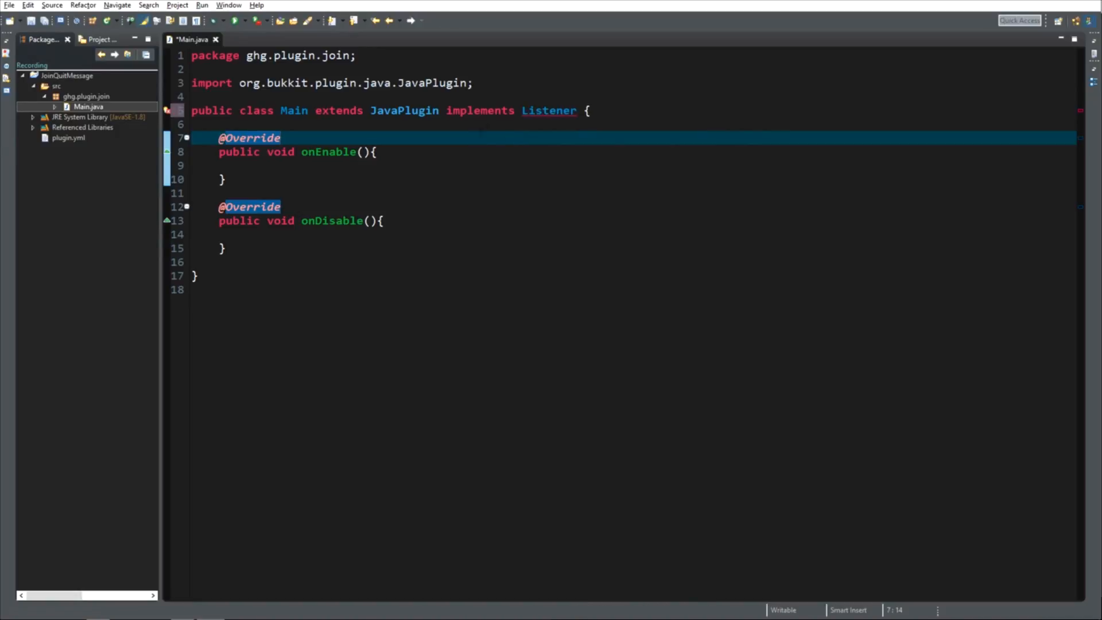
click(504, 124)
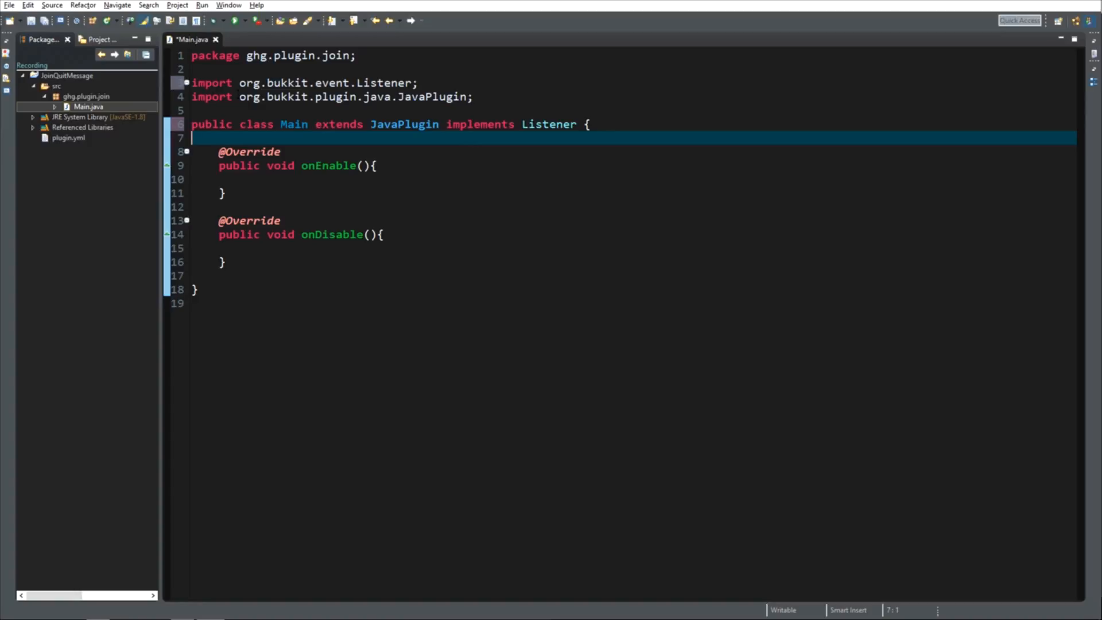
double_click(273, 96)
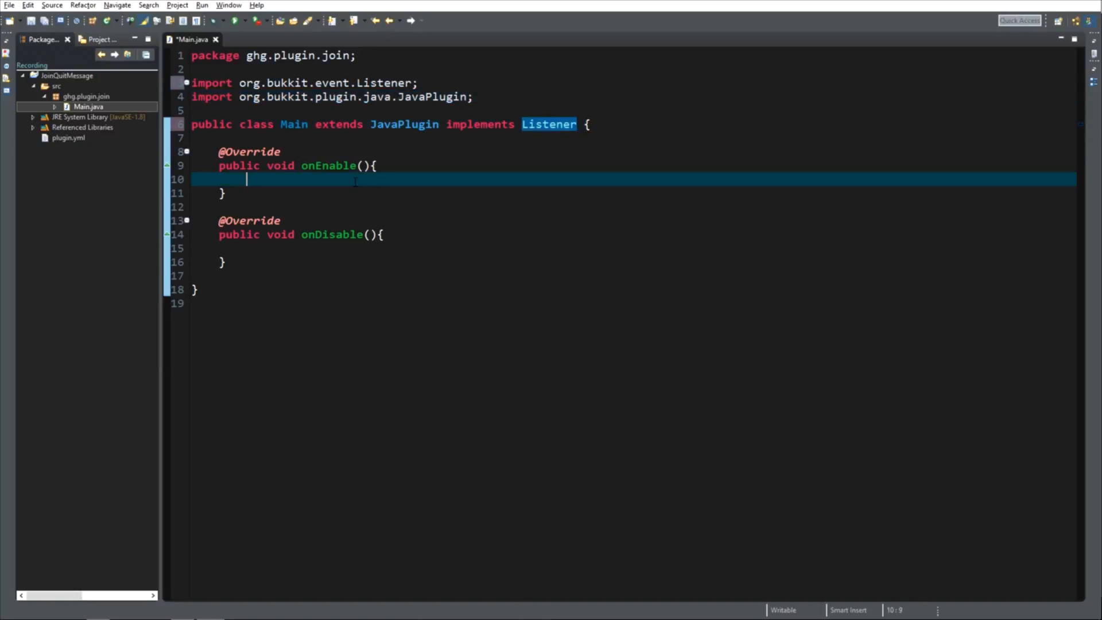
- In onEnable call getServer().getPluginManager().registerEvents(this, this) and save
text(get)
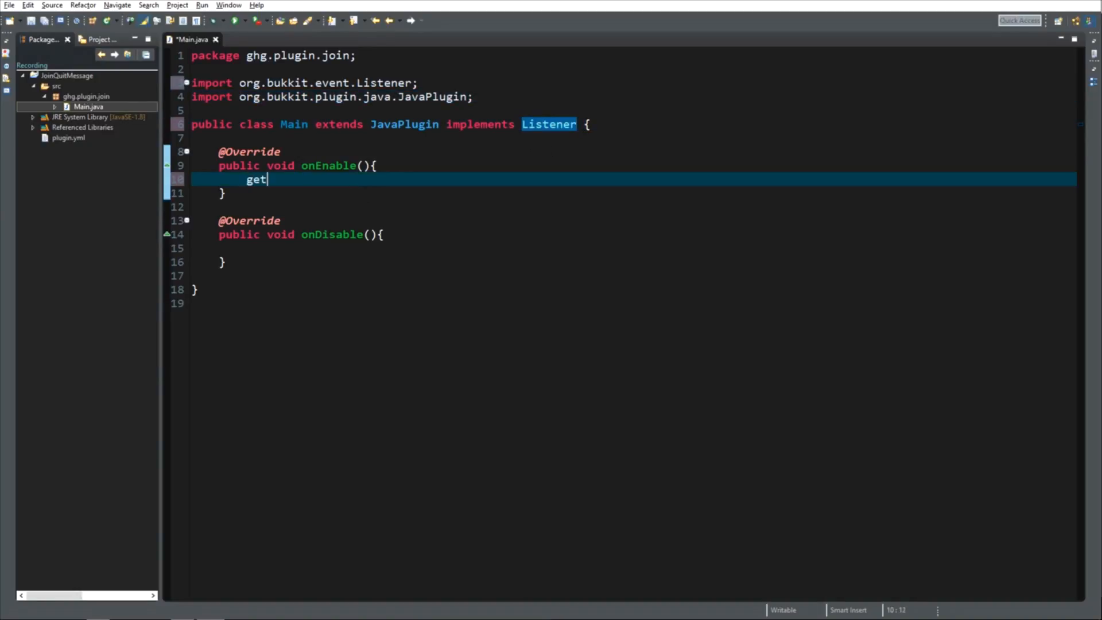
text(Server().)
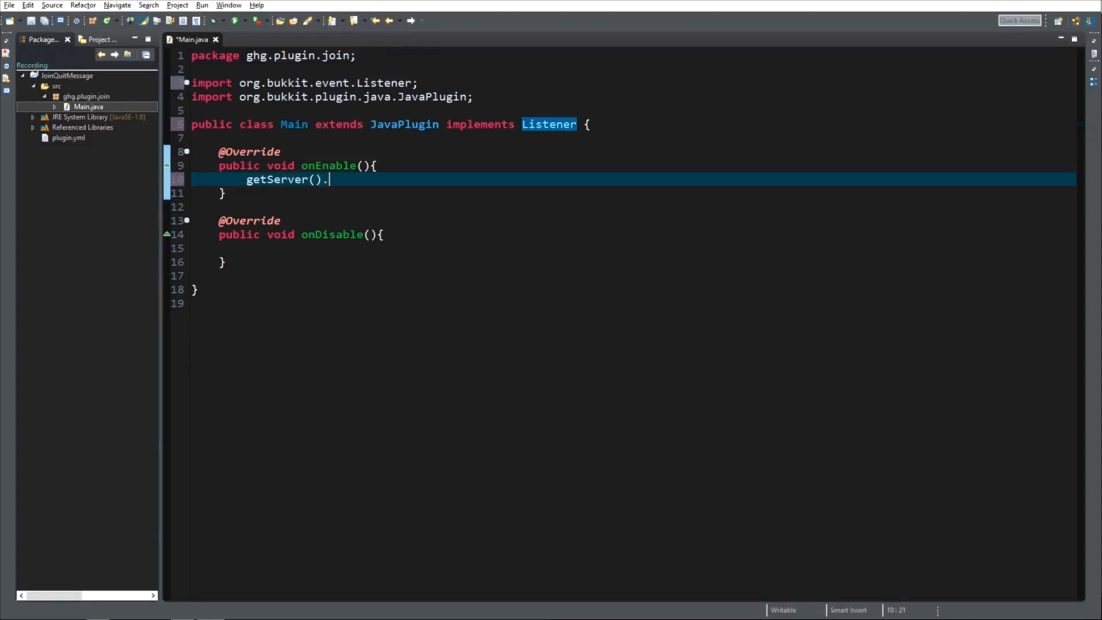
text(getPluginManager()
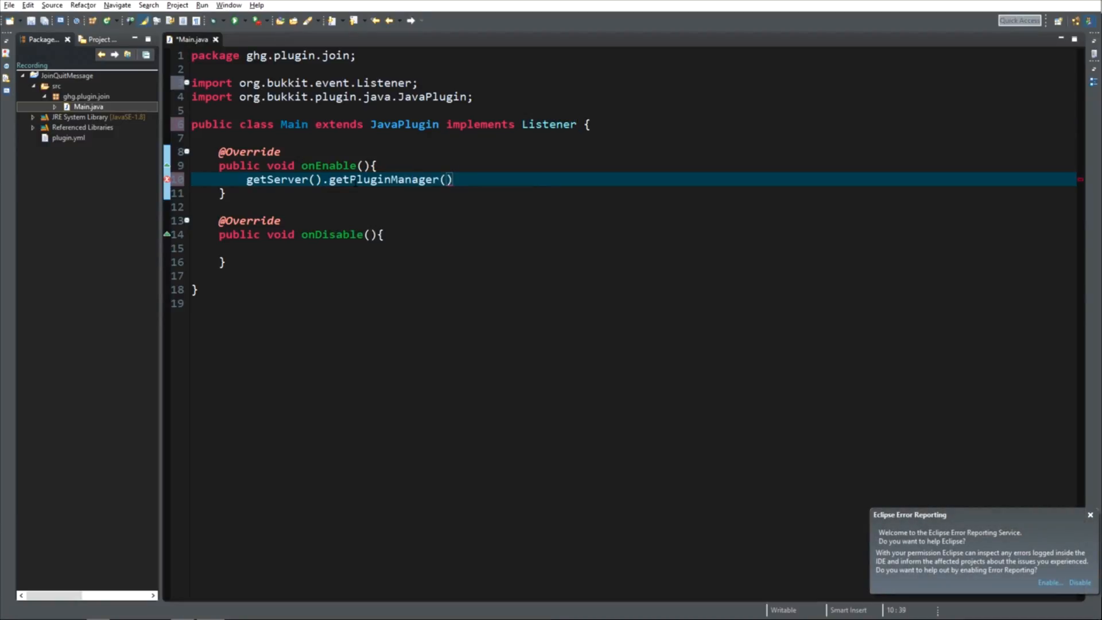
text(.registerEvents(arg0, arg1);)
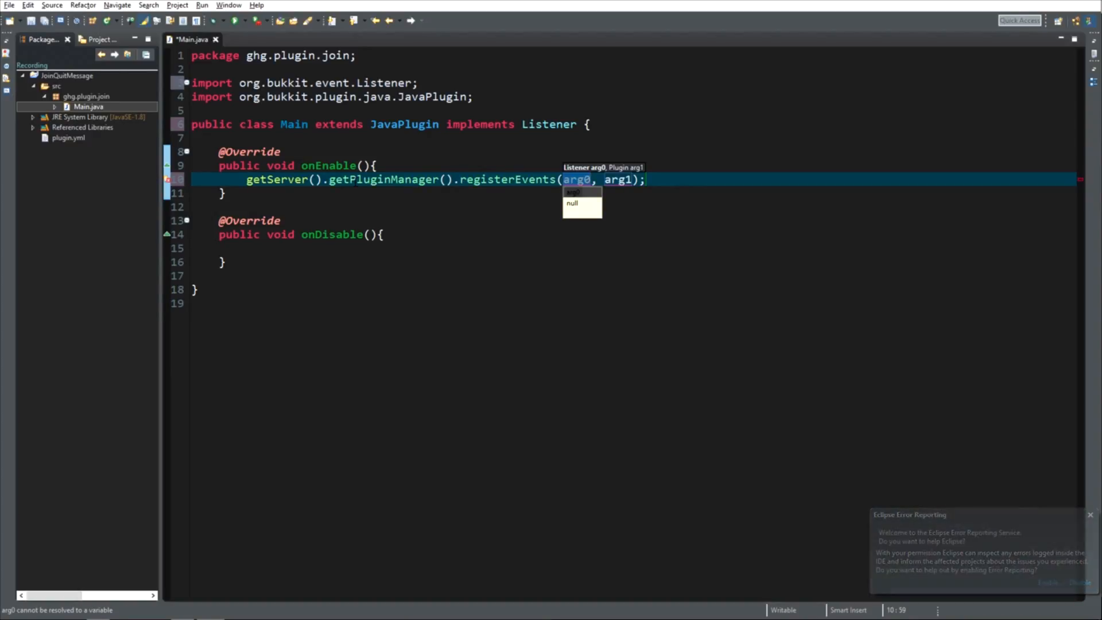
text(this)
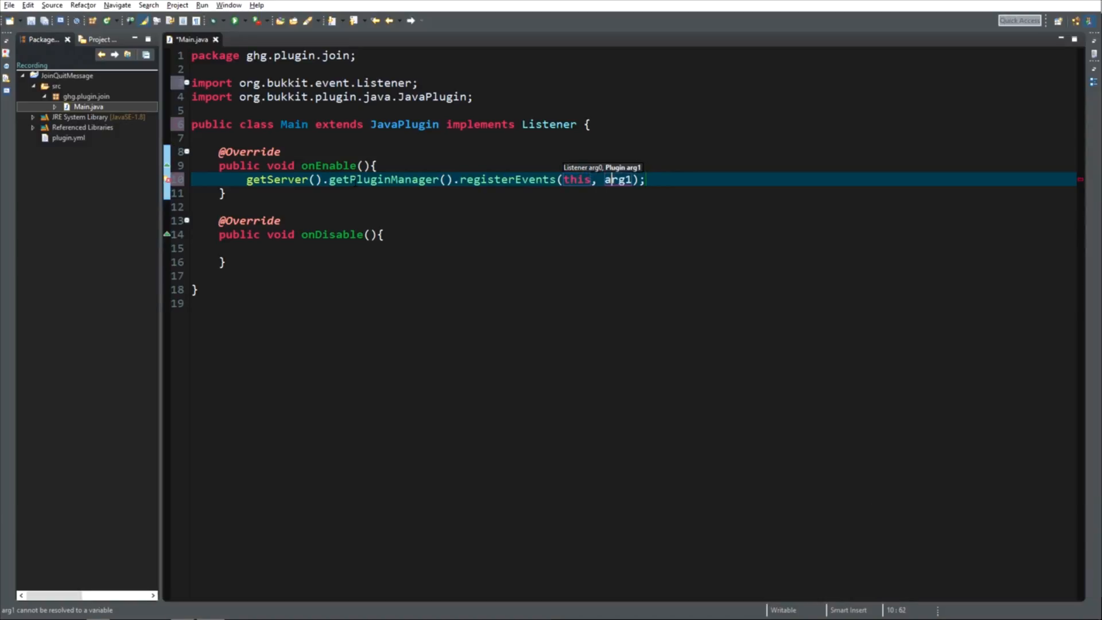
double_click(617, 179)
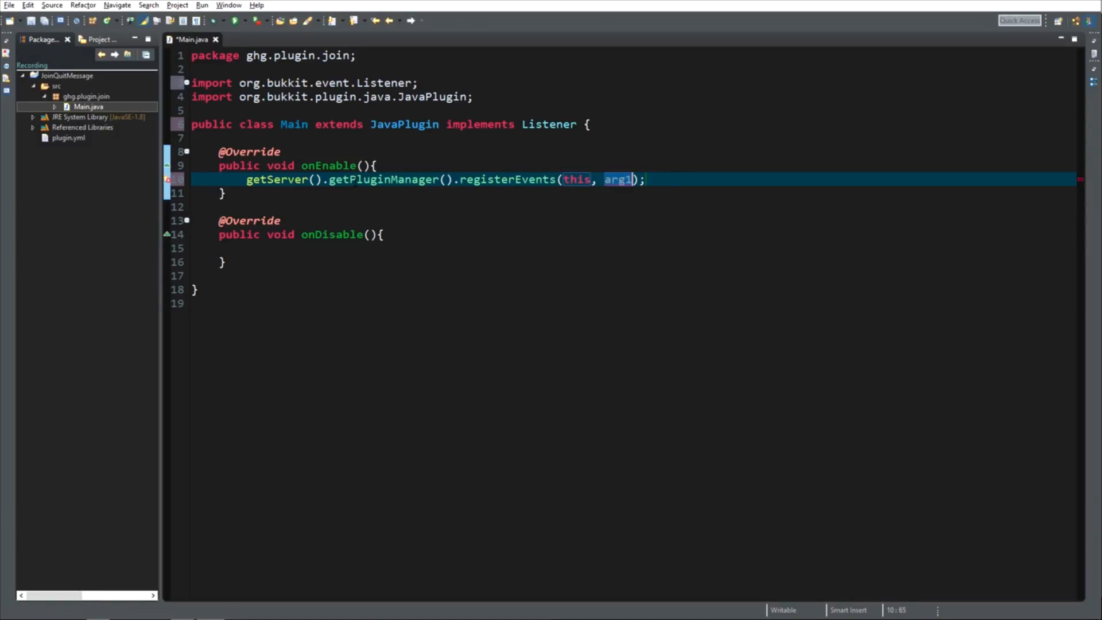
key(Delete)
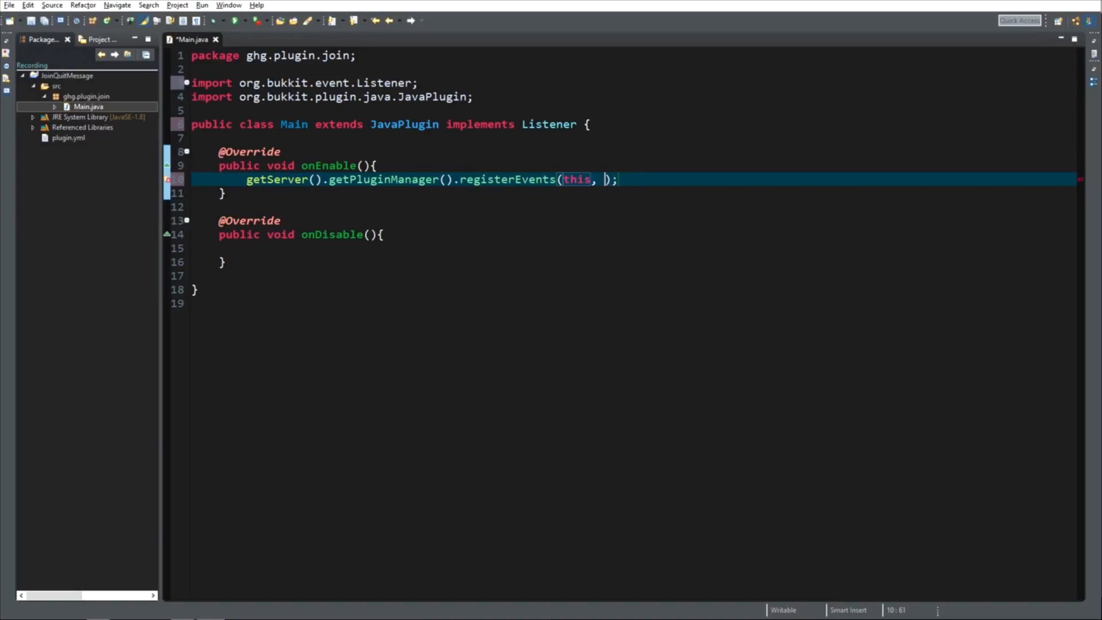
text(this)
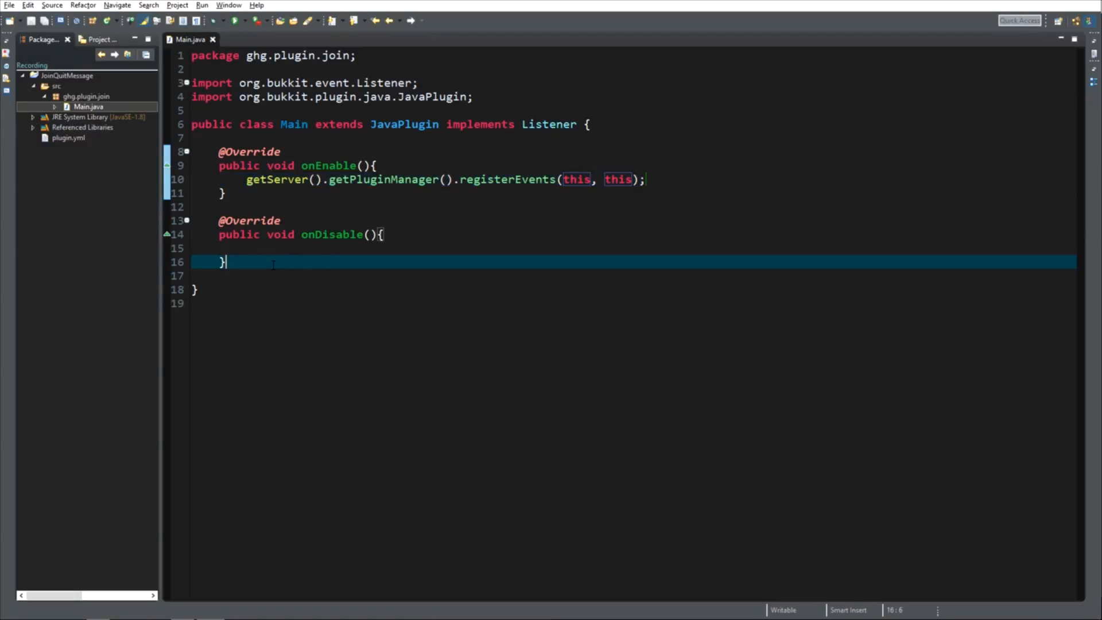
text(@)
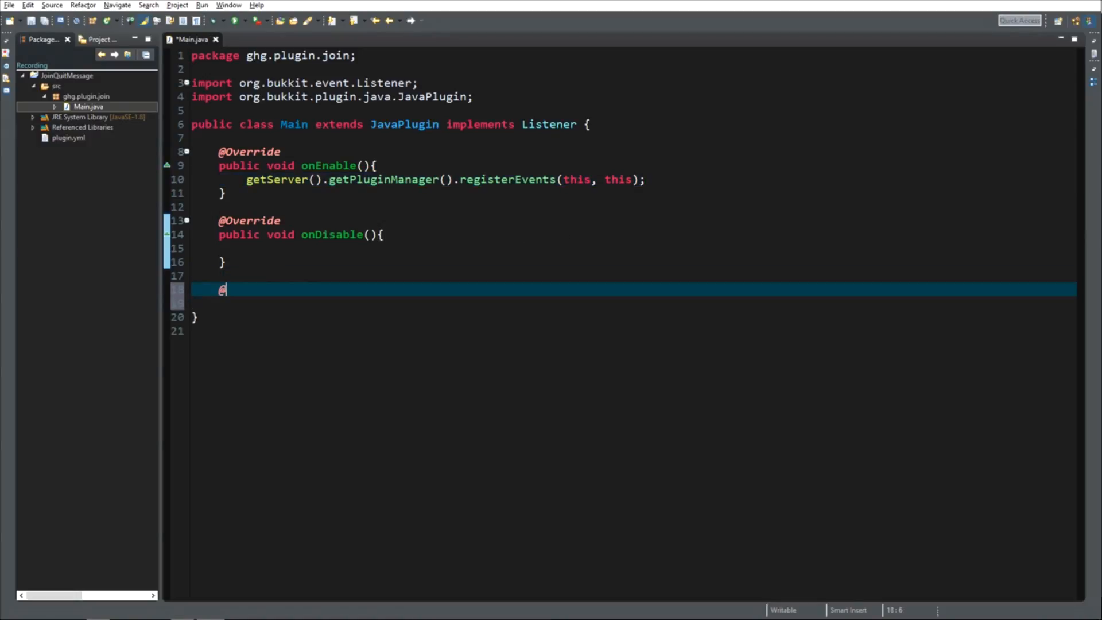
text(EventHandler)
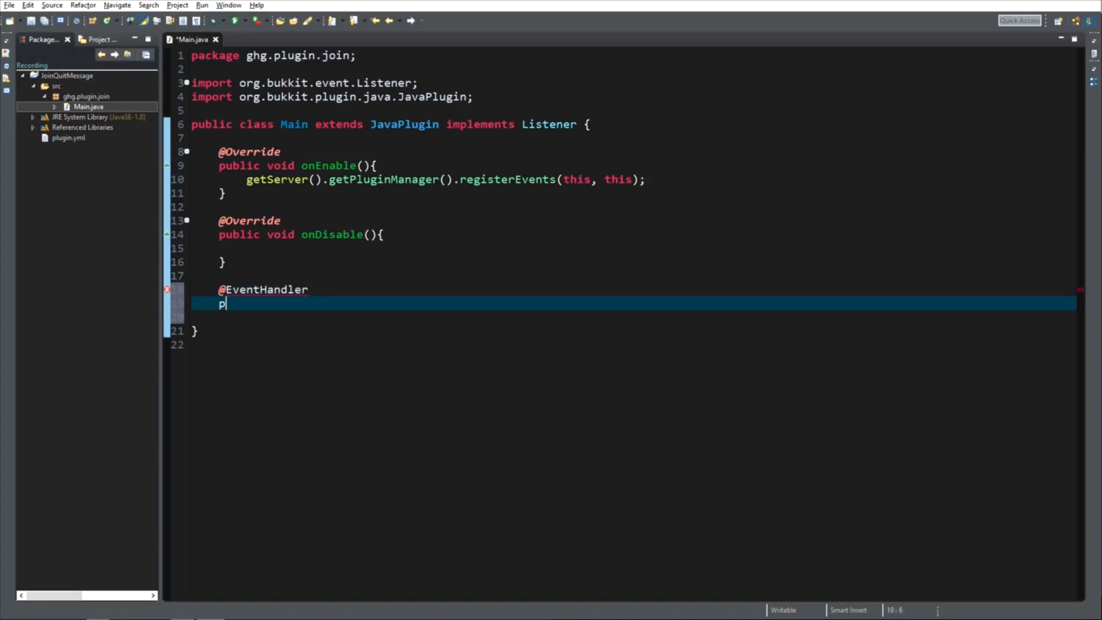
text(ublic void)
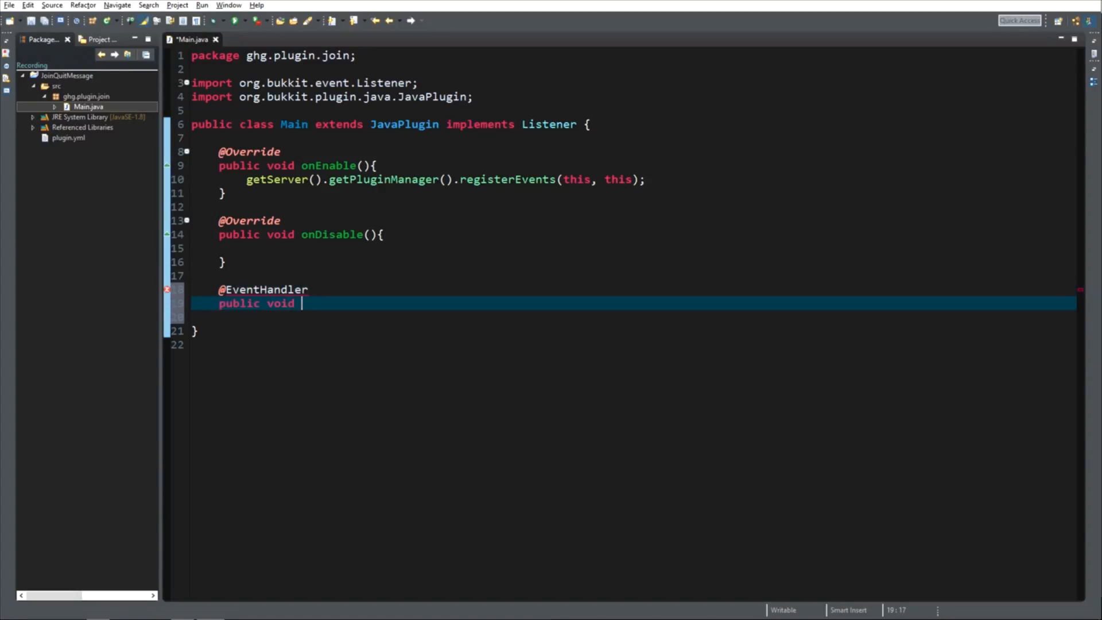
text(on)
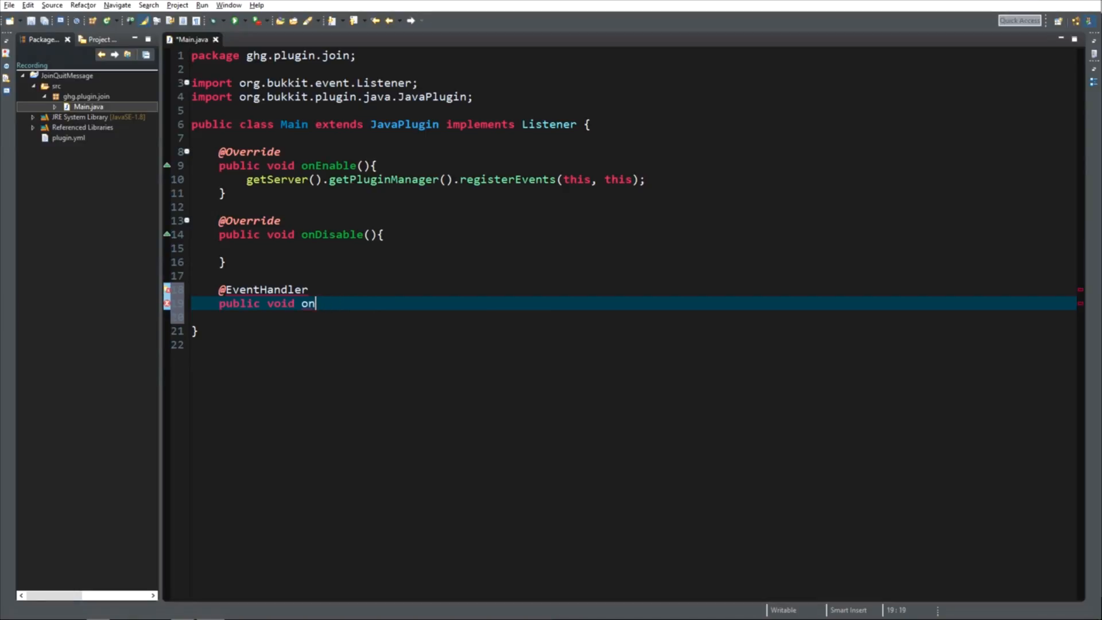
text(PlayerJoin())
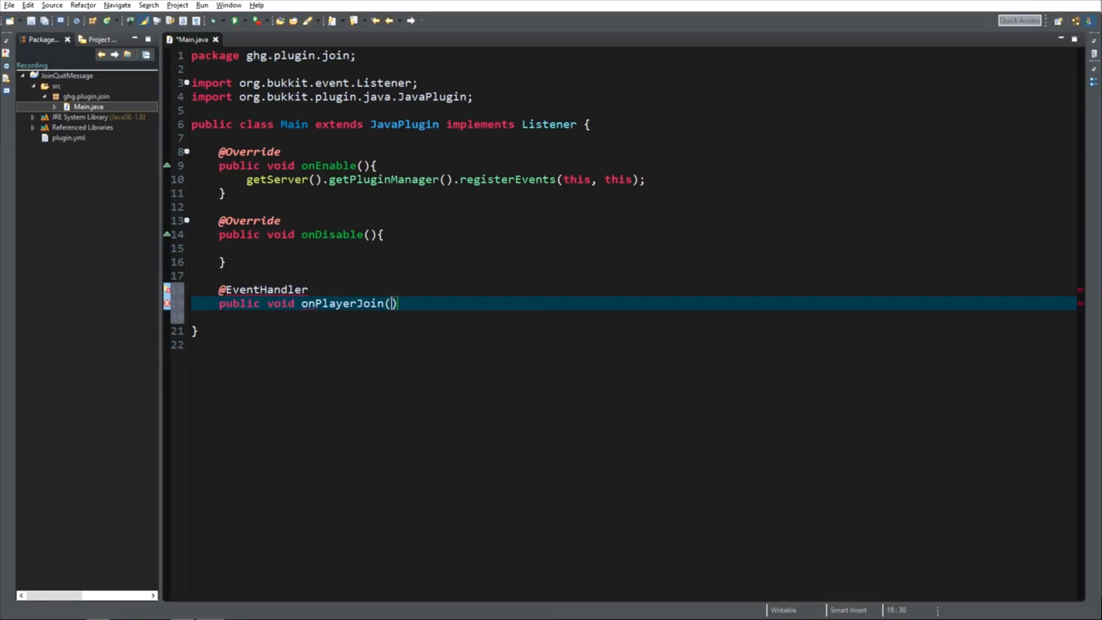
text(PlayerJoi)
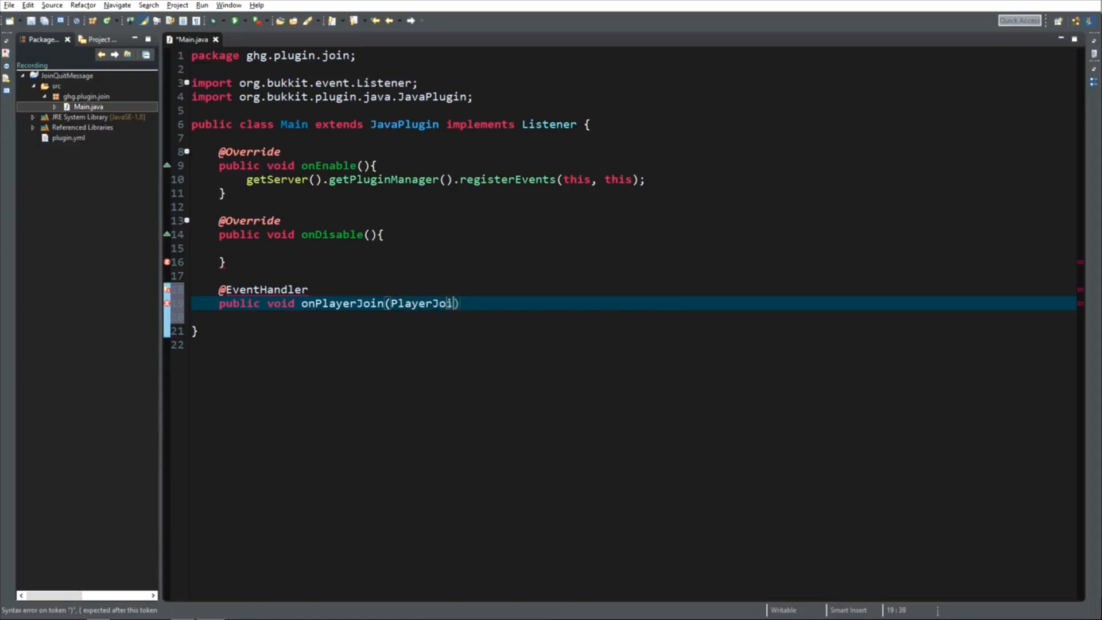
text(nEvent)
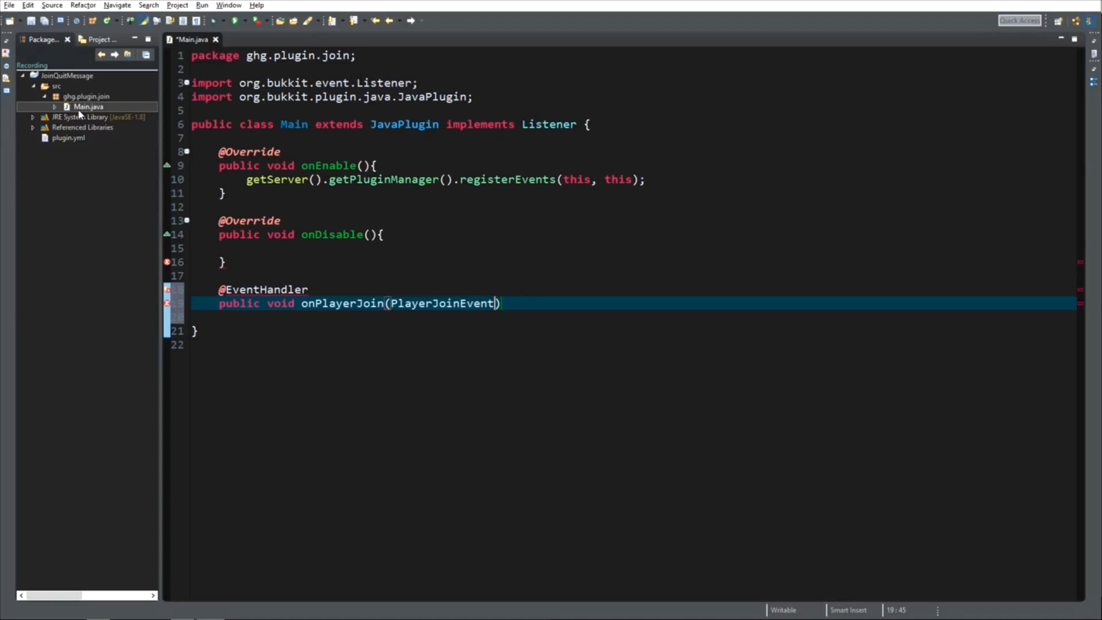
mouse_move(499, 263)
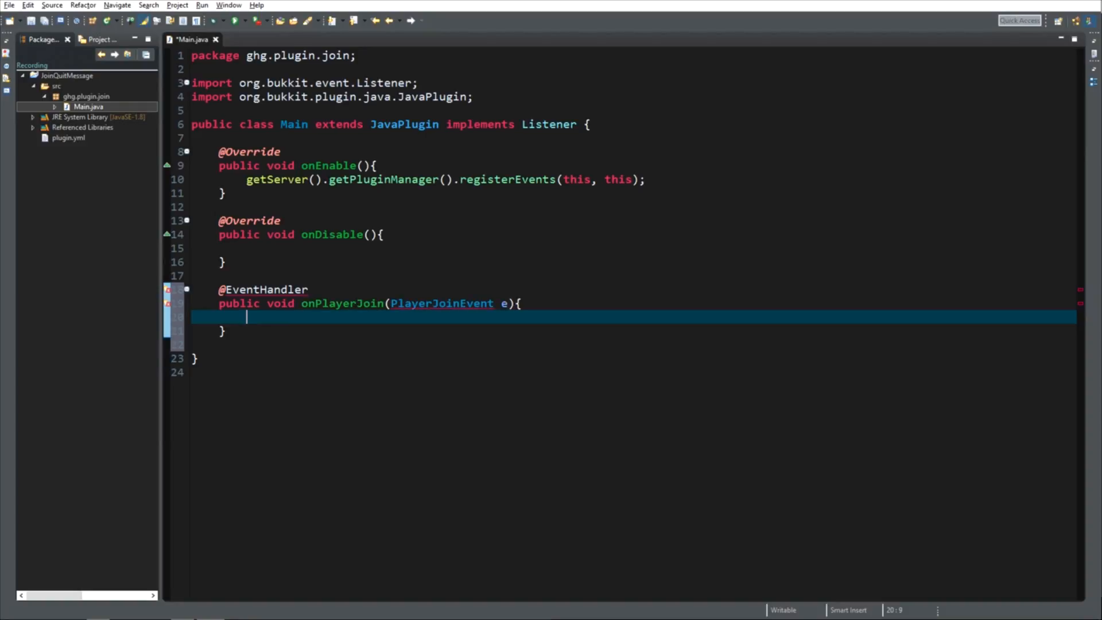
mouse_move(460, 377)
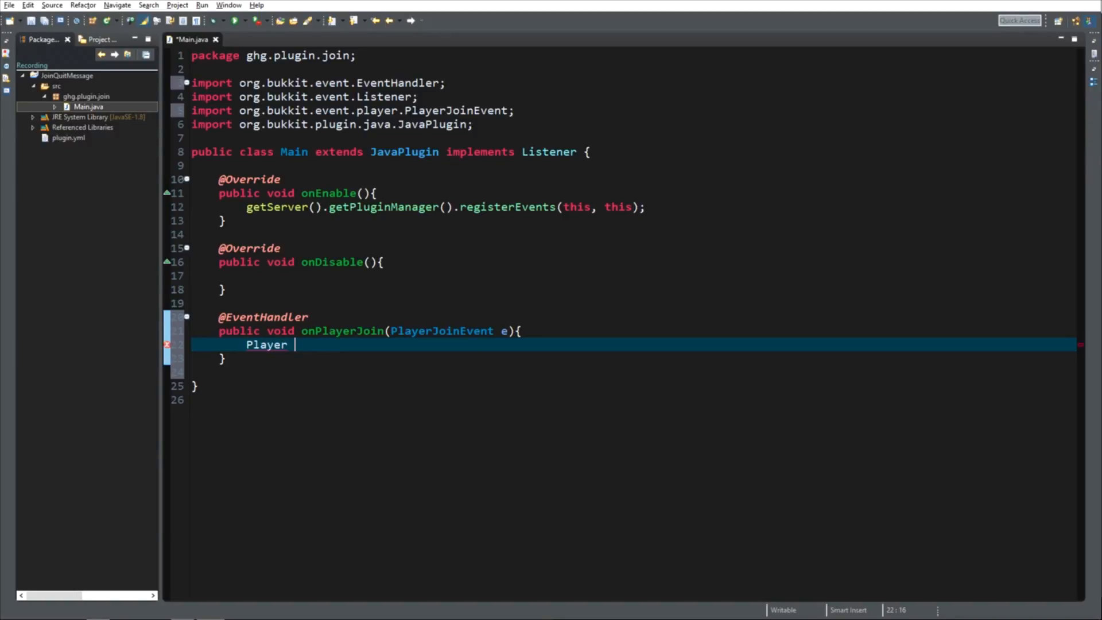
- Store the joining player with Player p = e.getPlayer(); inside onPlayerJoin
text(p)
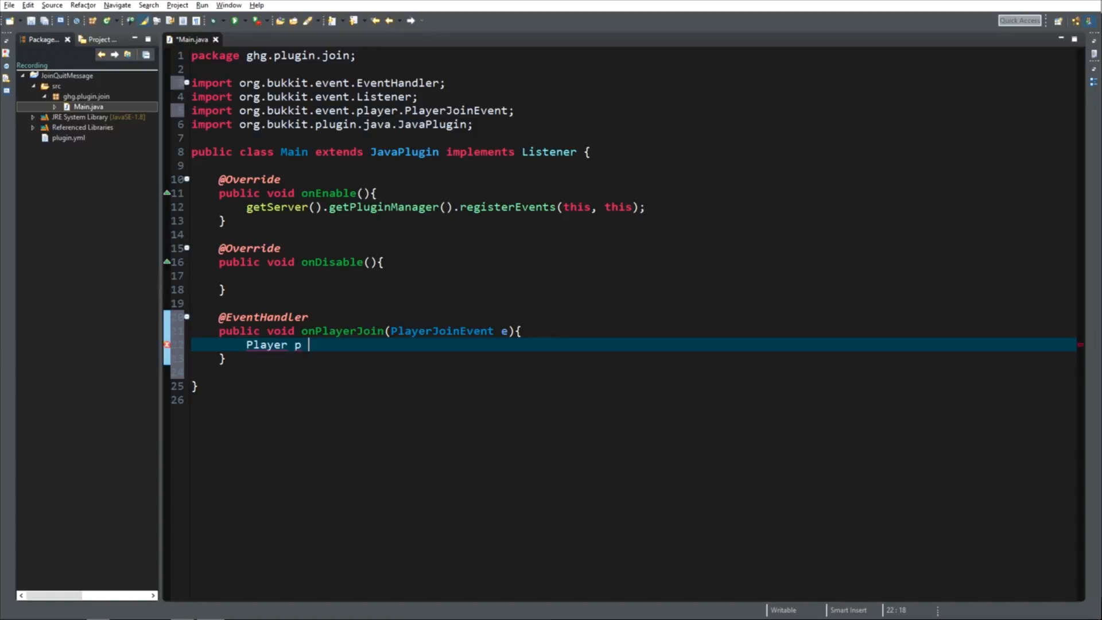
text(=)
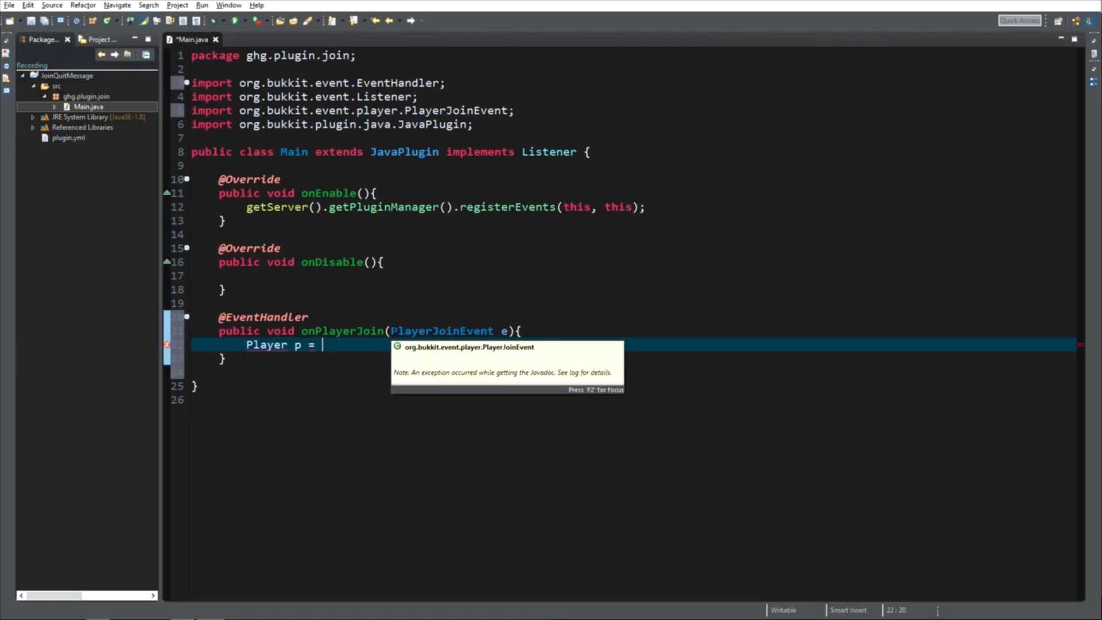
text(e.)
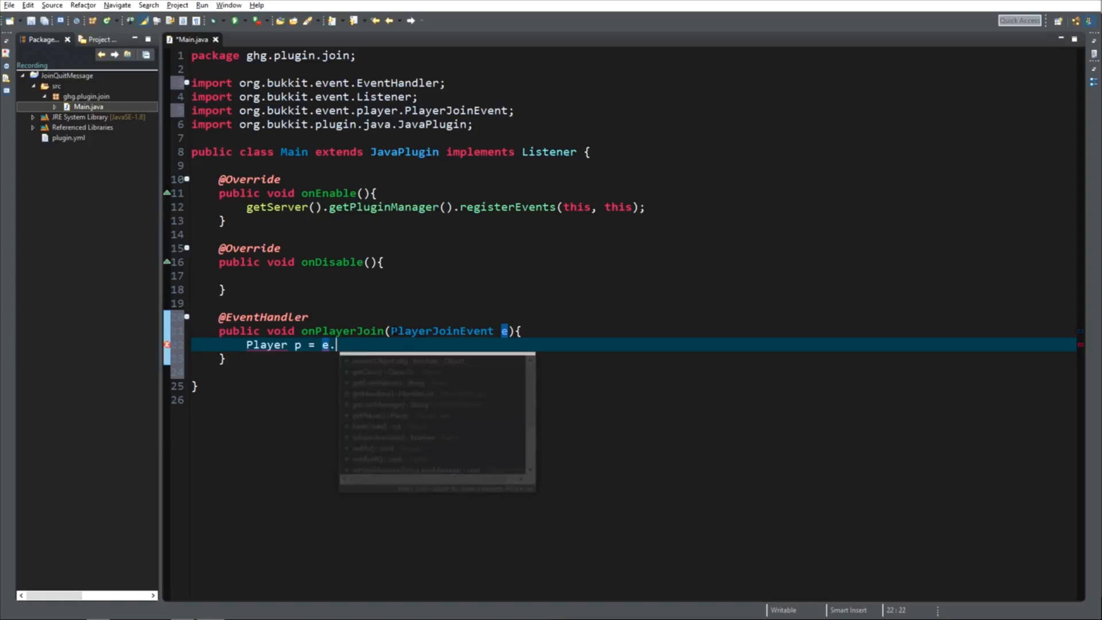
text(getPlayer();)
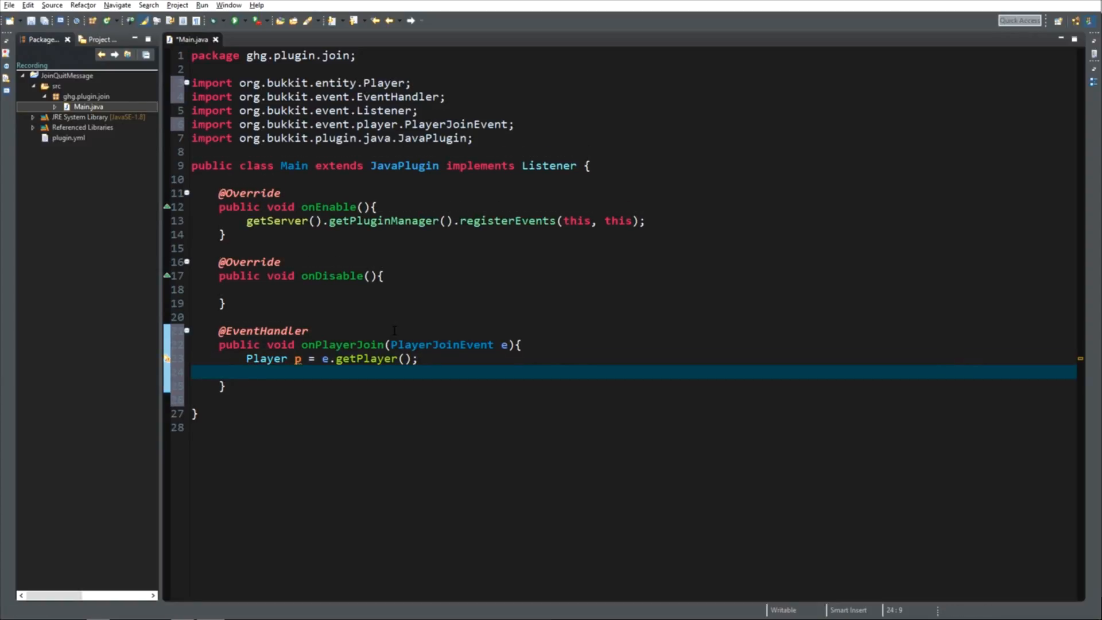
- Call e.setJoinMessage(p.getName() + " welcome to my server!"); in the join handler
text(e)
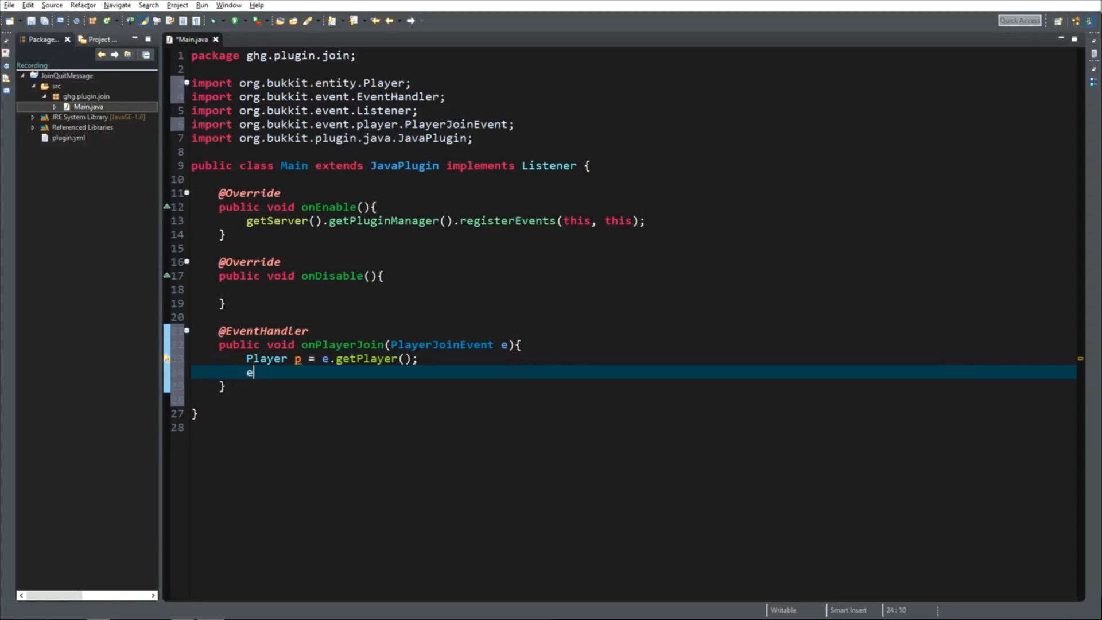
text(.set)
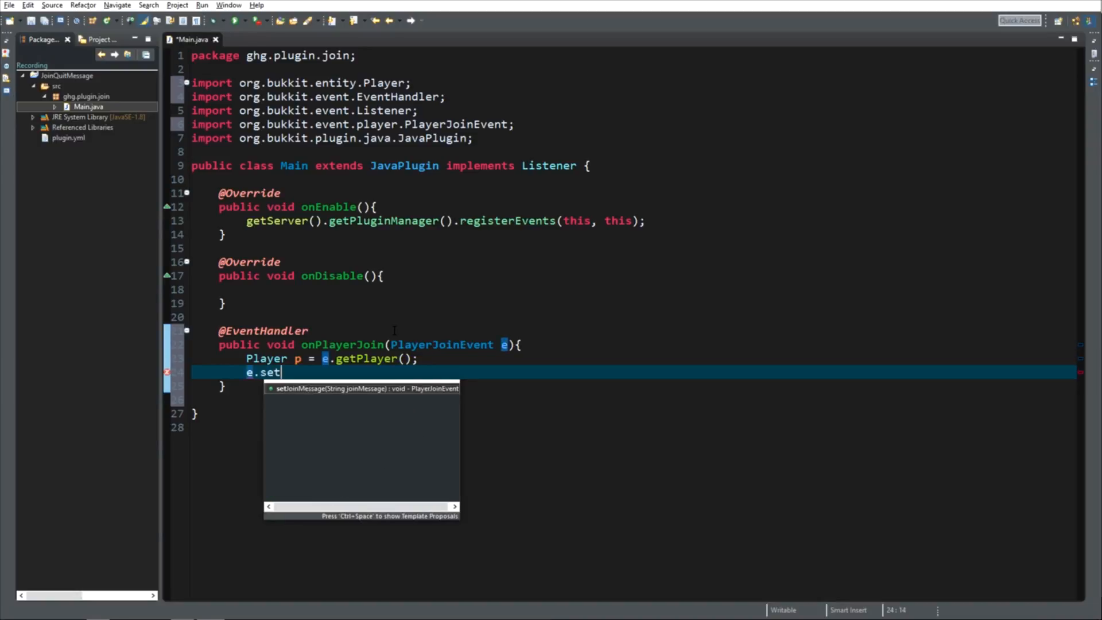
key(Enter)
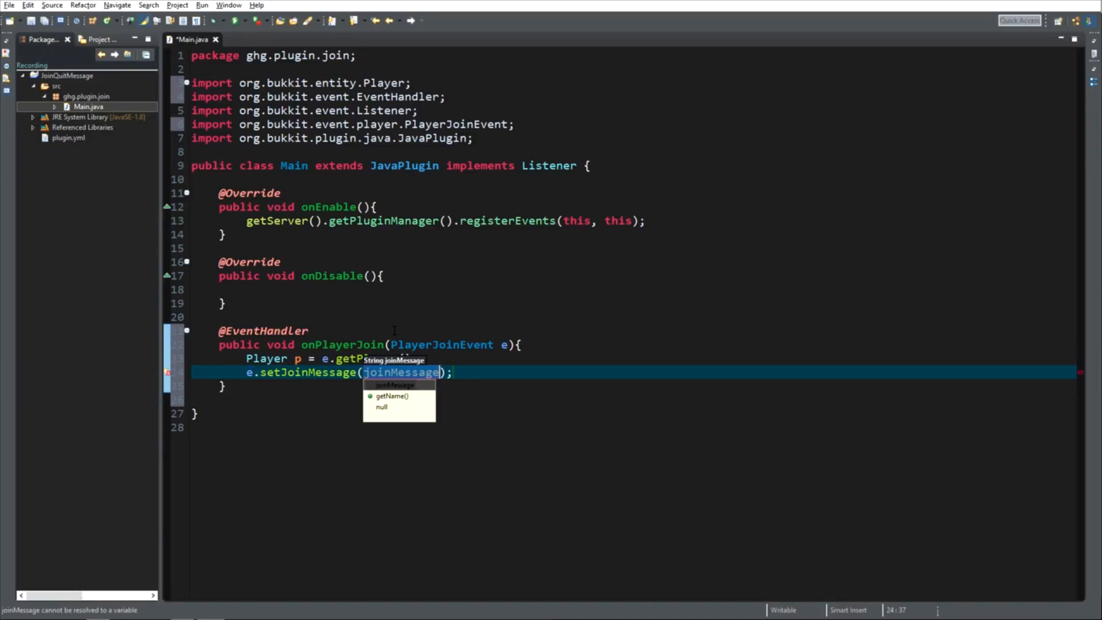
text(p.getName()
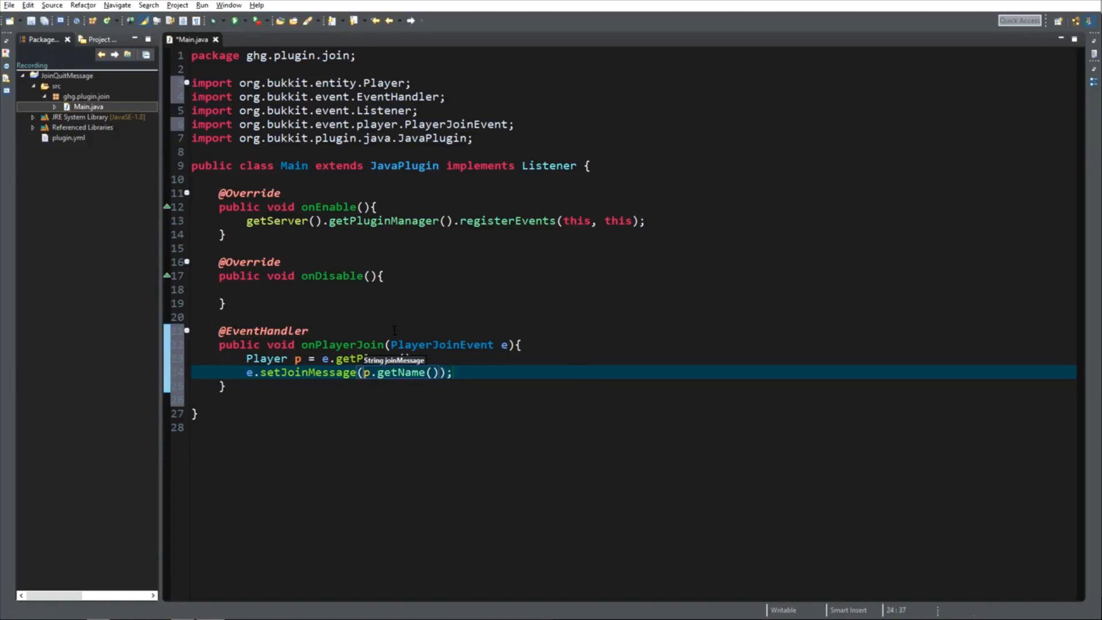
text(+)
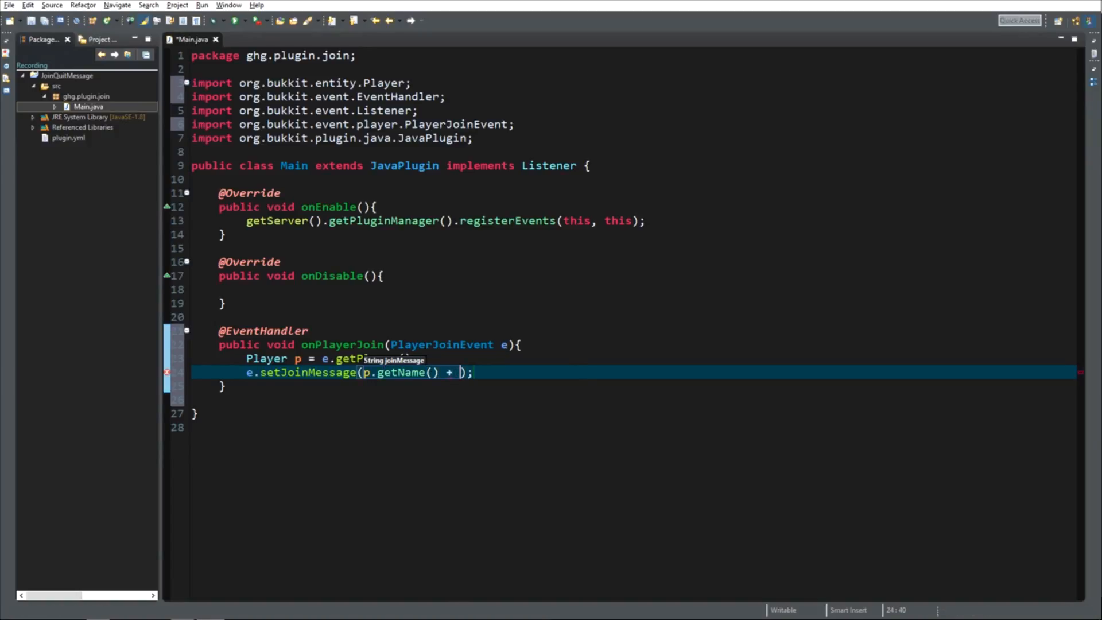
text(" ")
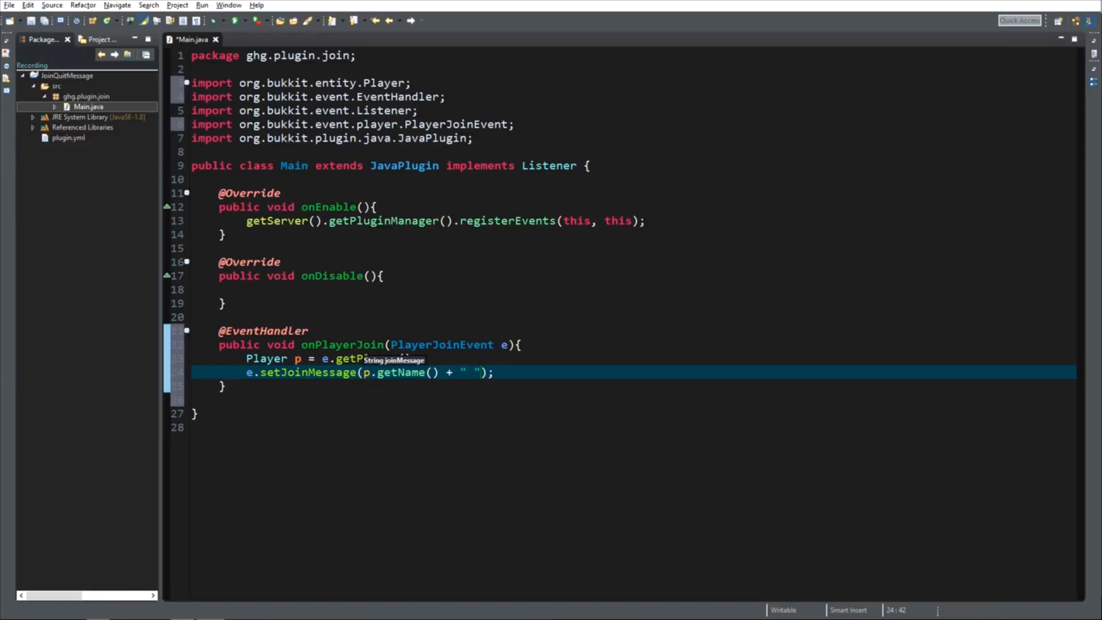
text(welcome to)
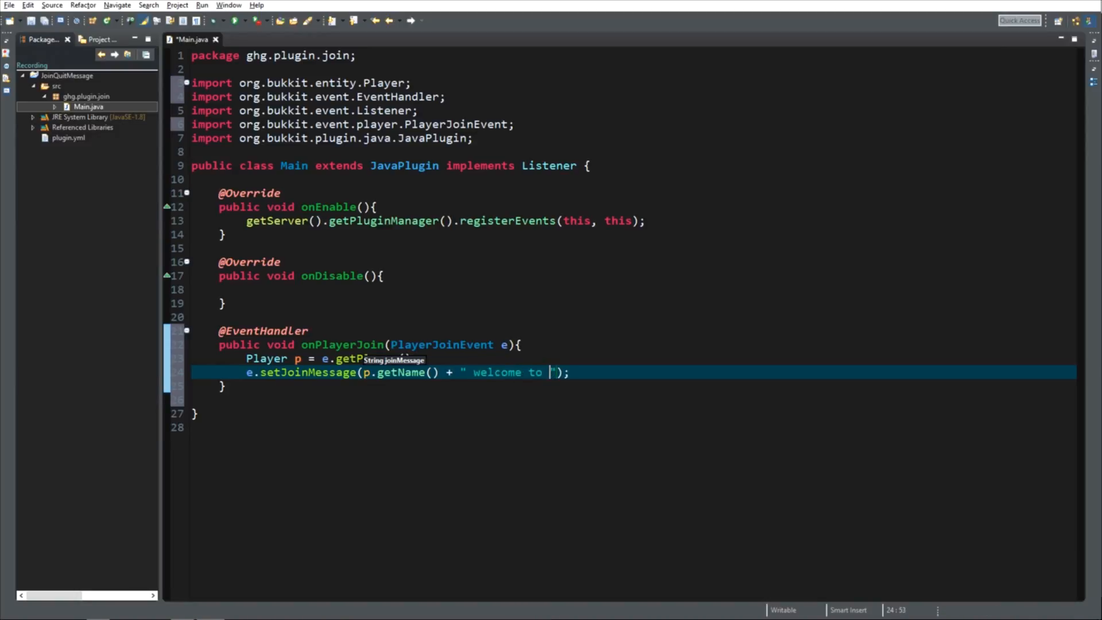
text(my server!)
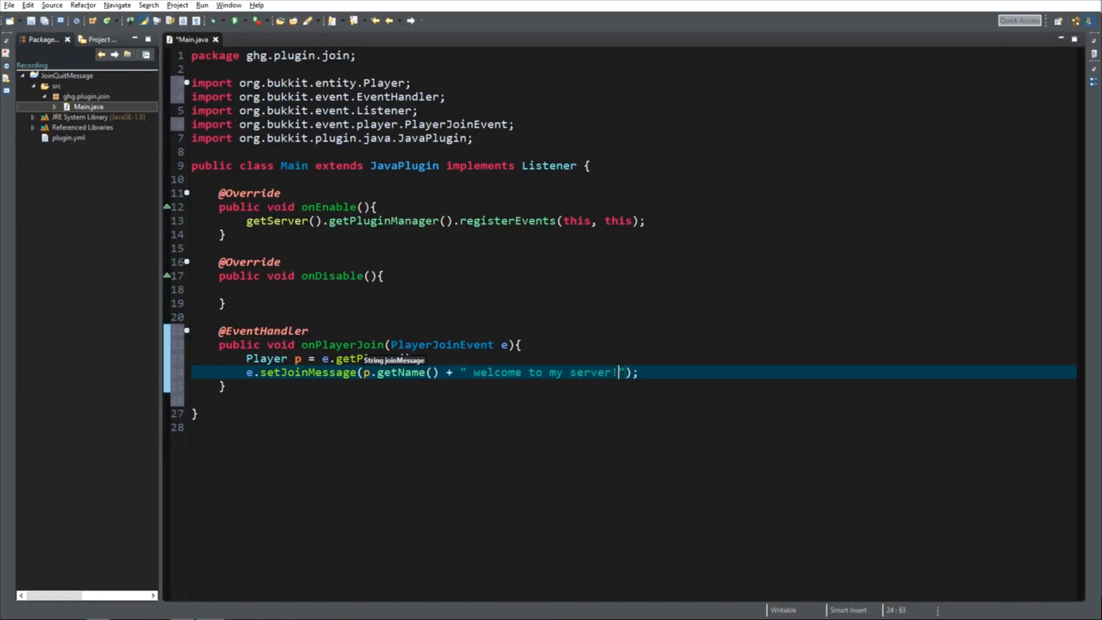
key(Backspace)
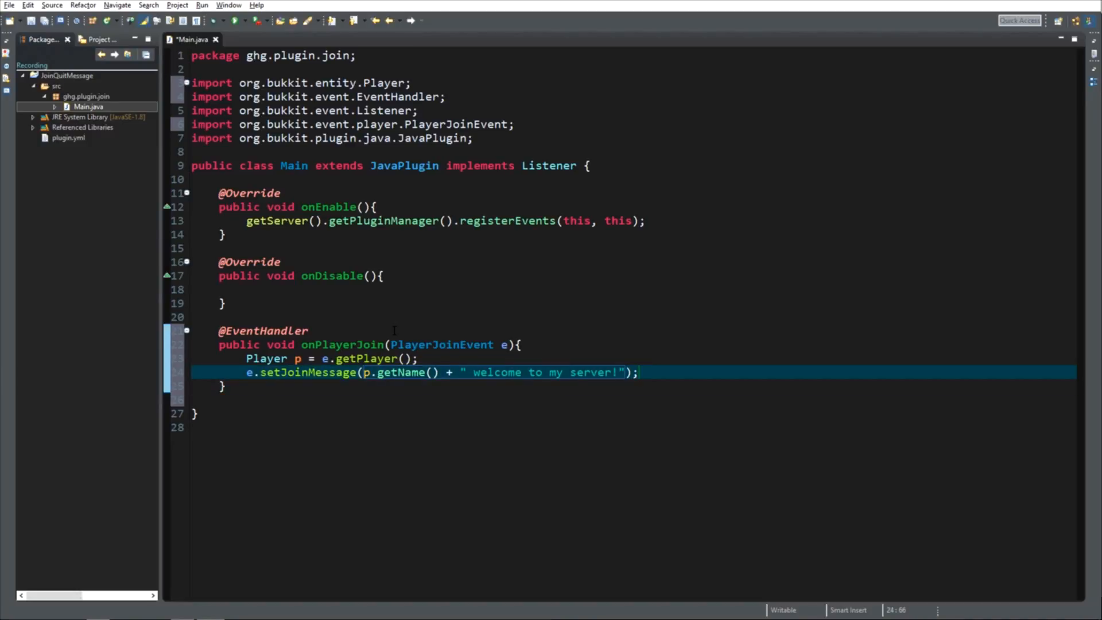
text(@)
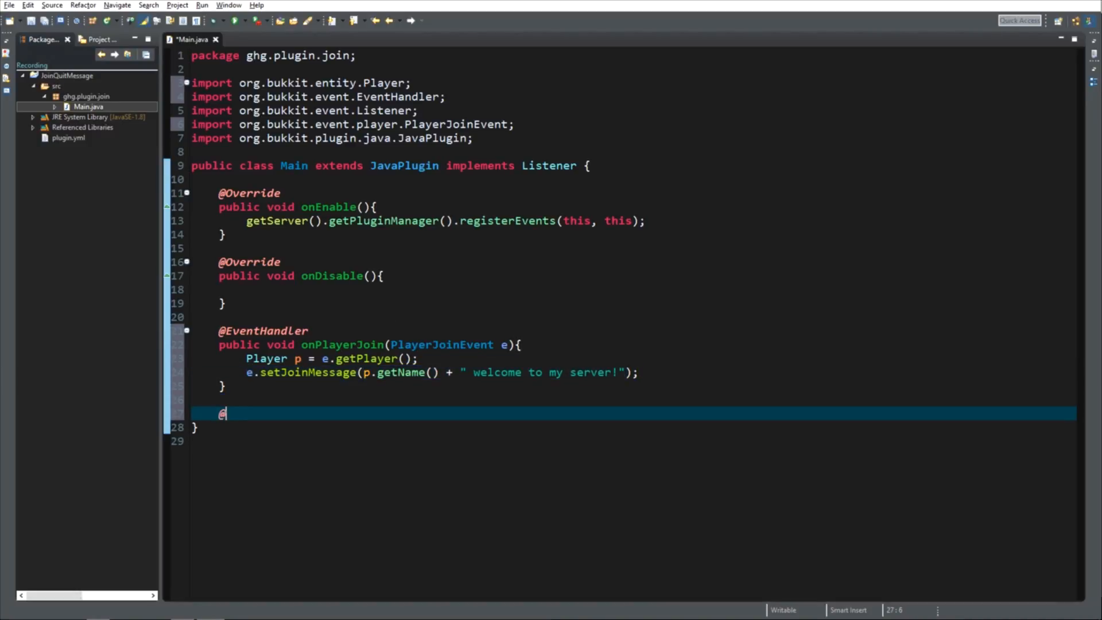
text(EventHandler)
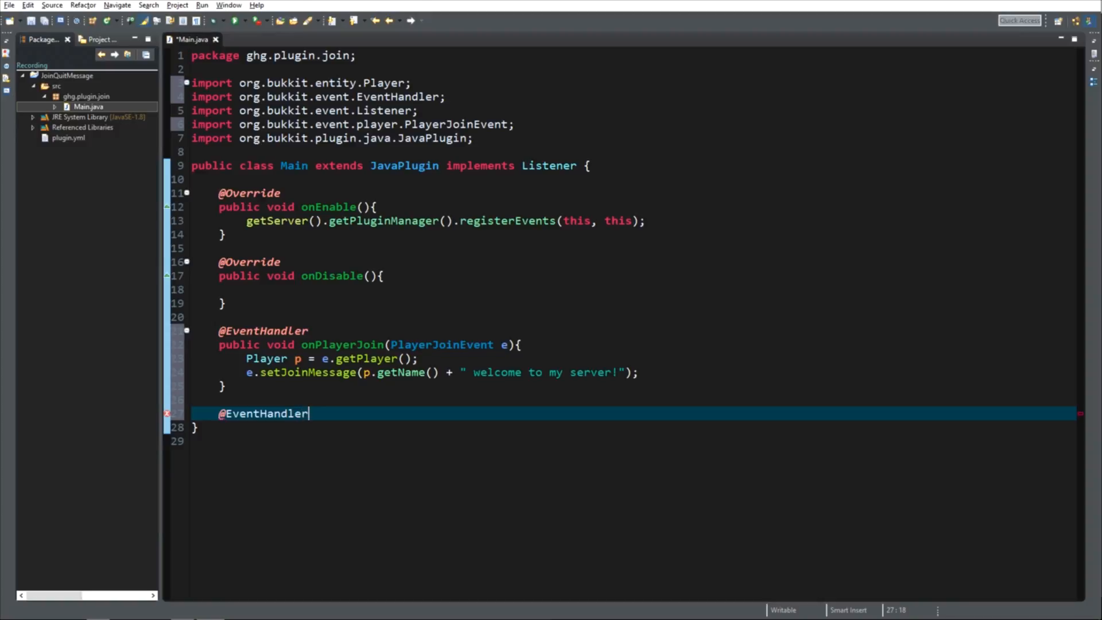
text(public void)
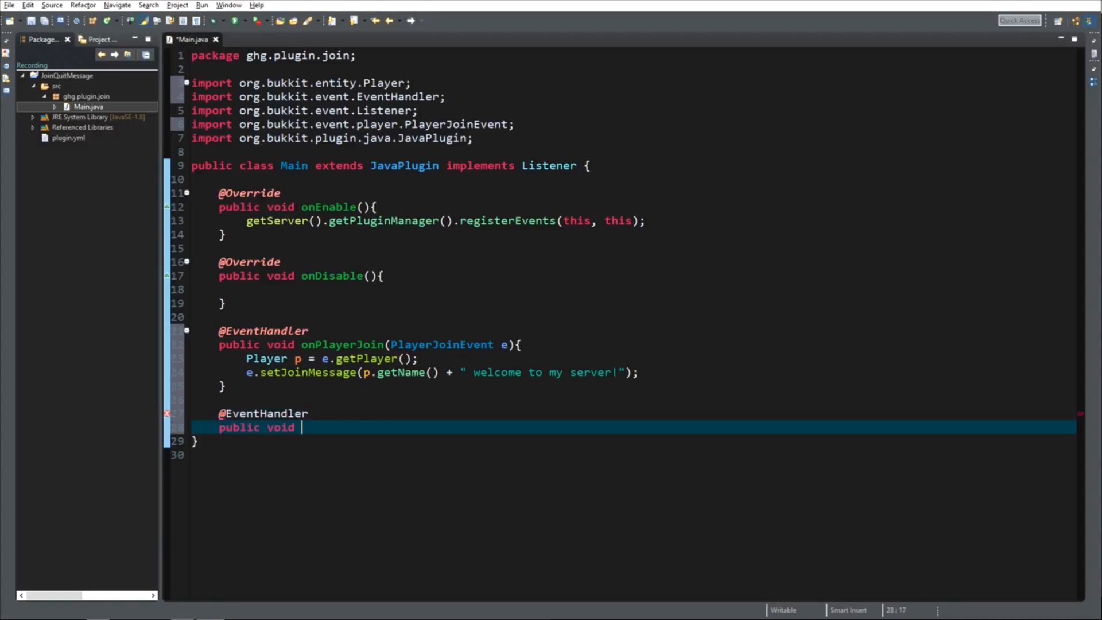
text(onPlayerQuit)
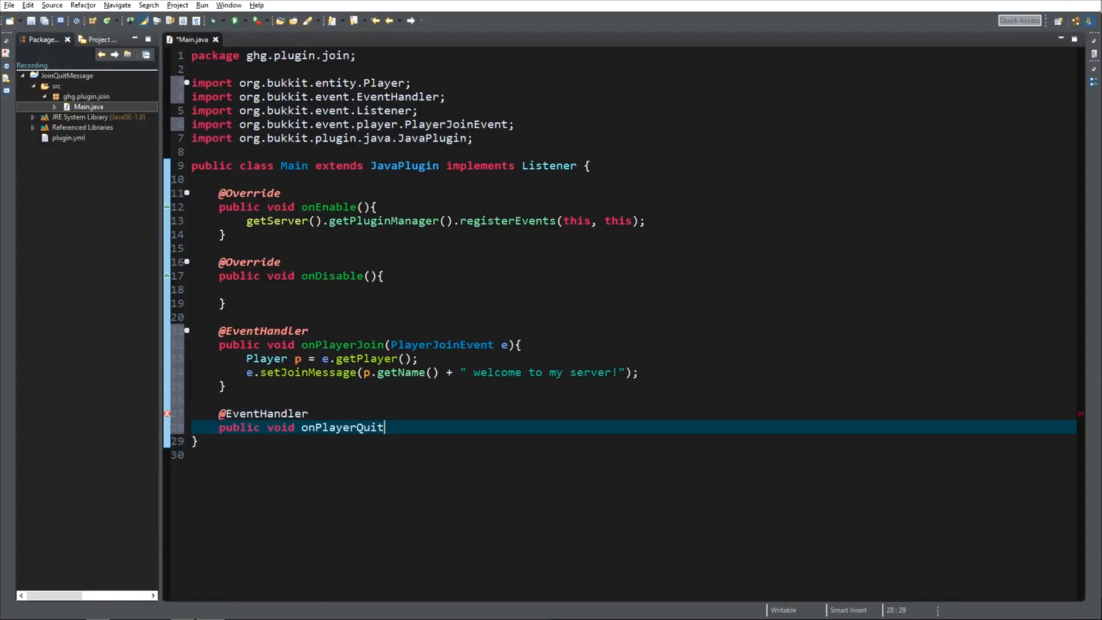
text((PlayerQuitEvent)
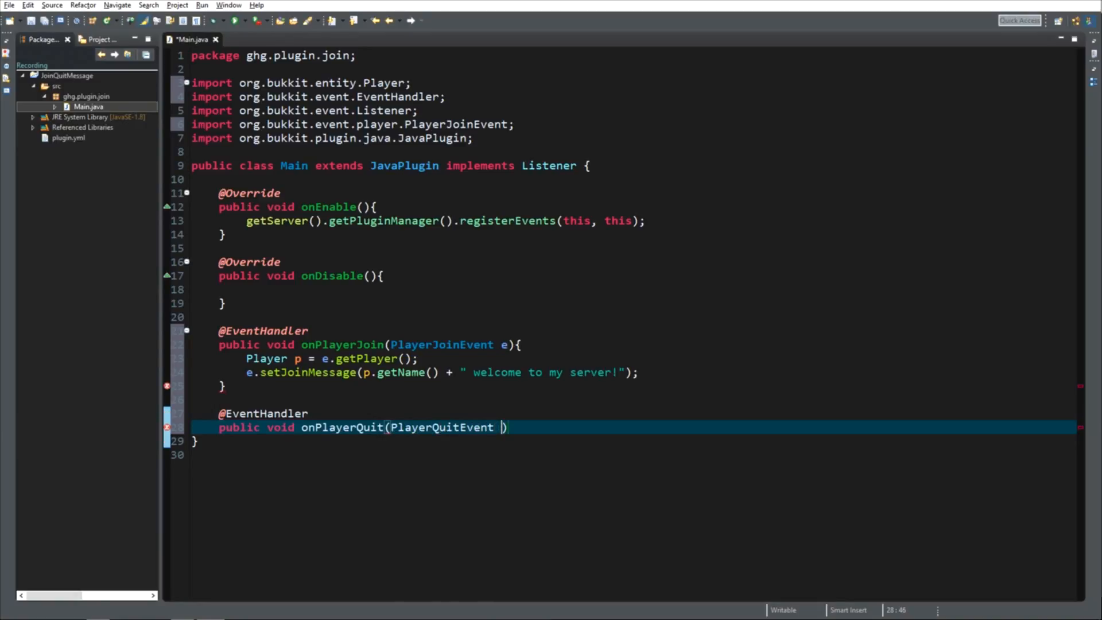
text(e)
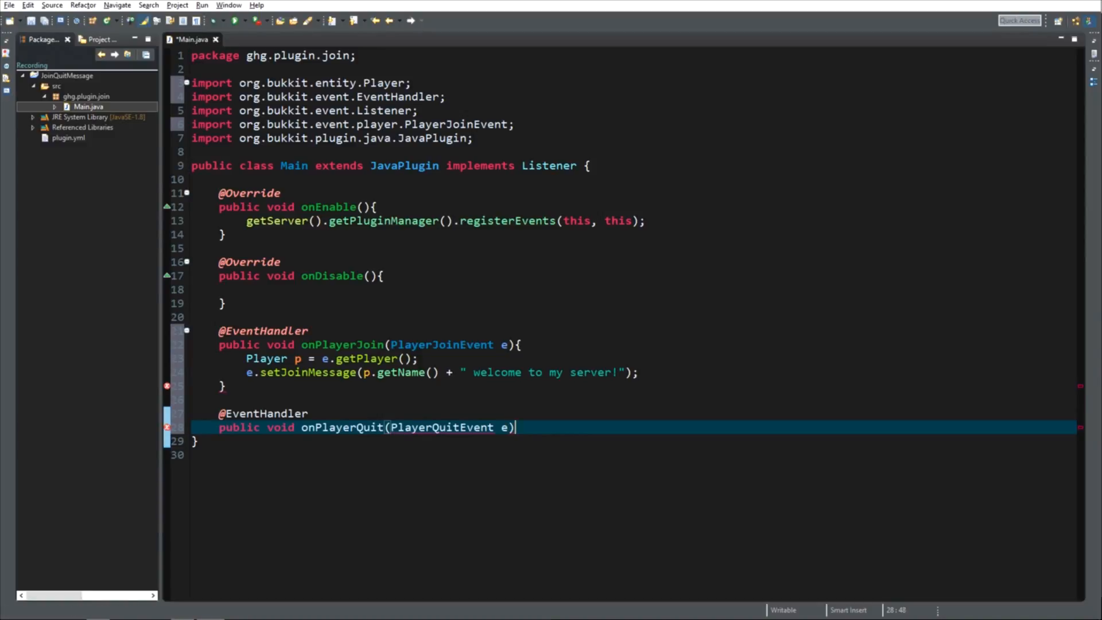
text({)
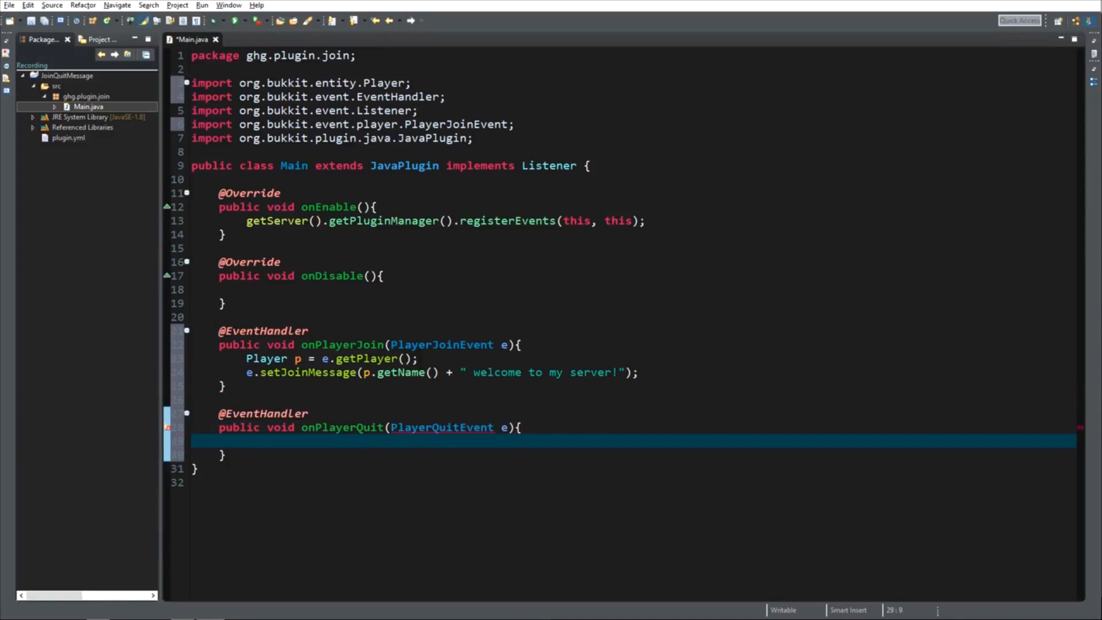
- Store the quitting player with Player p = e.getPlayer(); and import PlayerQuitEvent
text(Player p = e.)
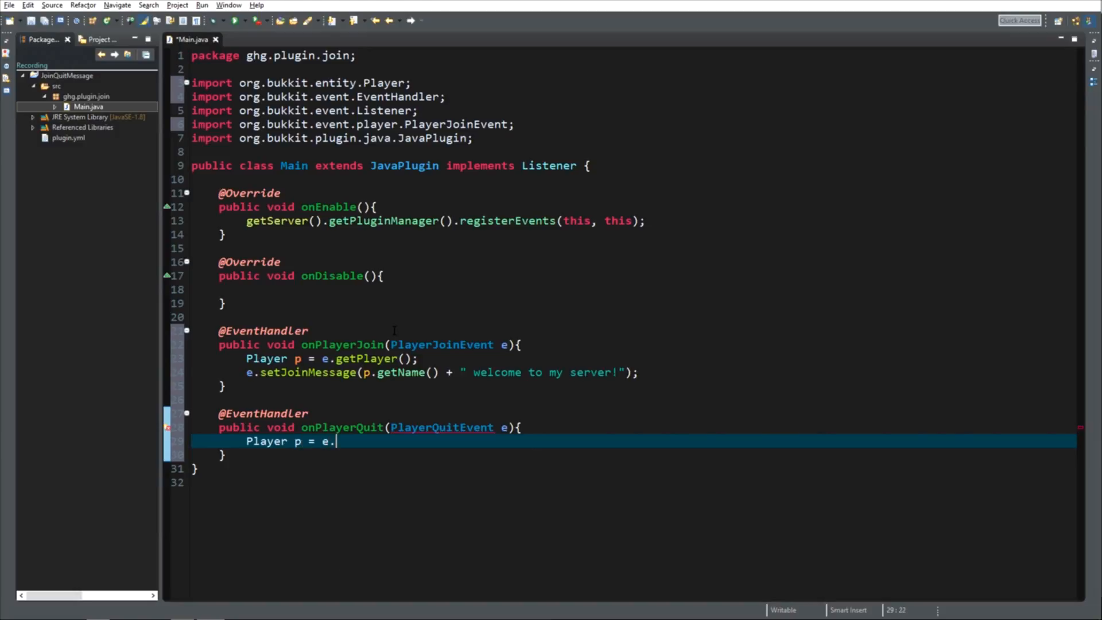
text(getPlayer();)
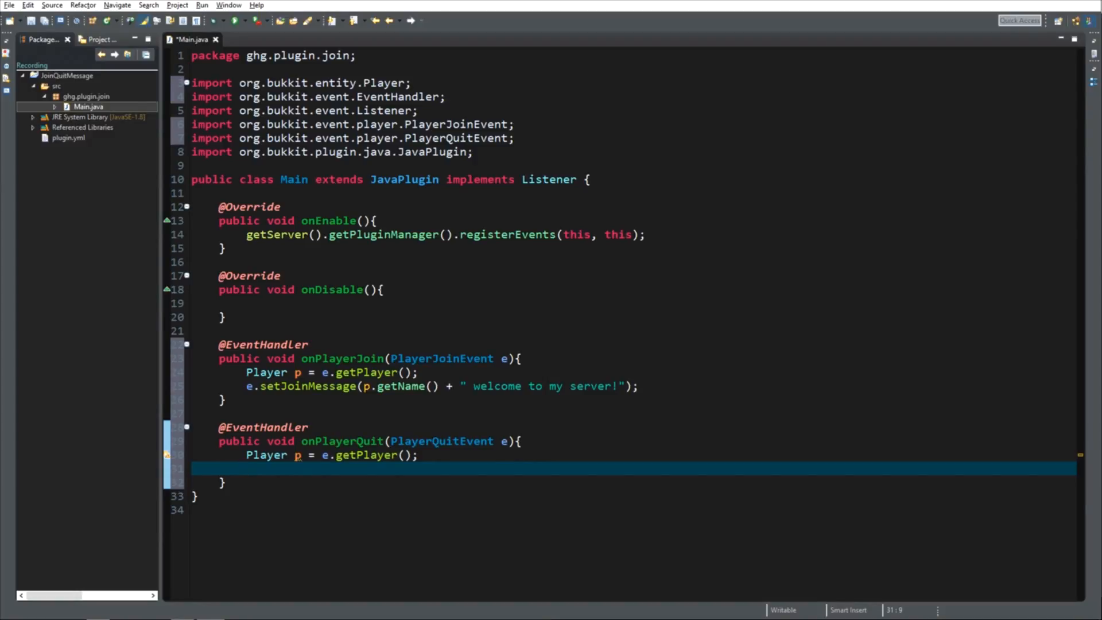
click(302, 455)
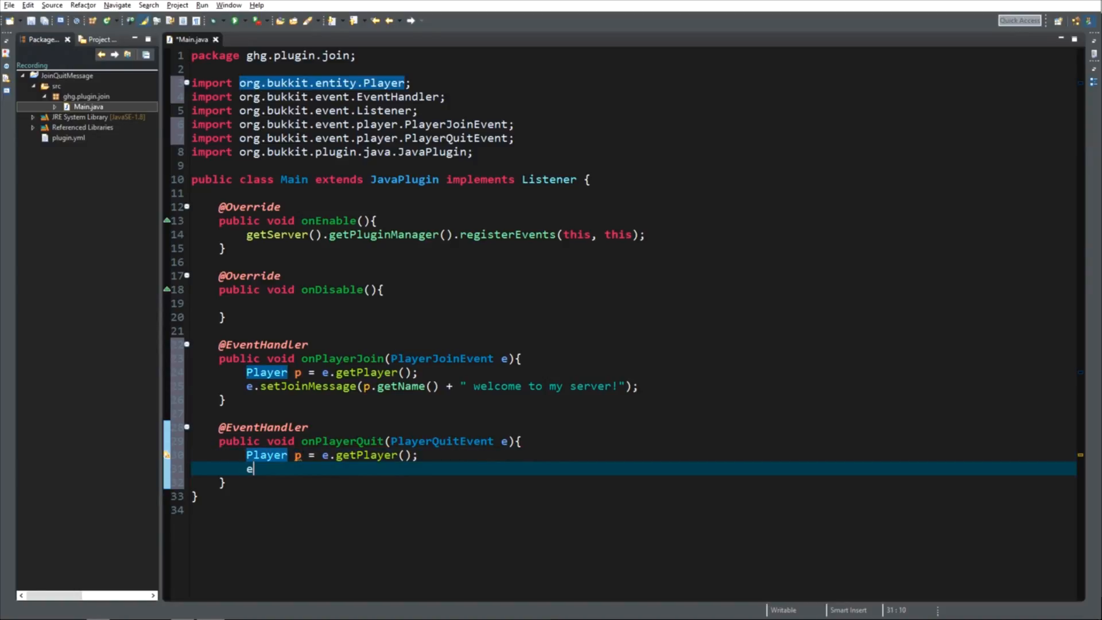
- Call e.setQuitMessage(p.getName() + " has left the :(");, save Main.java and select the JoinQuitMessage project
text(setQuitMessage(quitMessage);)
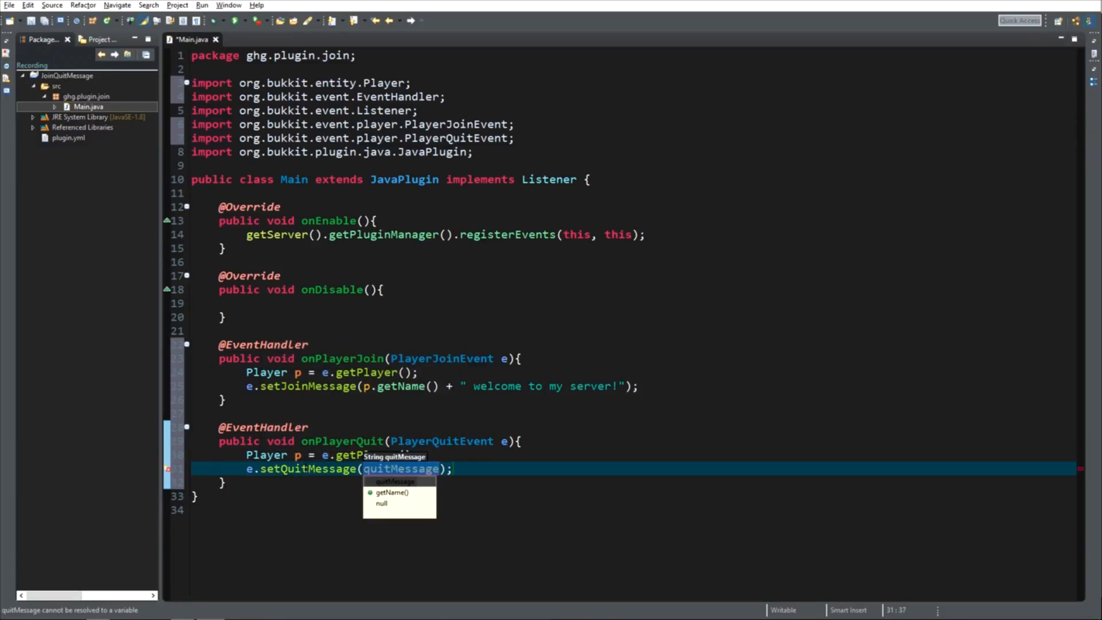
text(p.getName() + " has left the :()
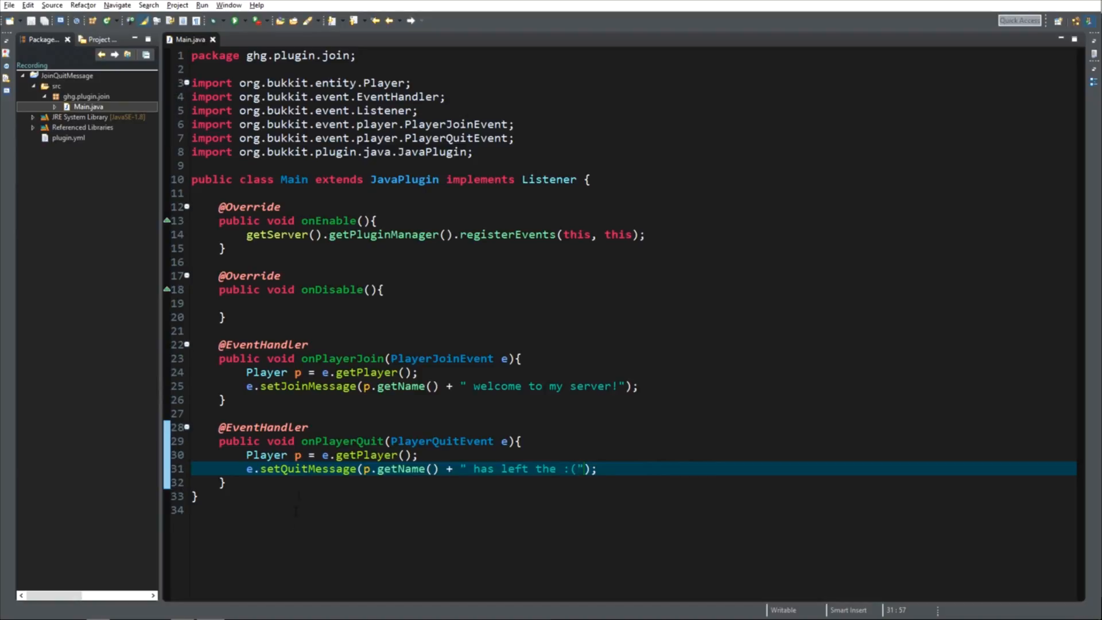
click(264, 344)
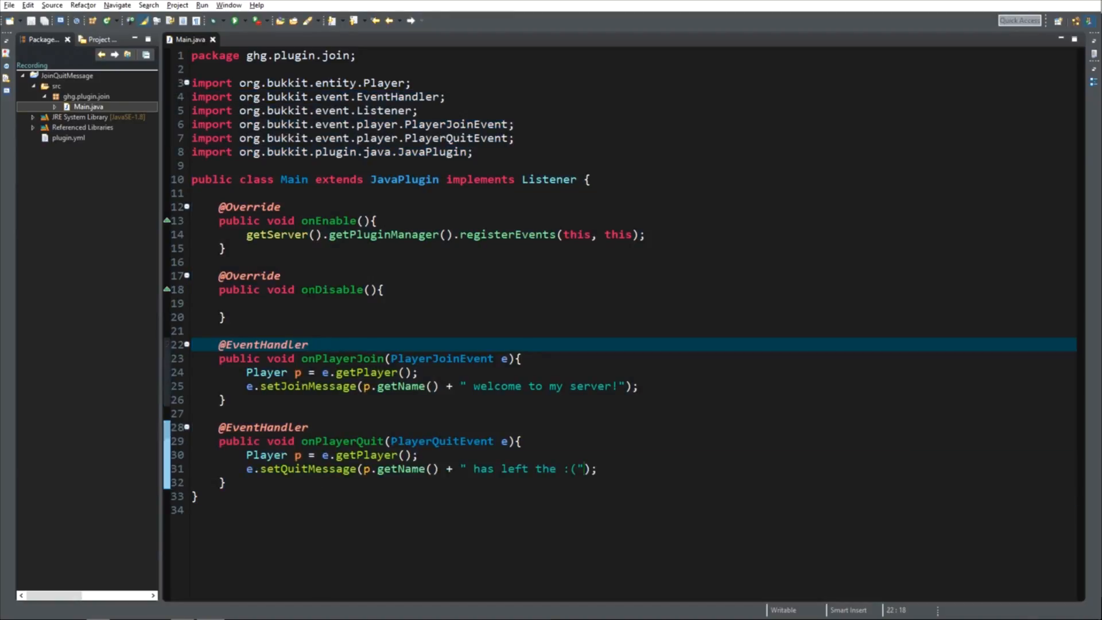
click(225, 317)
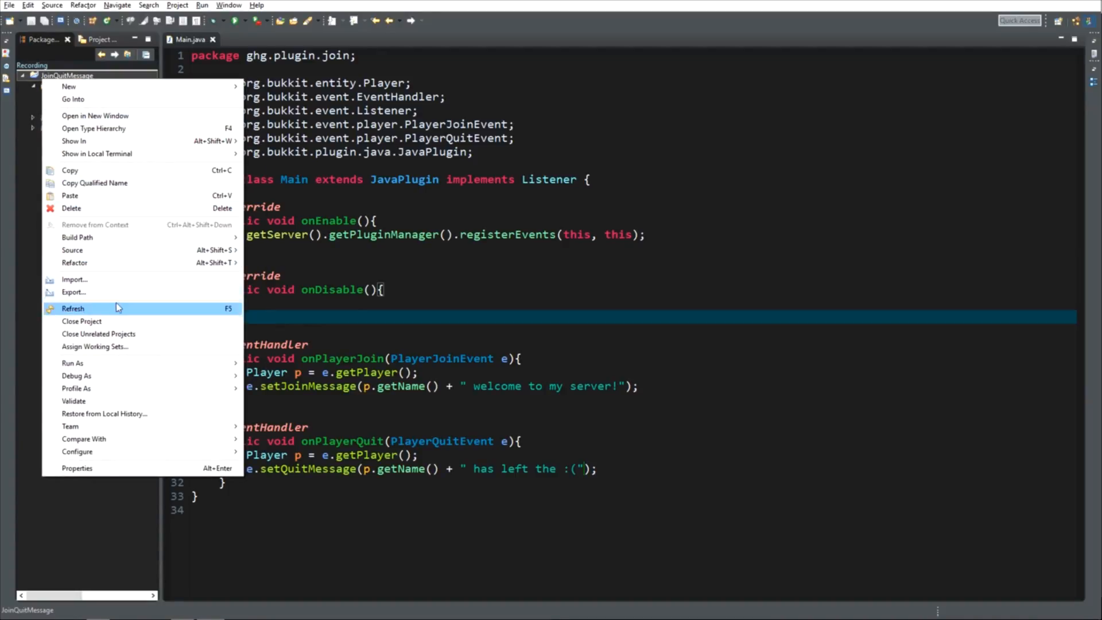
- Export the project as a JAR to plugins\JoinQuitMessage.jar and finish the export
click(74, 291)
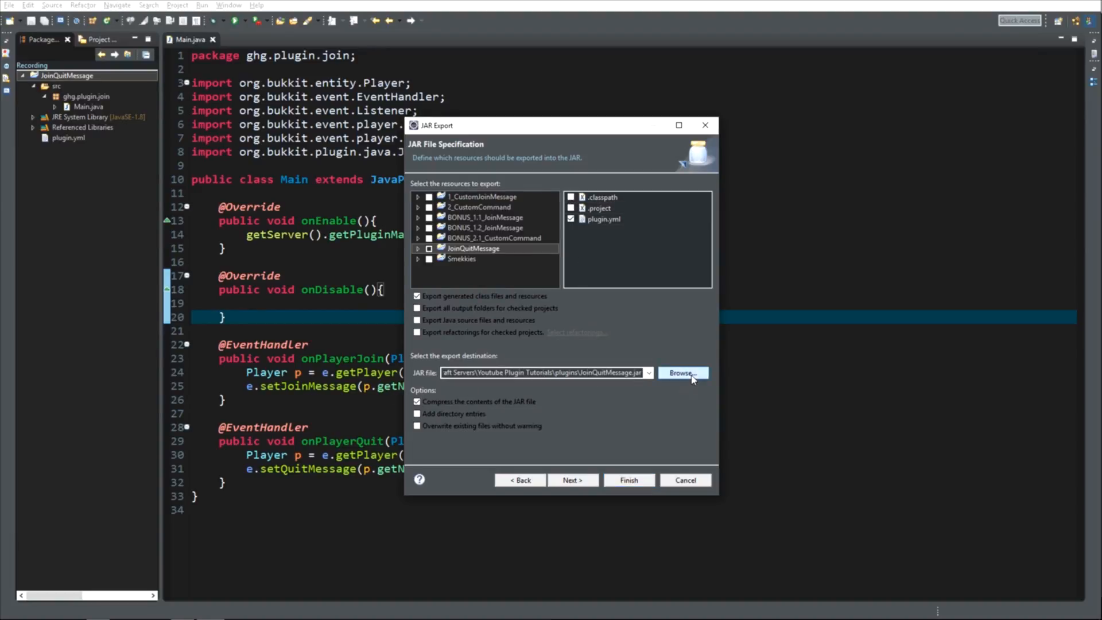
click(681, 372)
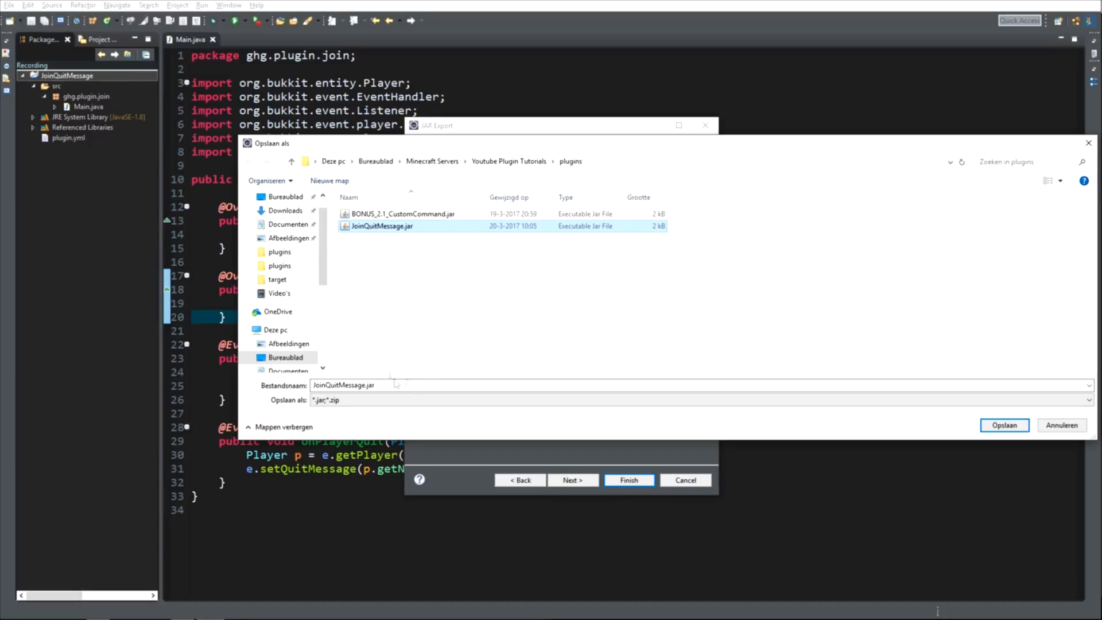
mouse_move(374, 371)
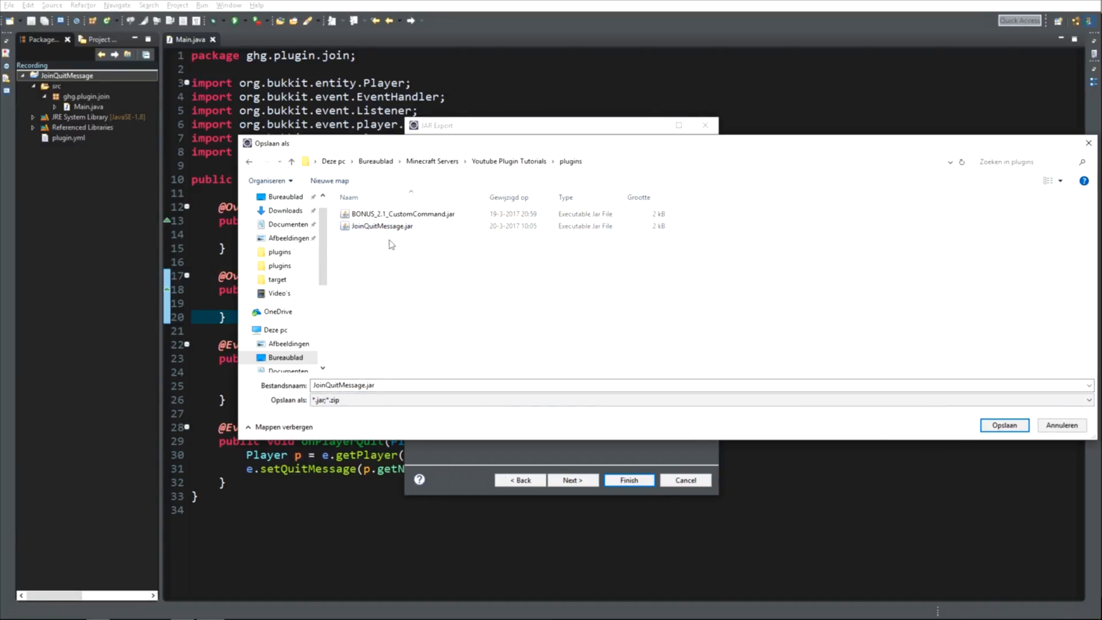
click(381, 226)
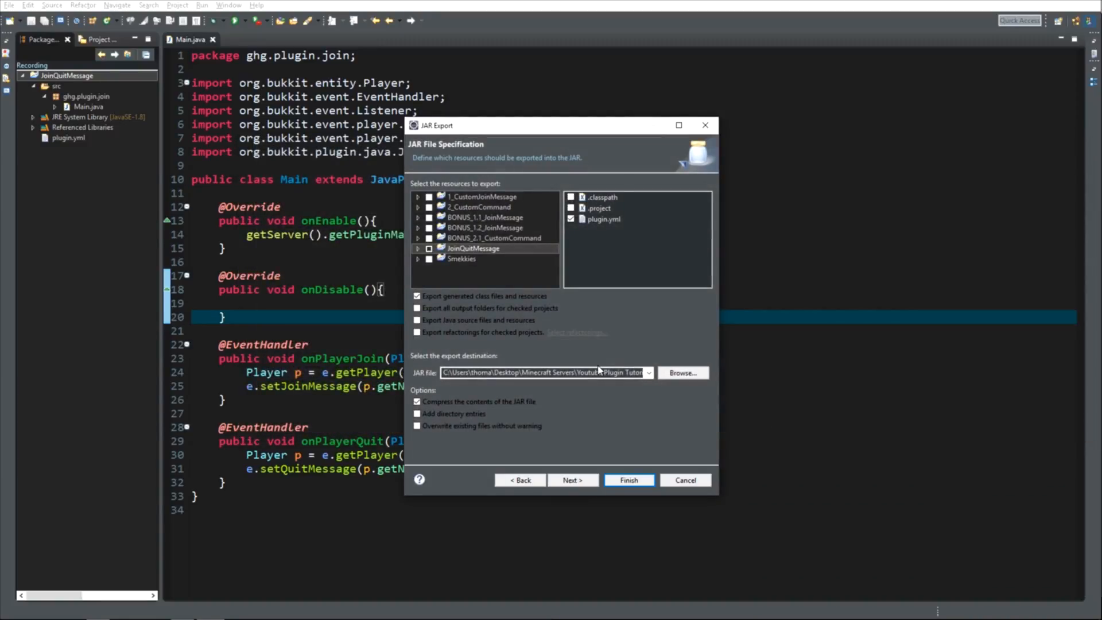
click(628, 480)
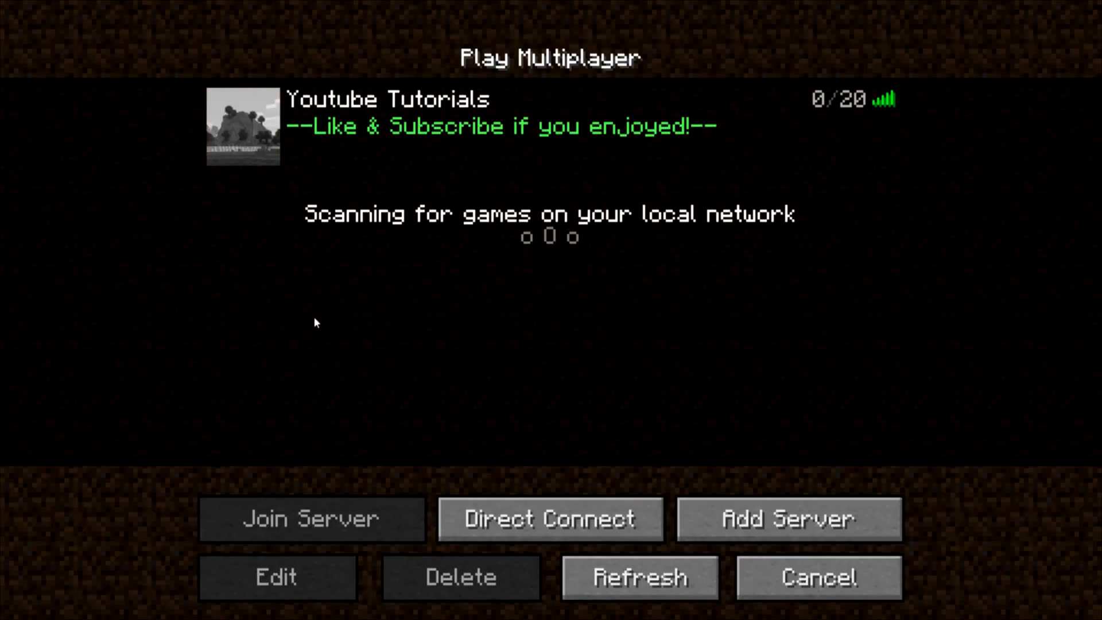
mouse_move(192, 340)
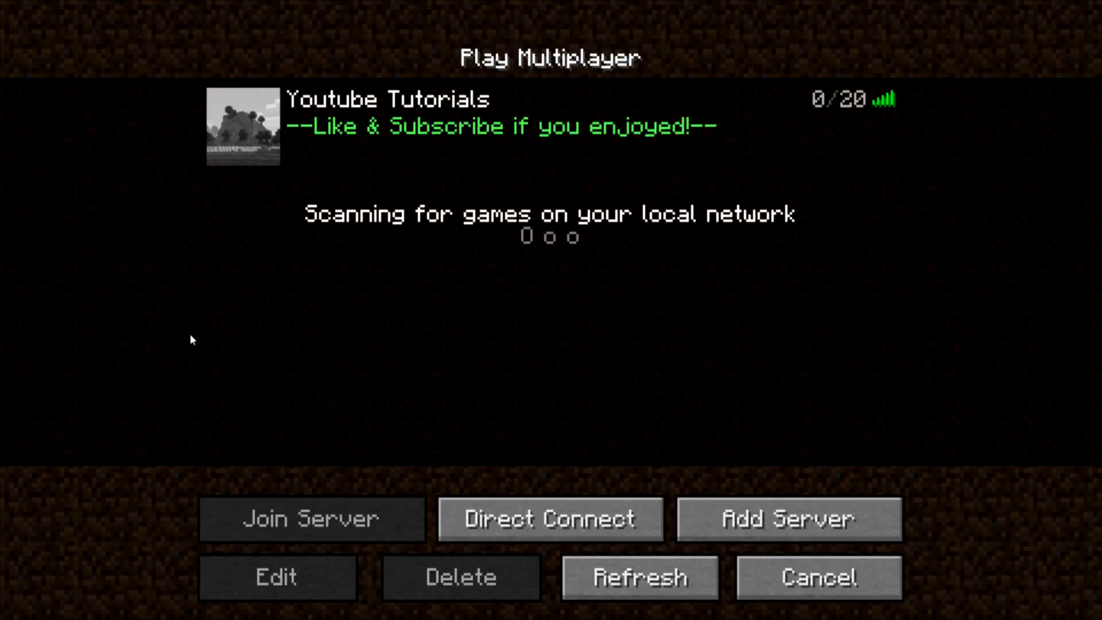
mouse_move(196, 329)
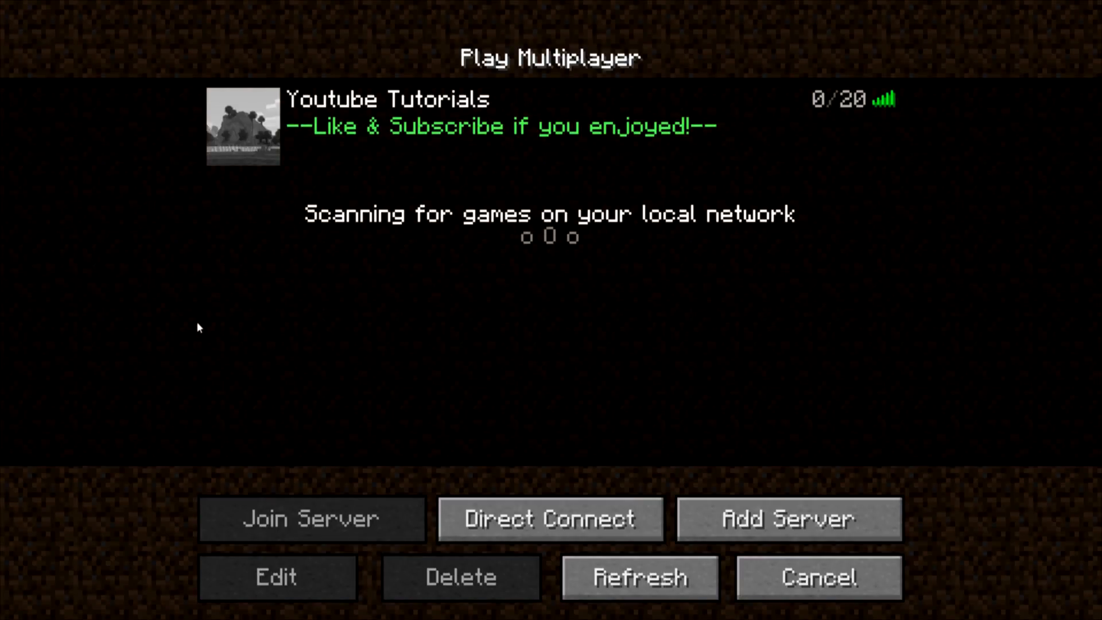